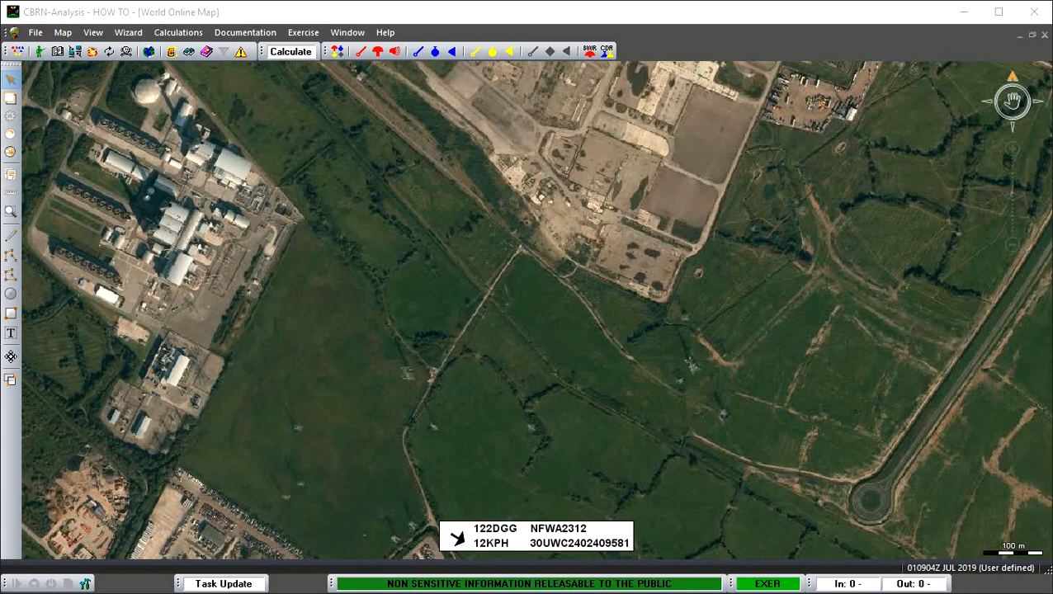
# Step: Start a new CBRN 1 CHEM report form from the toolbar
pyautogui.click(475, 51)
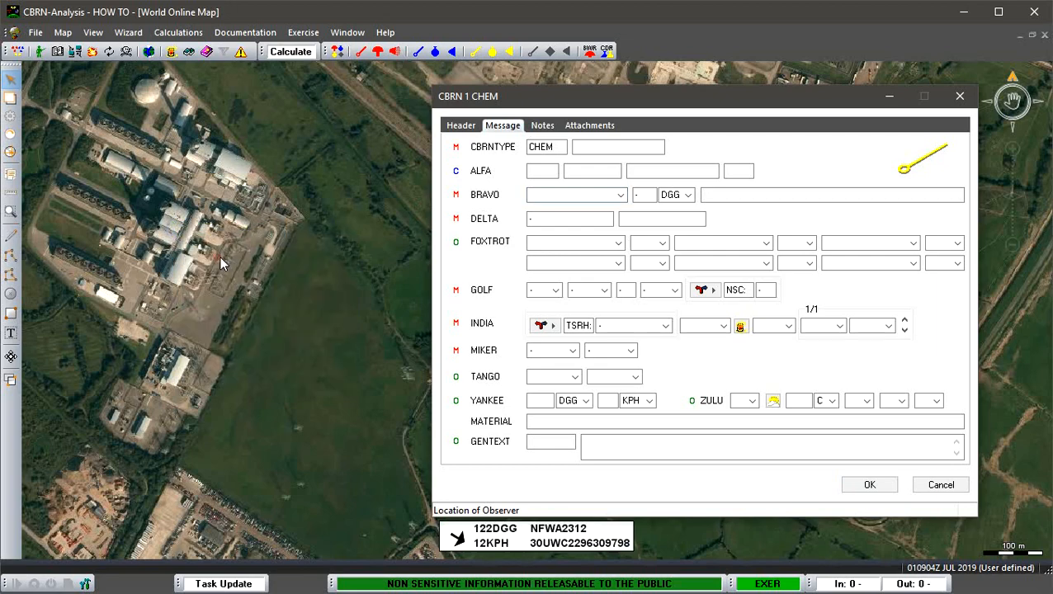
# Step: Take BRAVO observer location from the map, paste it into FOXTROT, and enter attack DTG 01
pyautogui.rightClick(575, 195)
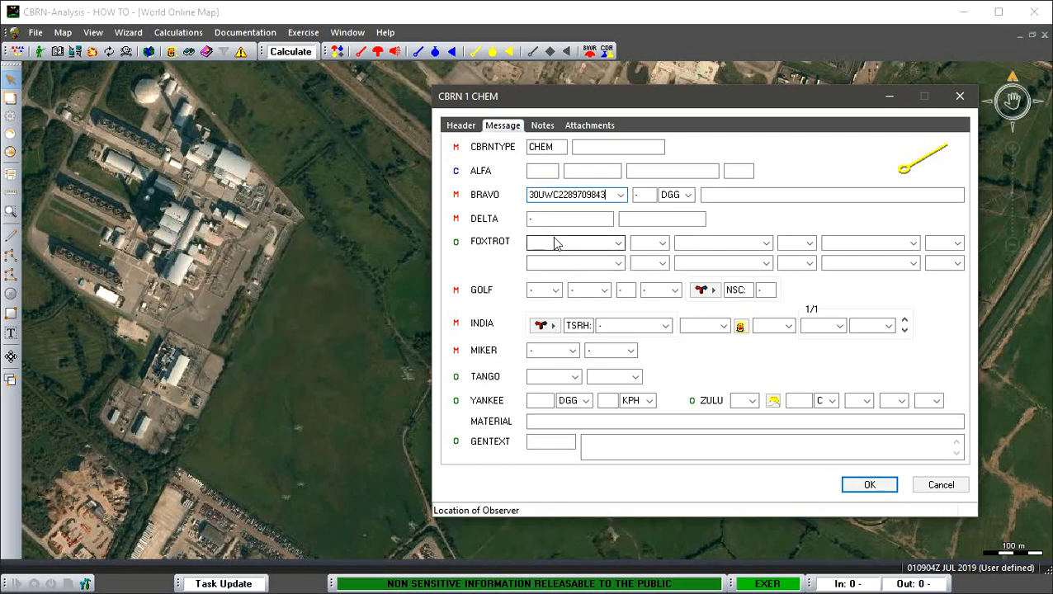
pyautogui.rightClick(569, 241)
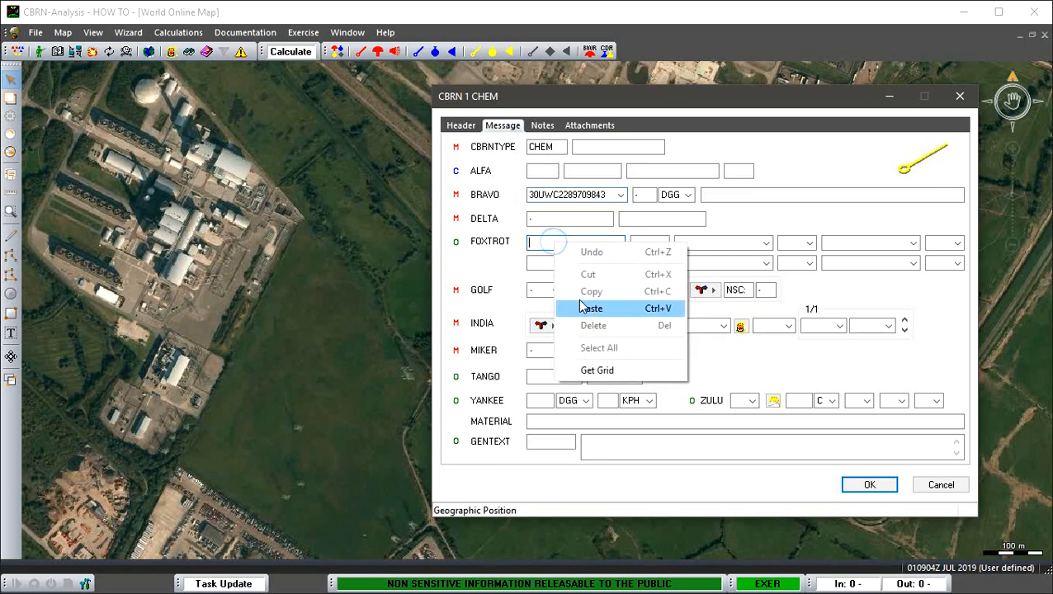
pyautogui.click(592, 309)
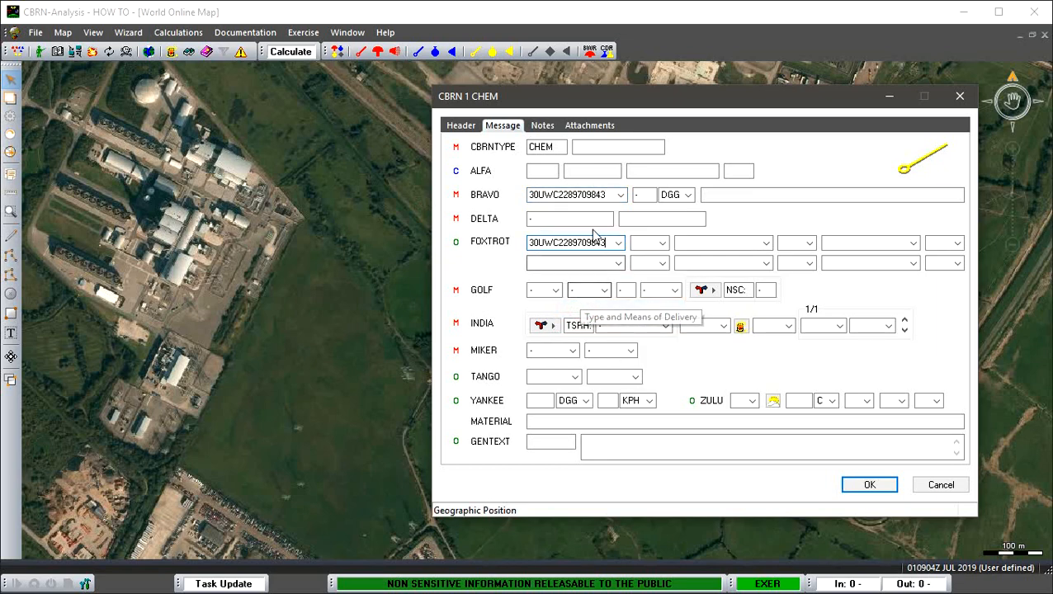
pyautogui.click(569, 217)
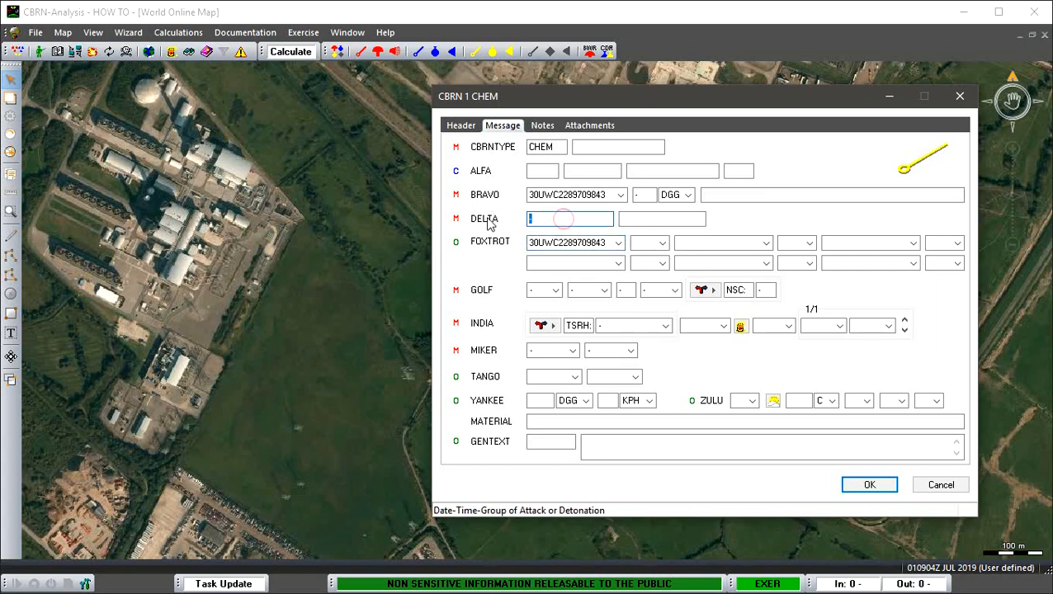
pyautogui.write('010900ZJUL2019')
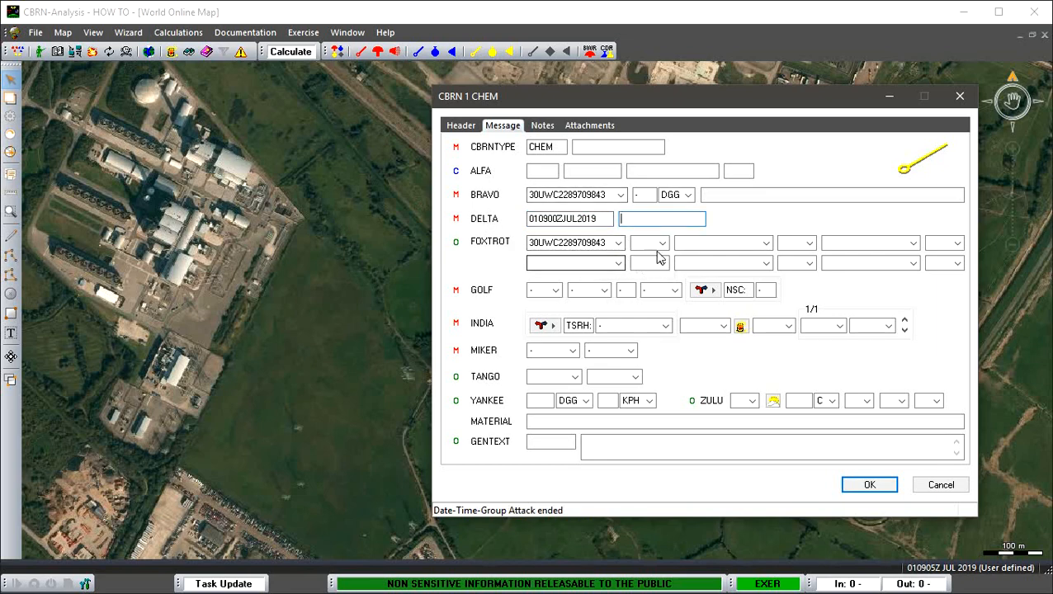
# Step: Set the delivery method, release type SMLCHEM, and agent ID 1005
pyautogui.click(647, 243)
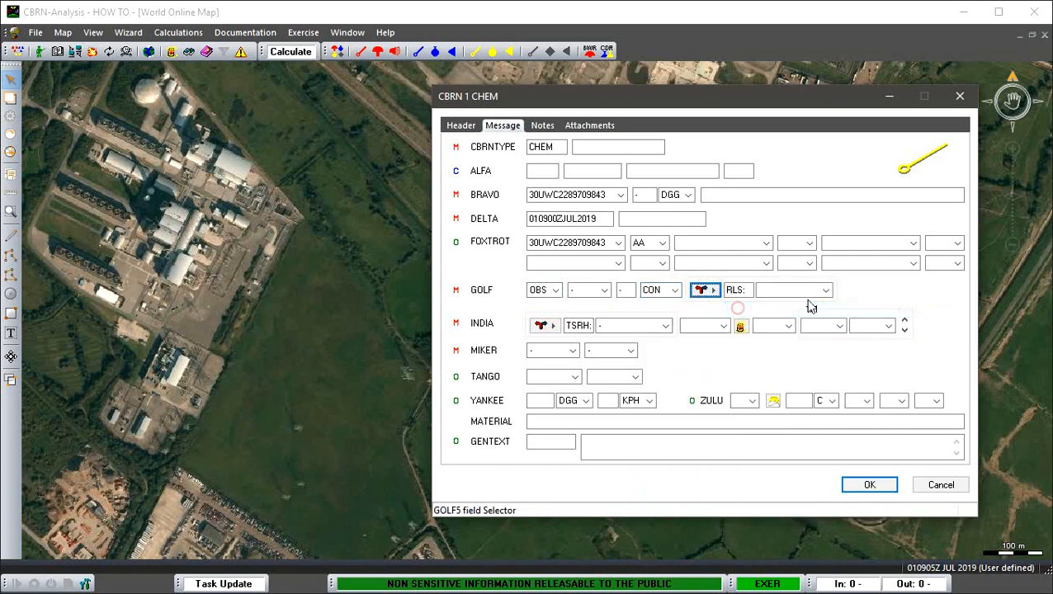
pyautogui.click(825, 290)
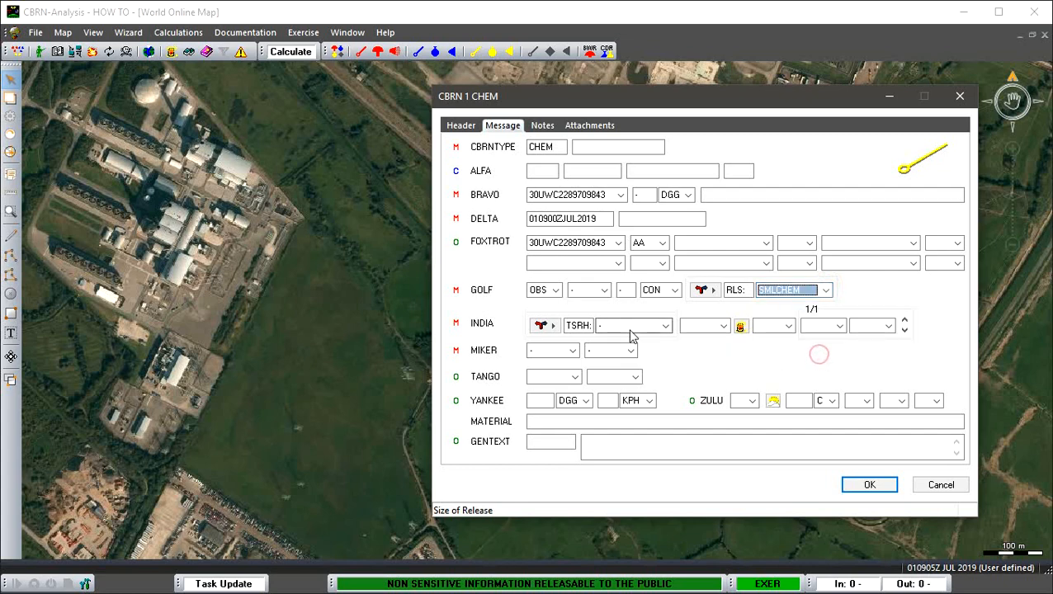
pyautogui.click(634, 325)
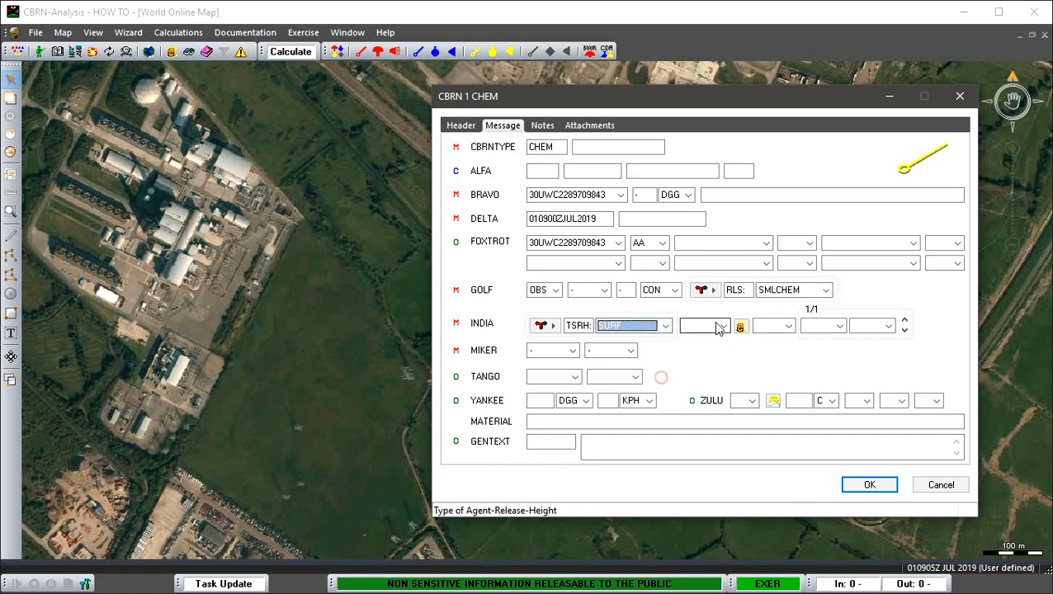
pyautogui.write('1')
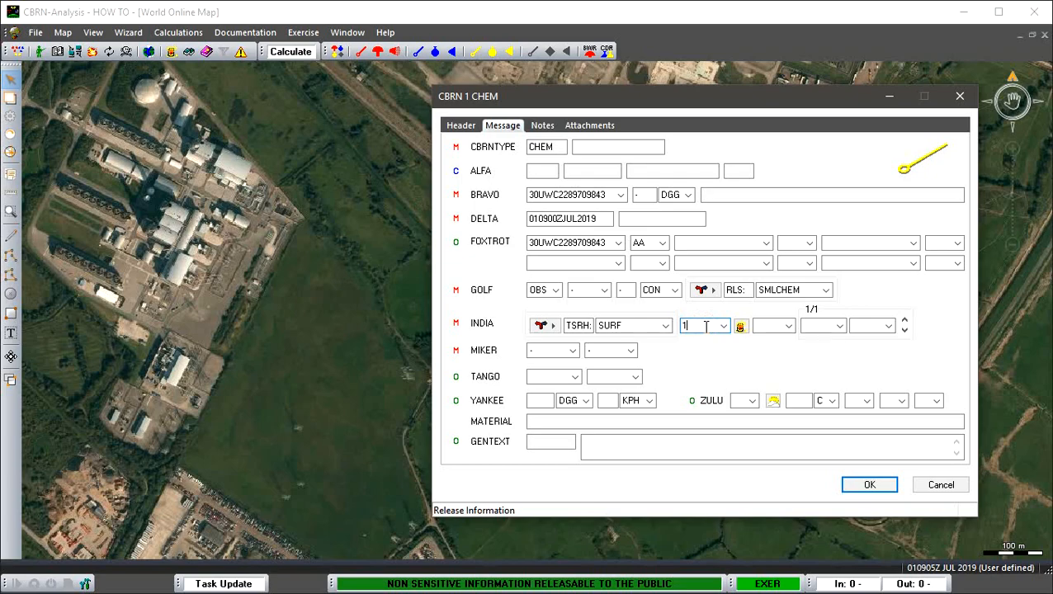
pyautogui.write('005')
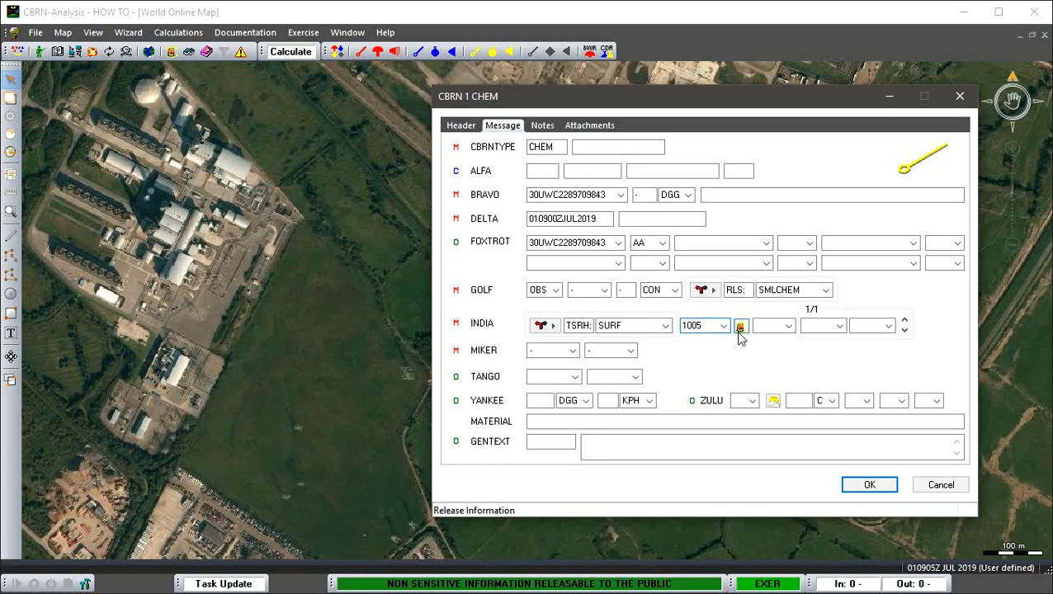
# Step: Add agent 1005 material details via ERG, set MIKER to SMALL, and submit the report
pyautogui.click(739, 325)
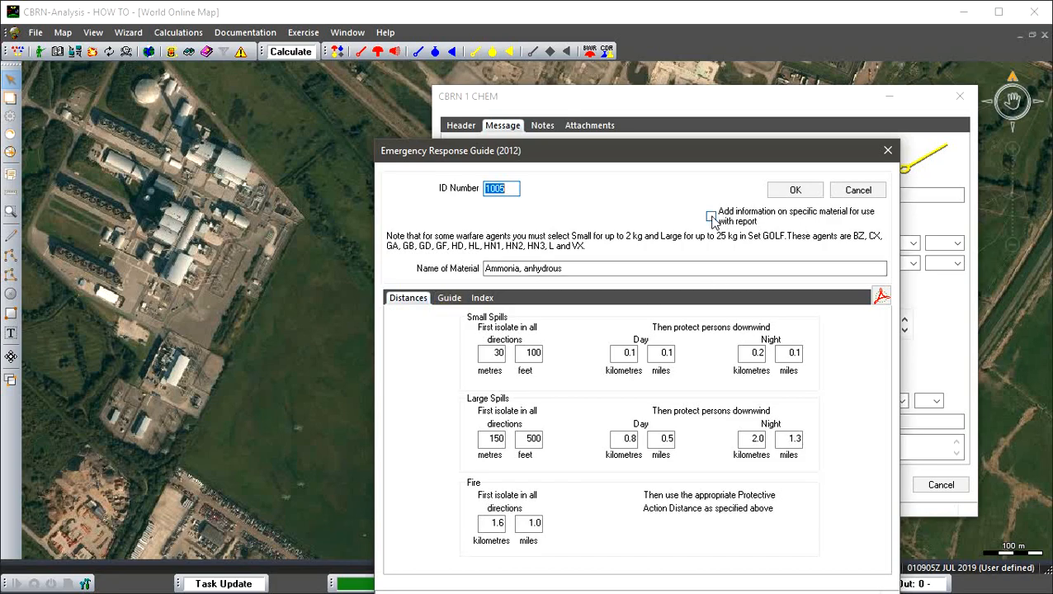
pyautogui.click(795, 190)
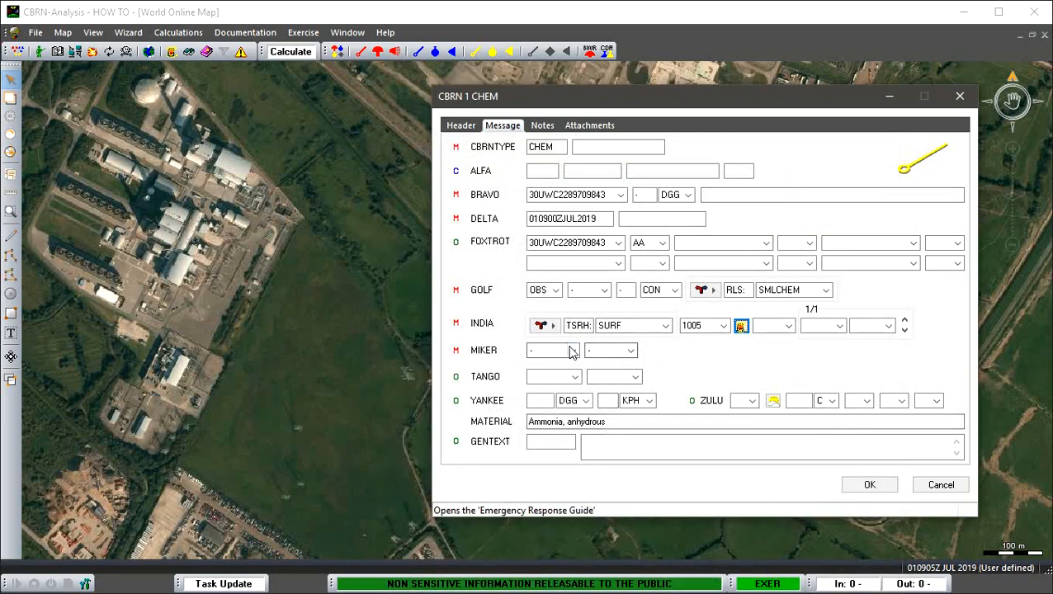
pyautogui.click(572, 350)
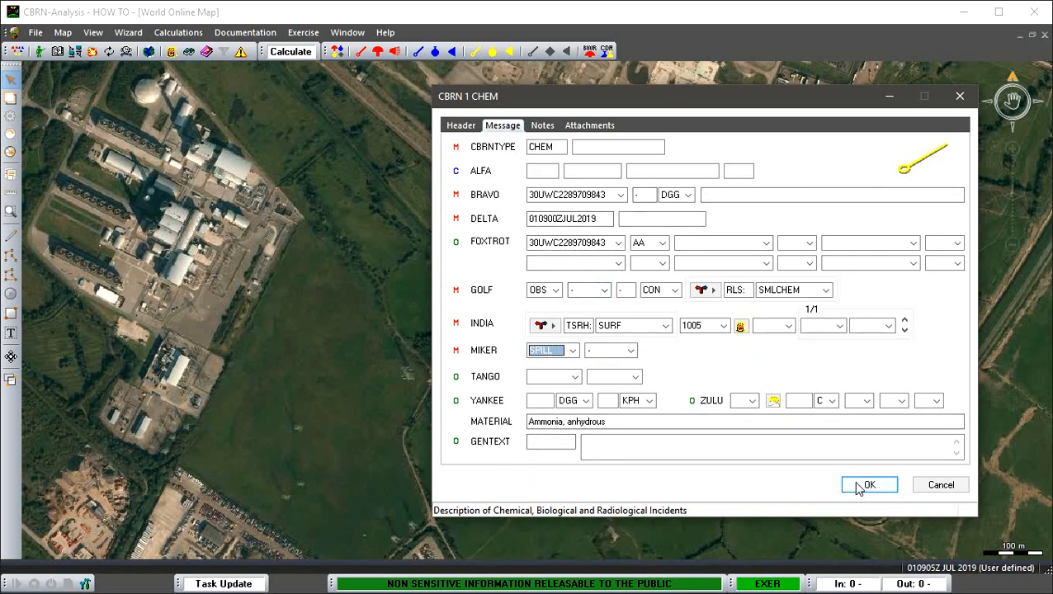
pyautogui.click(868, 485)
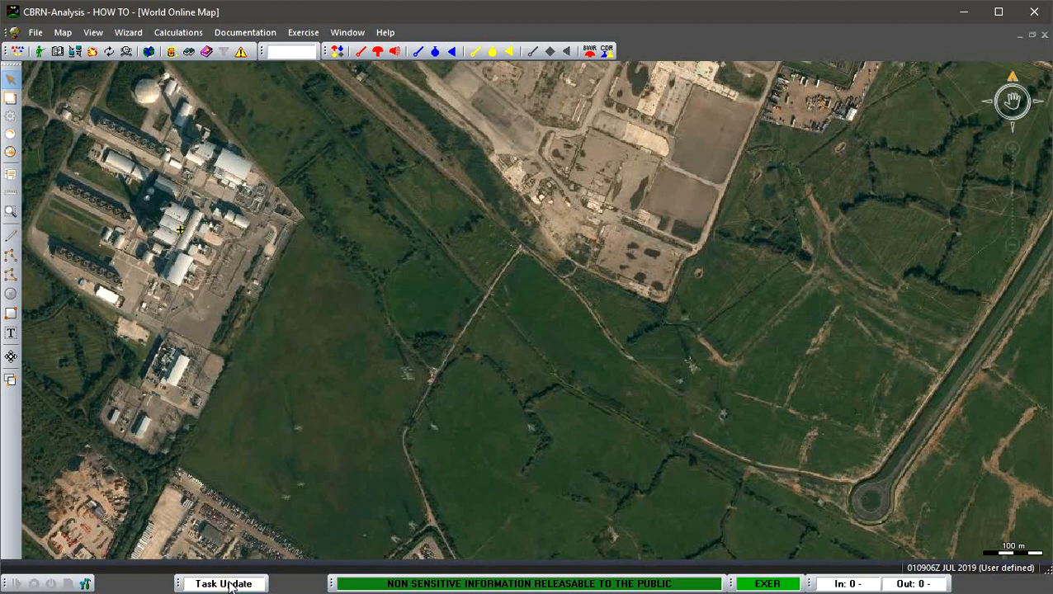
# Step: Open the Checklist window via Task Update and select the Create CBRN 1 instance
pyautogui.click(223, 584)
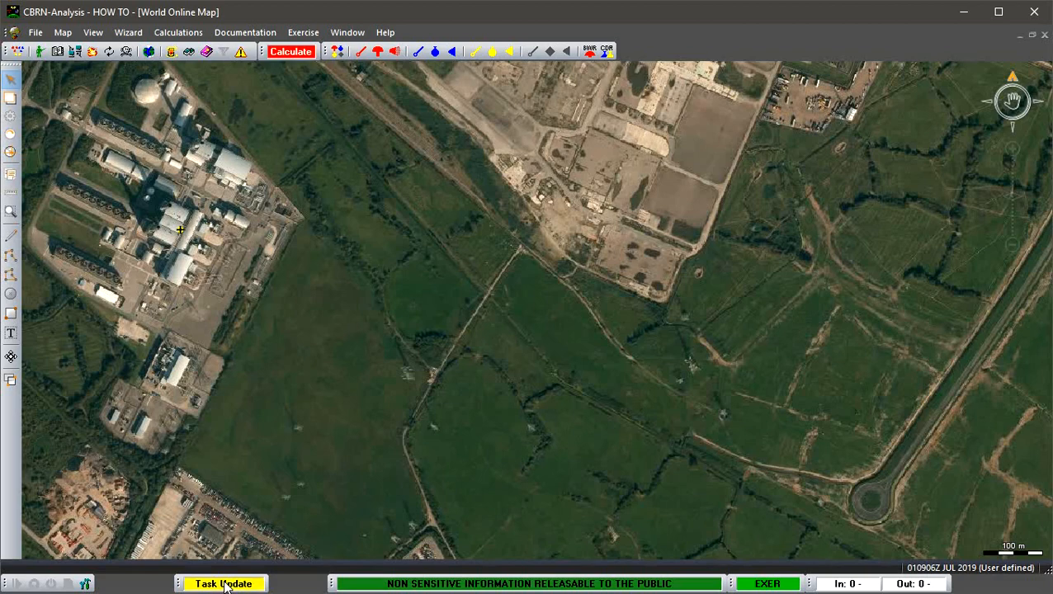
pyautogui.click(223, 584)
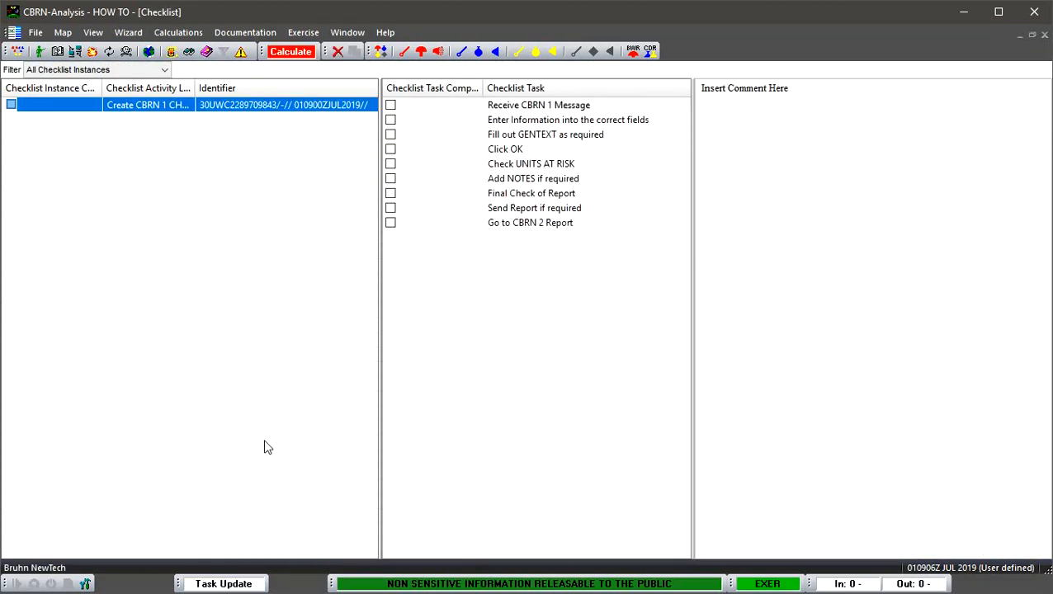
pyautogui.moveTo(185, 152)
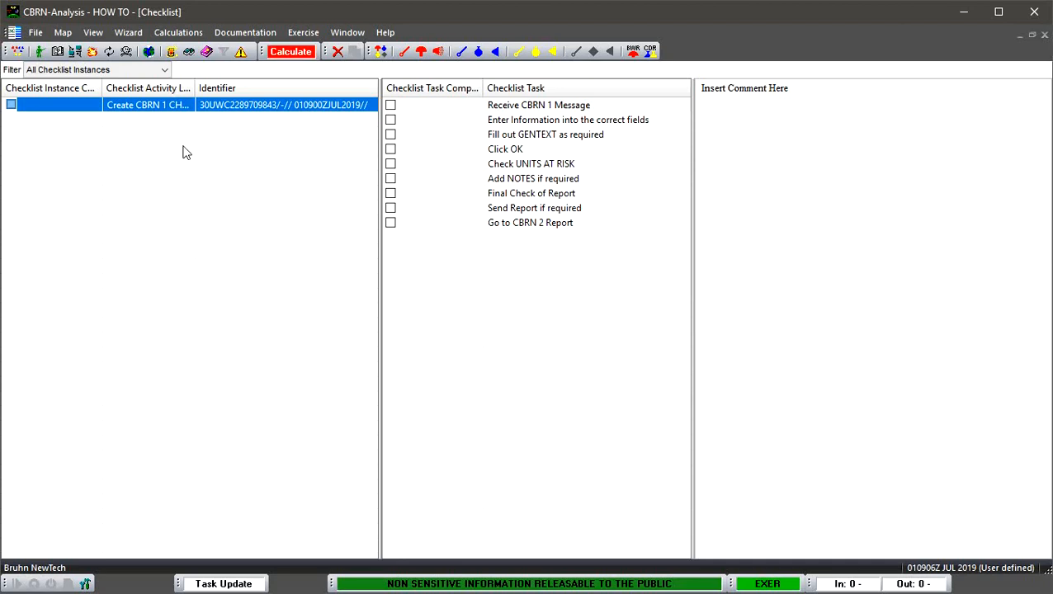
pyautogui.click(291, 51)
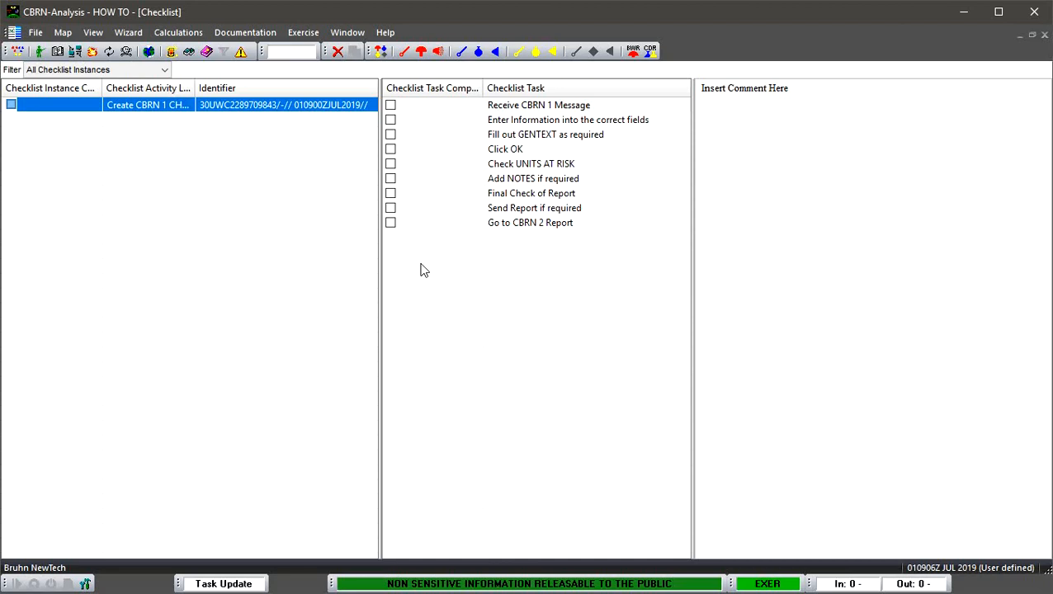
pyautogui.moveTo(420, 234)
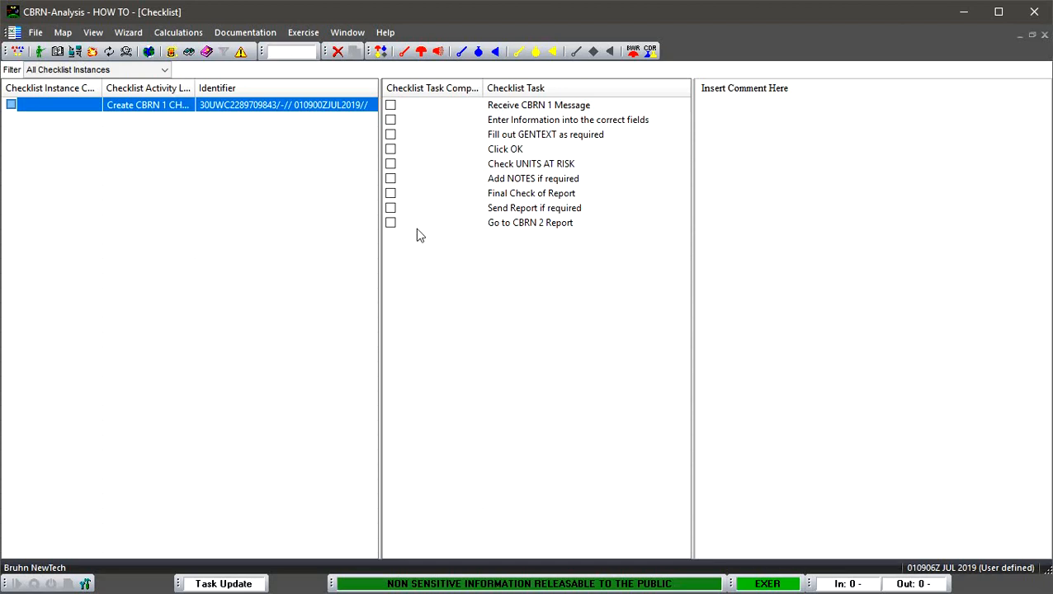
pyautogui.moveTo(393, 113)
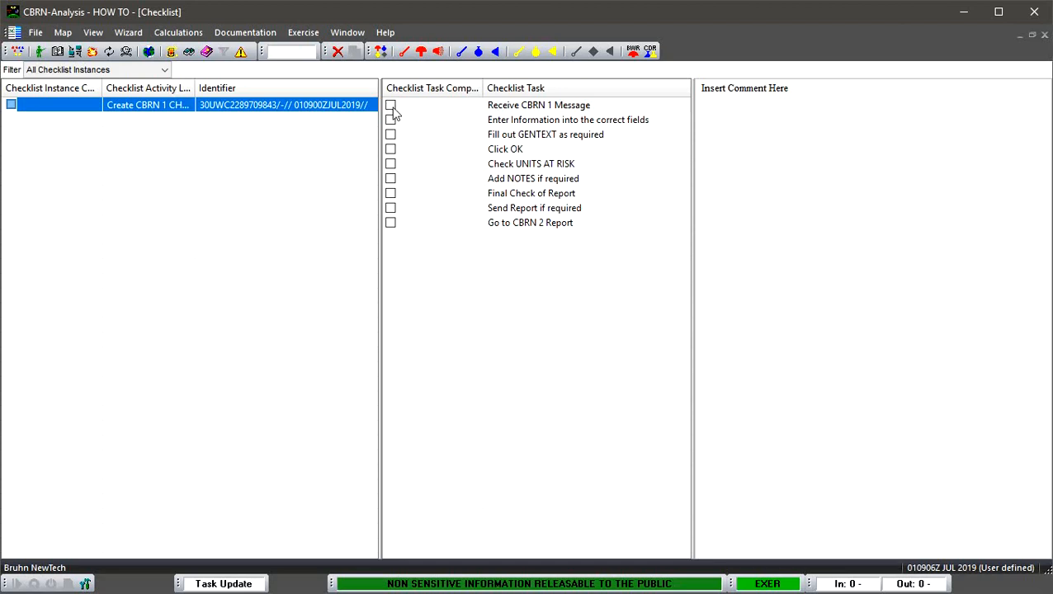
# Step: Tick Receive CBRN 1 Message, enter information into fields, and Fill out GENTEXT as done
pyautogui.click(389, 105)
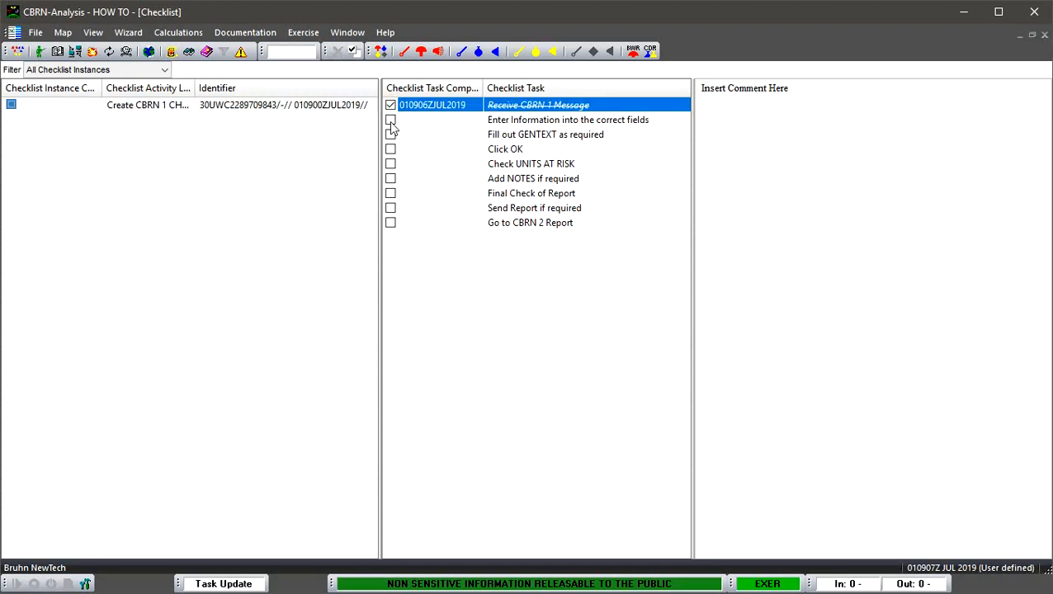
pyautogui.click(389, 119)
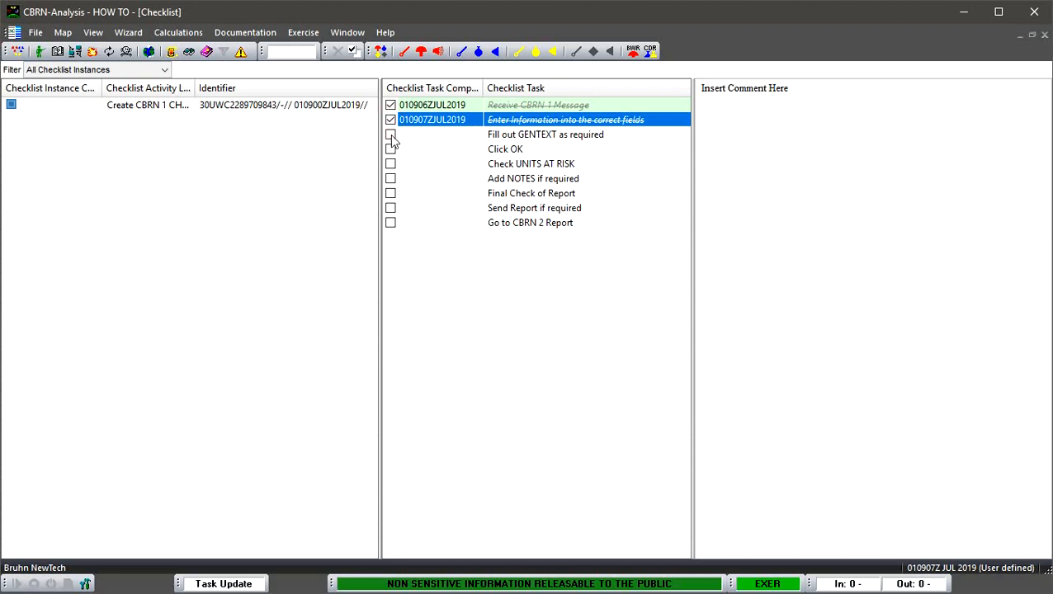
pyautogui.click(390, 136)
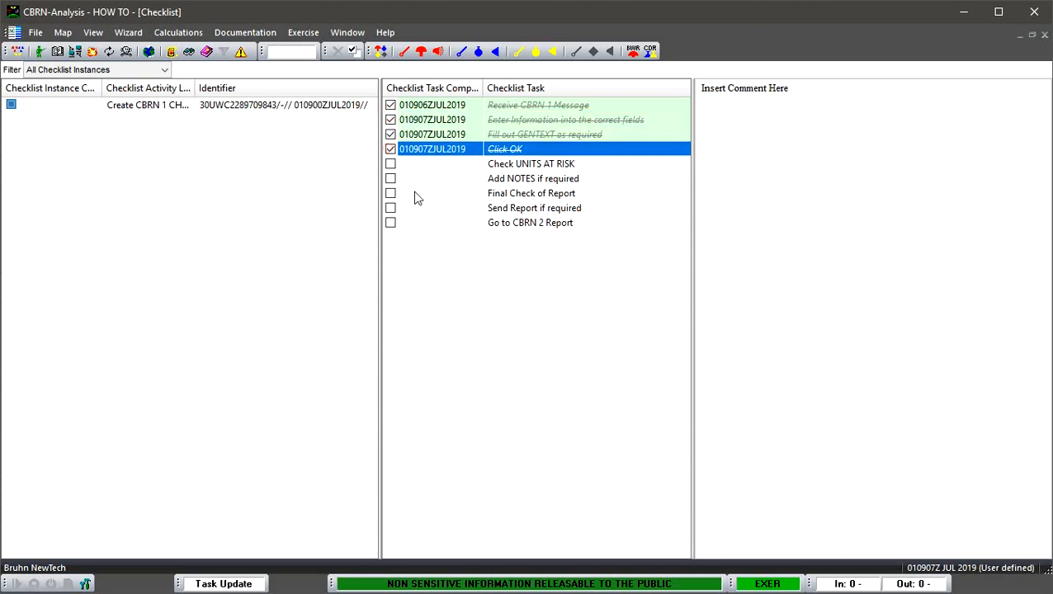
pyautogui.moveTo(429, 218)
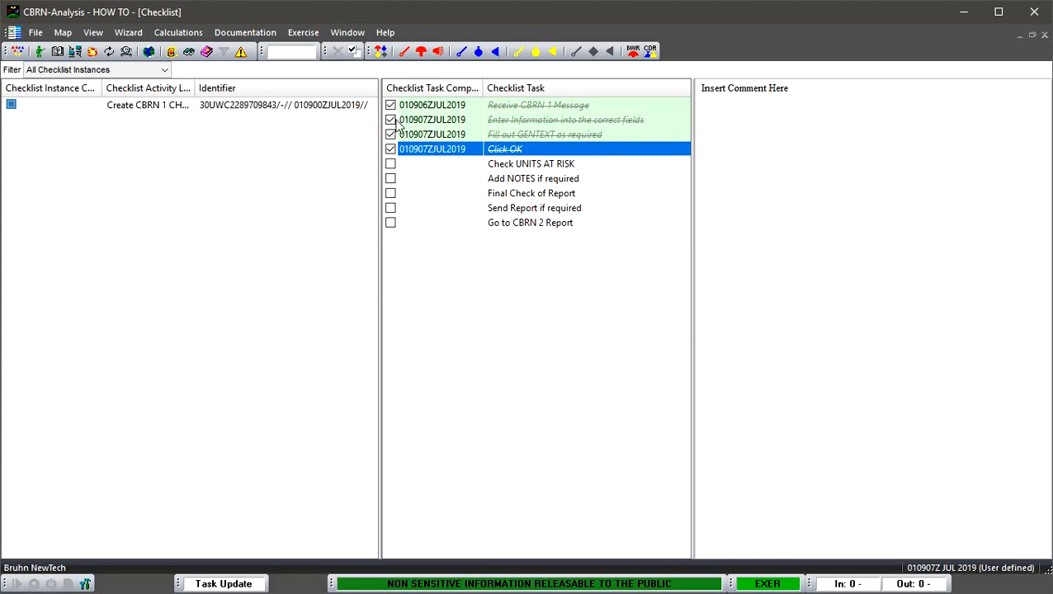
pyautogui.moveTo(502, 145)
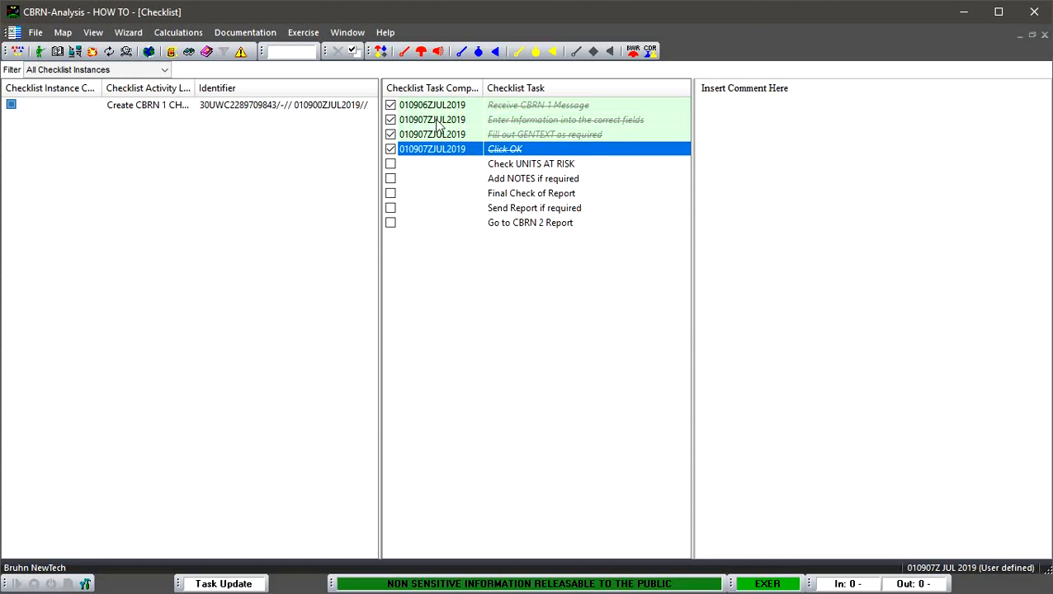
pyautogui.moveTo(441, 162)
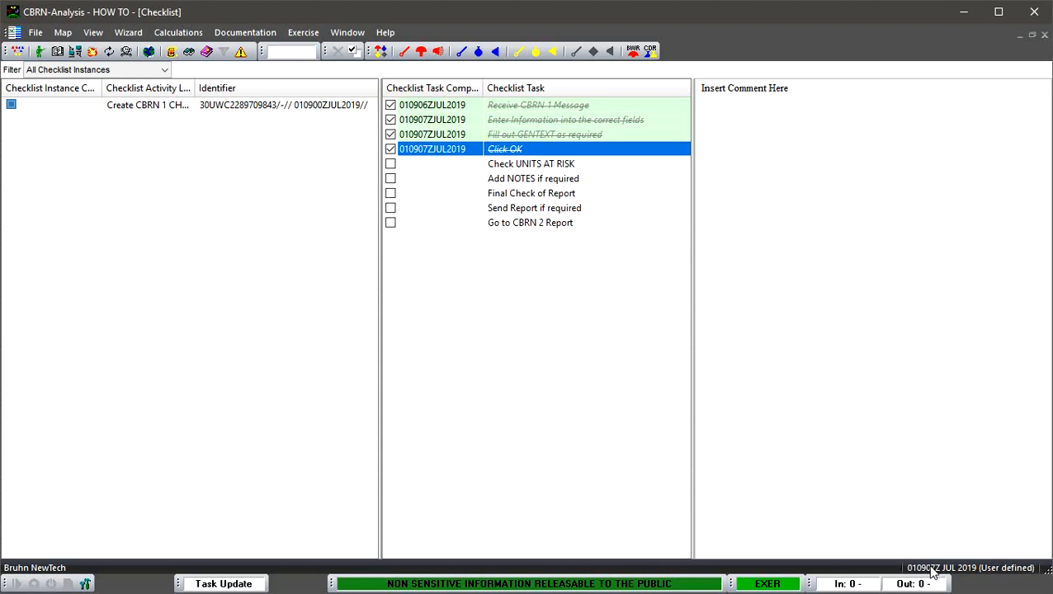
pyautogui.moveTo(452, 350)
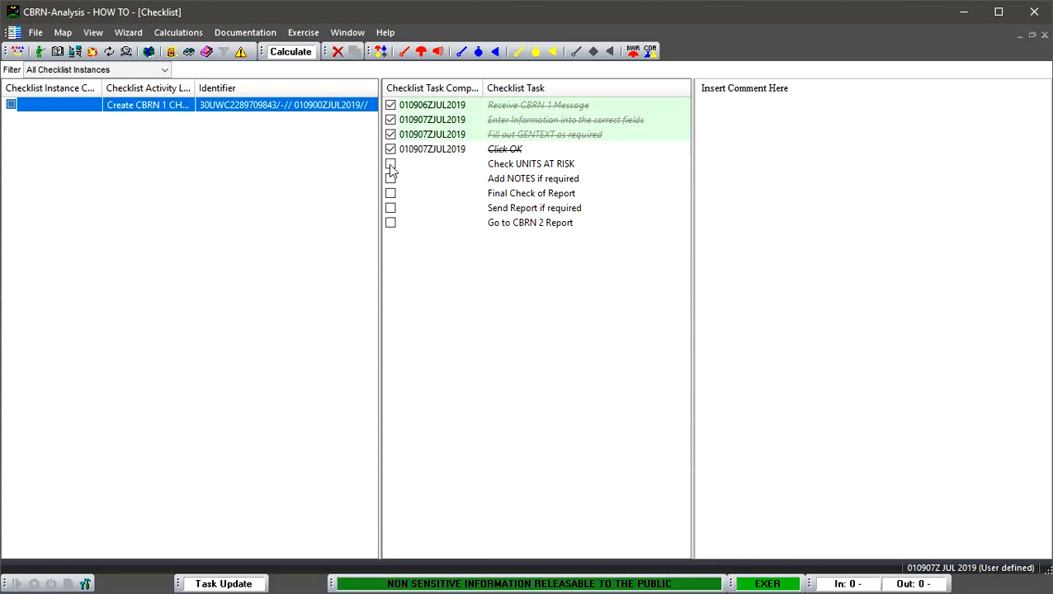
# Step: Tick UNITS AT RISK, NOTES, Final Check, Send Report and Go to CBRN 2 Report as done
pyautogui.click(390, 164)
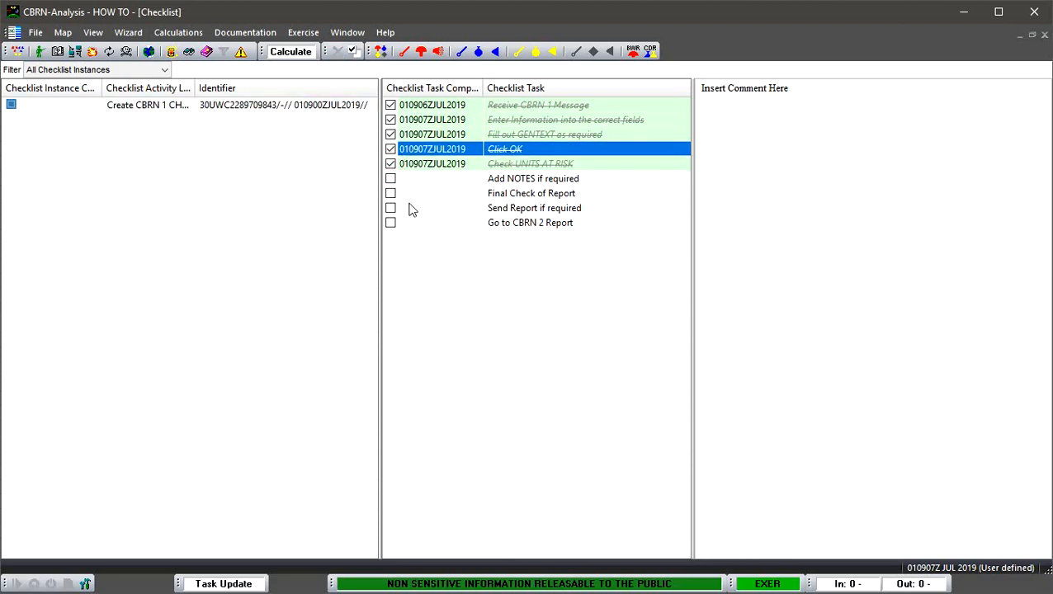
pyautogui.click(390, 178)
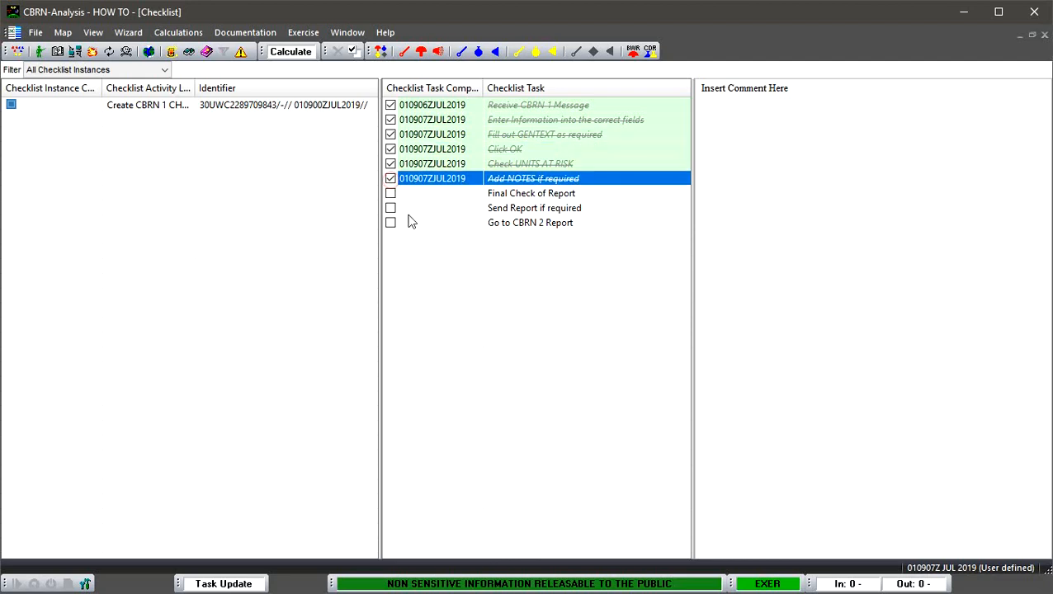
pyautogui.click(389, 193)
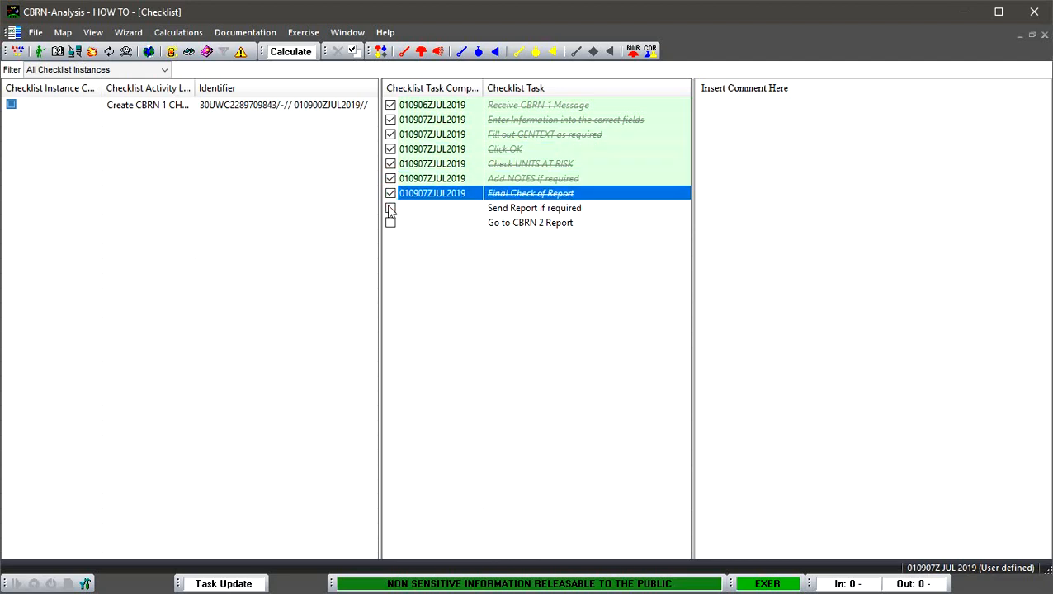
pyautogui.click(390, 208)
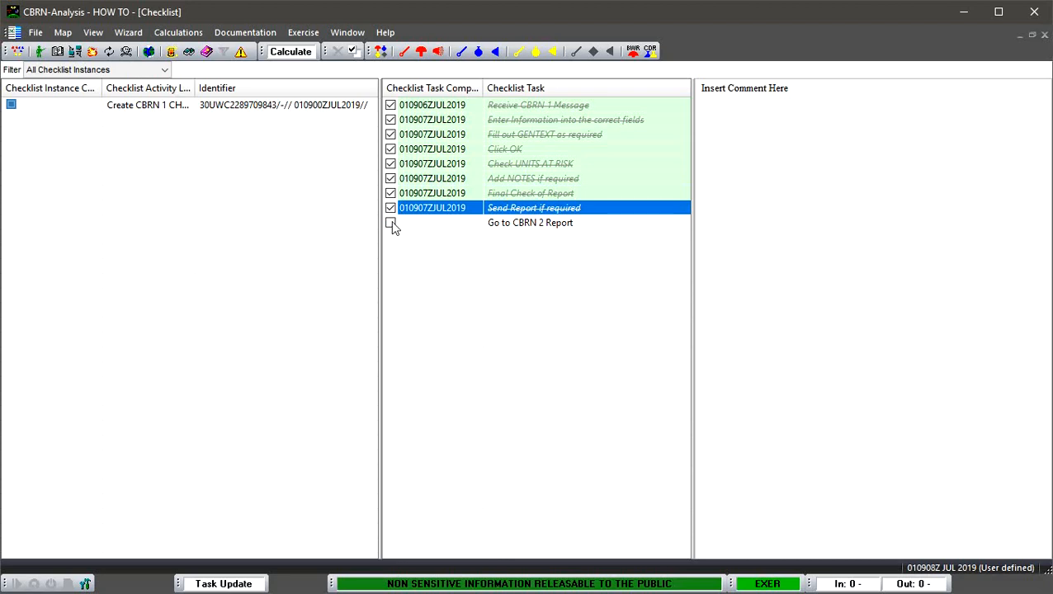
pyautogui.click(390, 223)
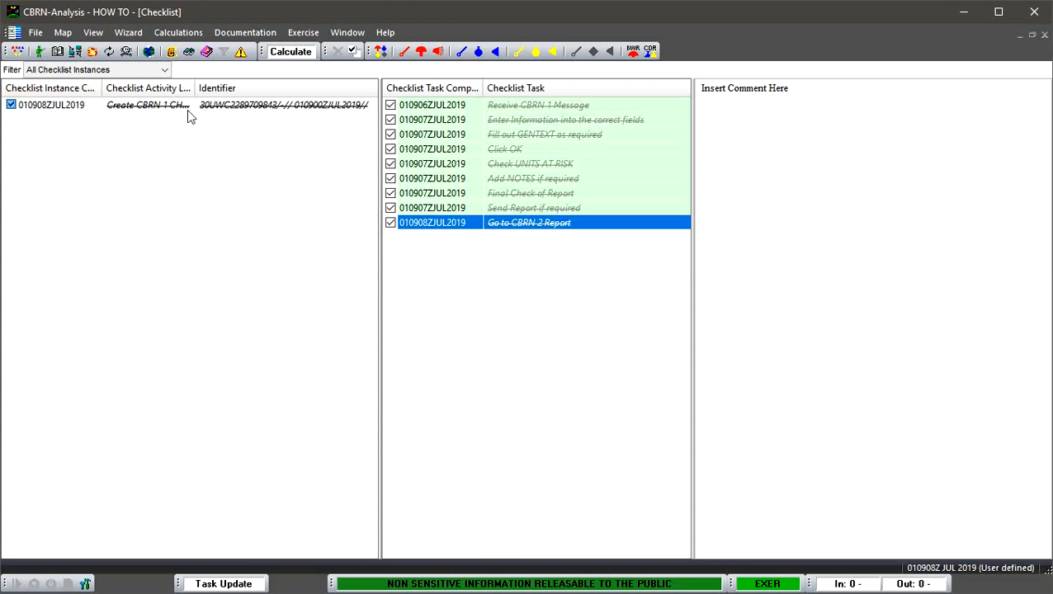
pyautogui.moveTo(194, 119)
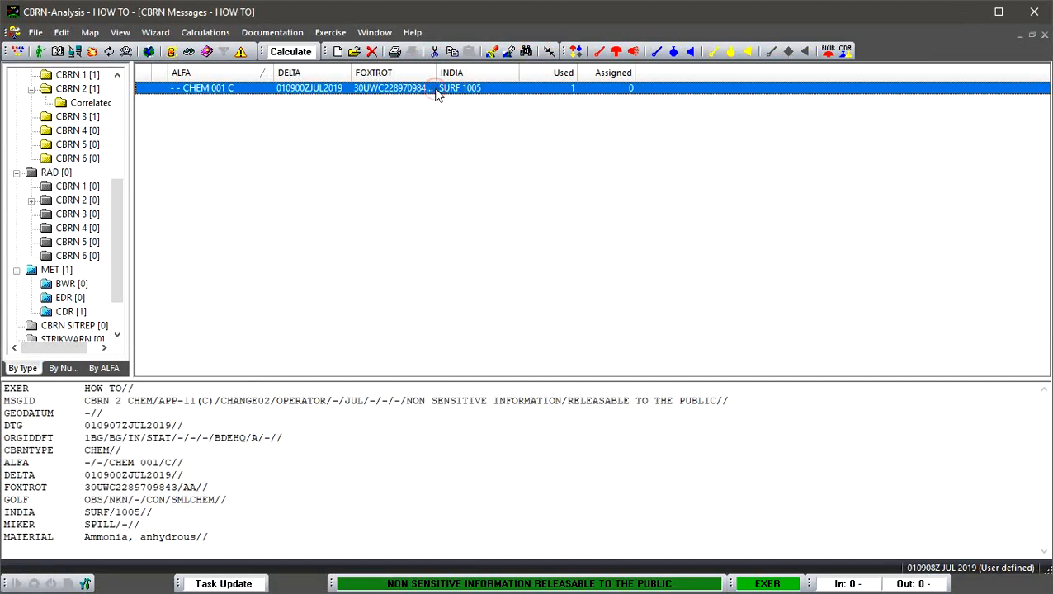
# Step: Open the CBRN 2 CHEM message and enter ALFA identifier HOW / TIC
pyautogui.doubleClick(437, 88)
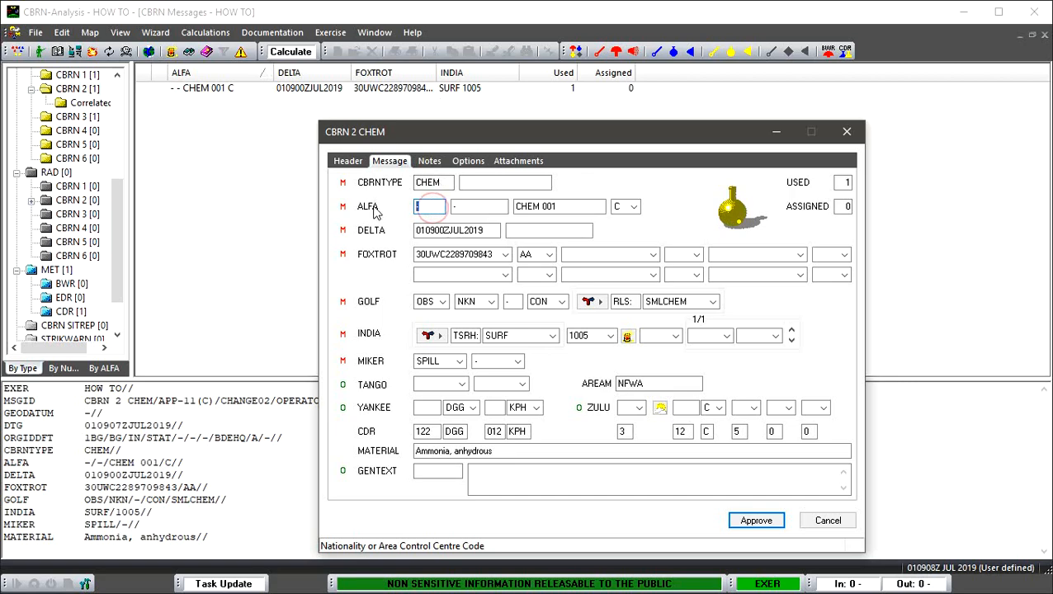
pyautogui.write('HO')
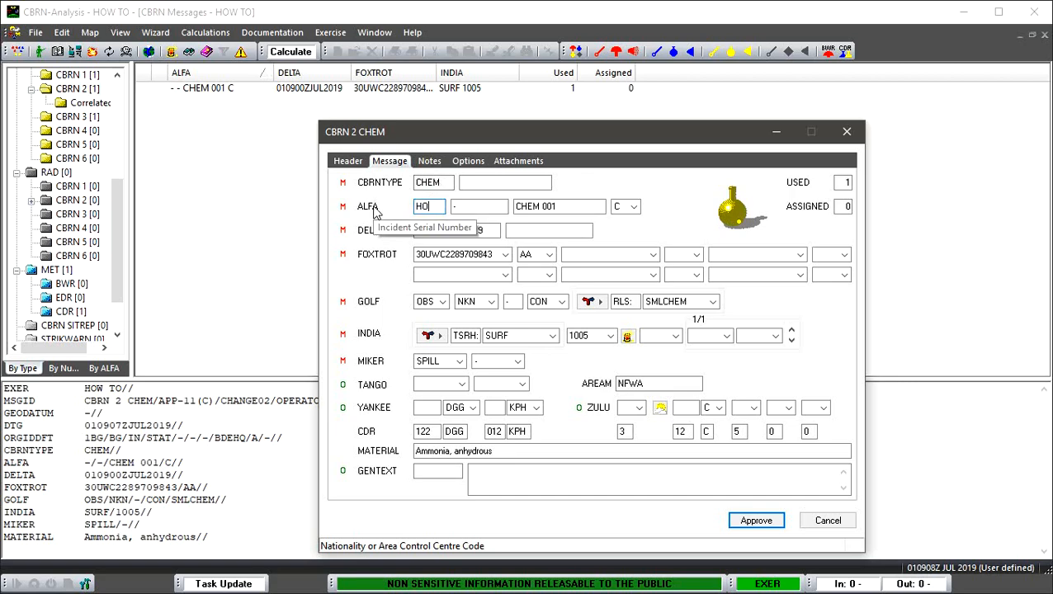
pyautogui.write('W')
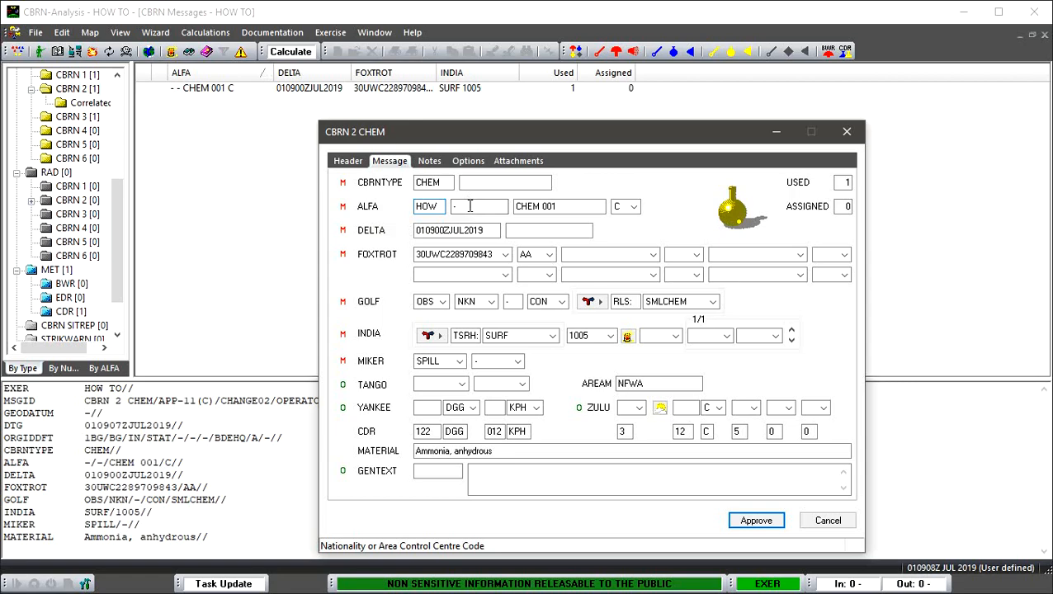
pyautogui.click(480, 206)
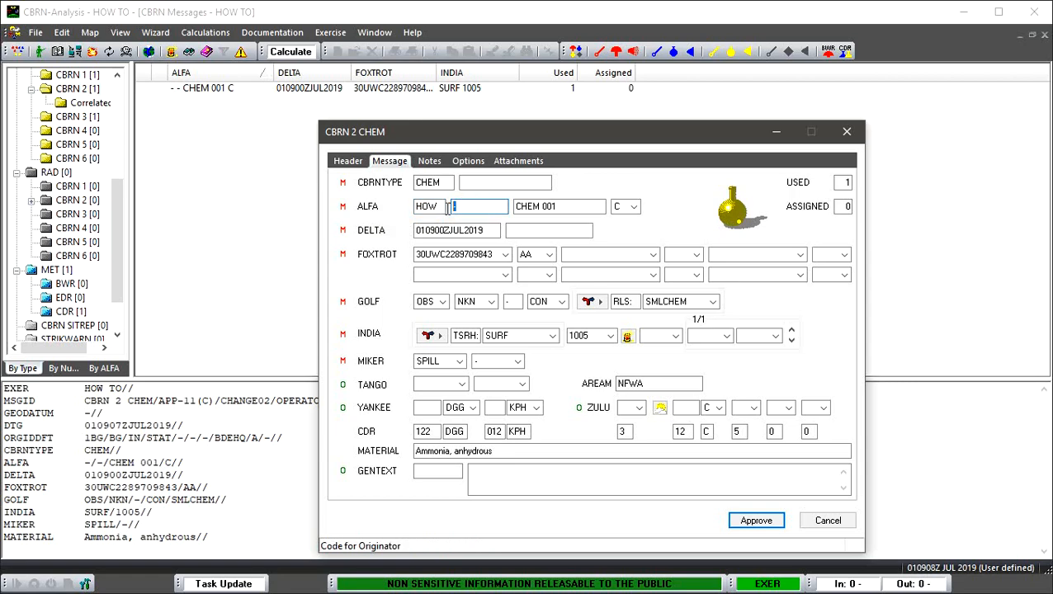
pyautogui.write('TIC')
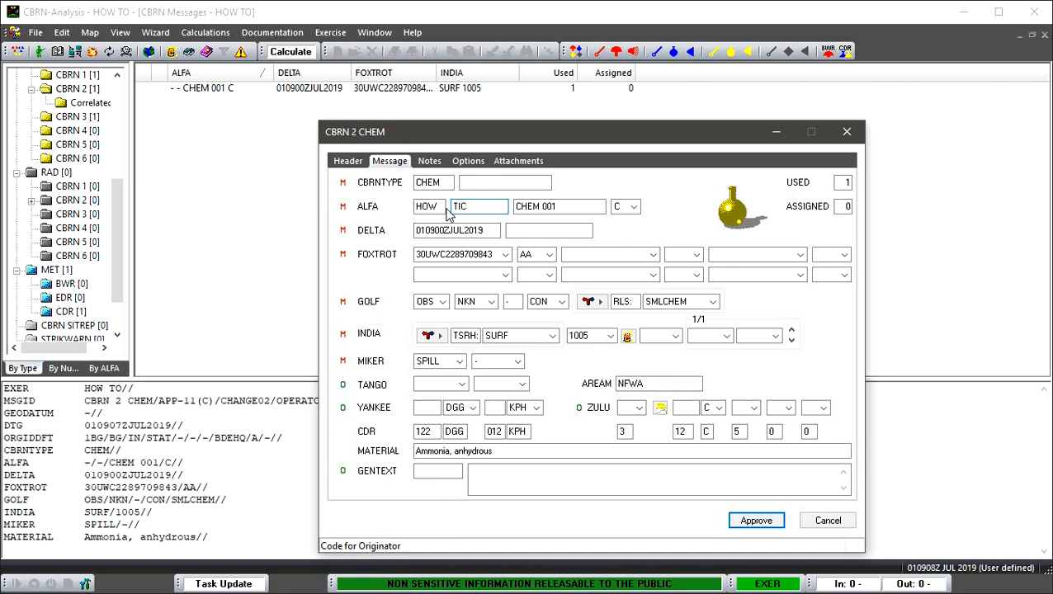
# Step: Add GENTEXT 'no units in hazard area' and approve the CBRN 2 message
pyautogui.click(558, 206)
pyautogui.write('no units in h')
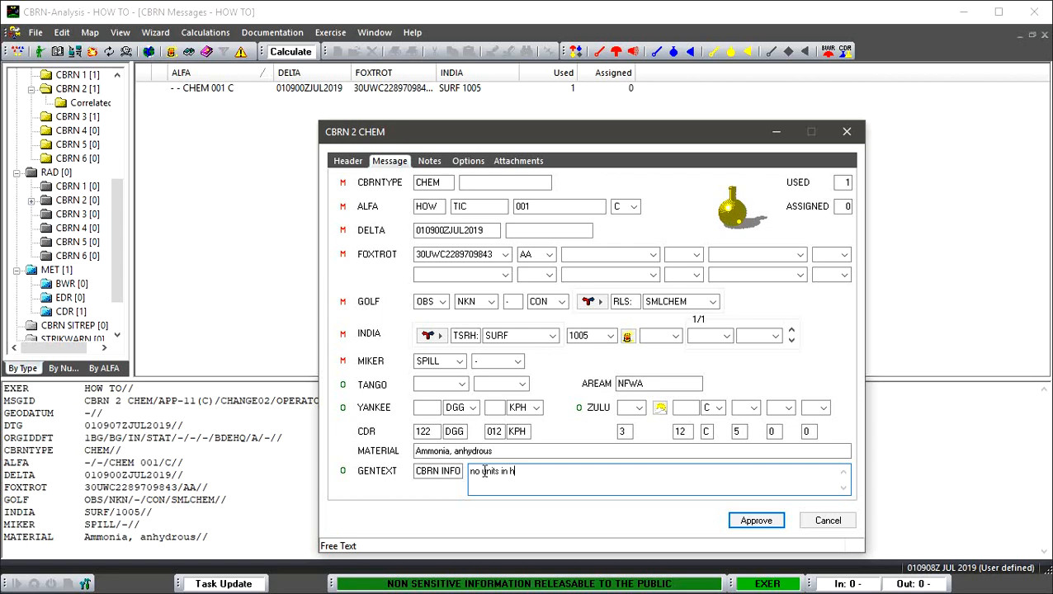
pyautogui.write('azard')
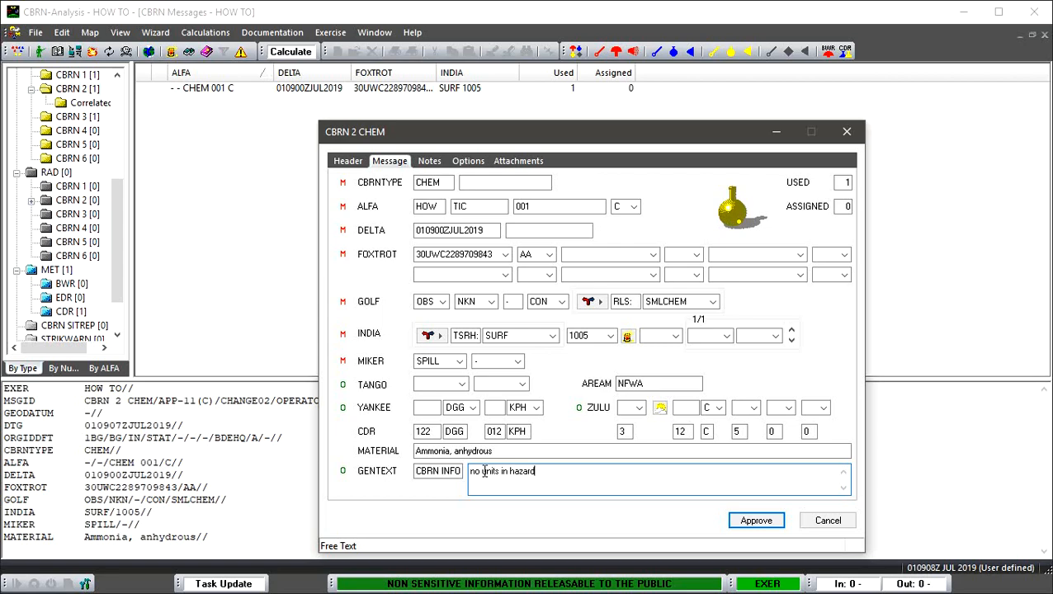
pyautogui.write('area')
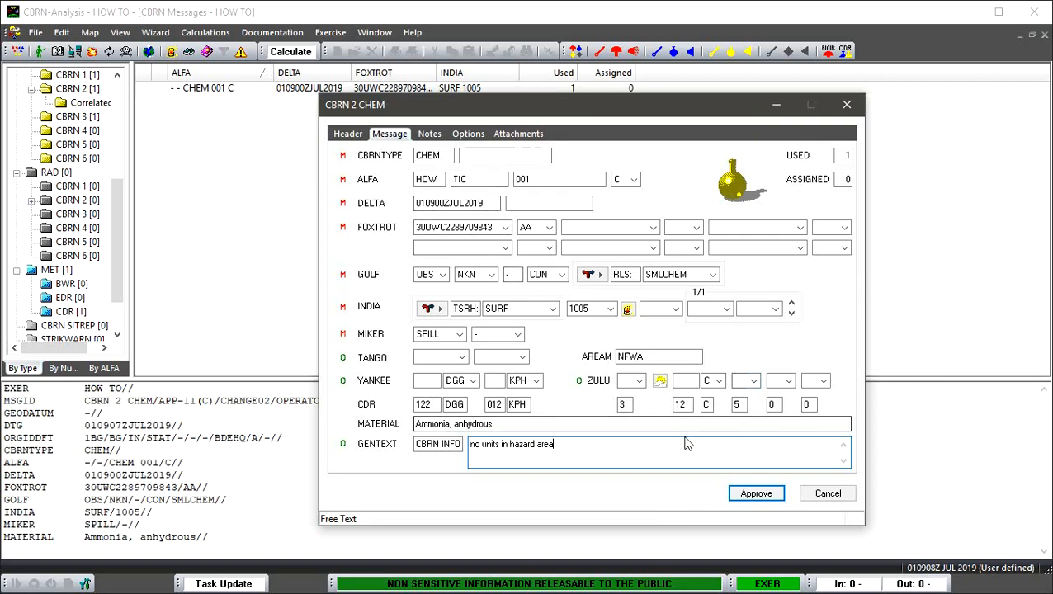
pyautogui.click(755, 492)
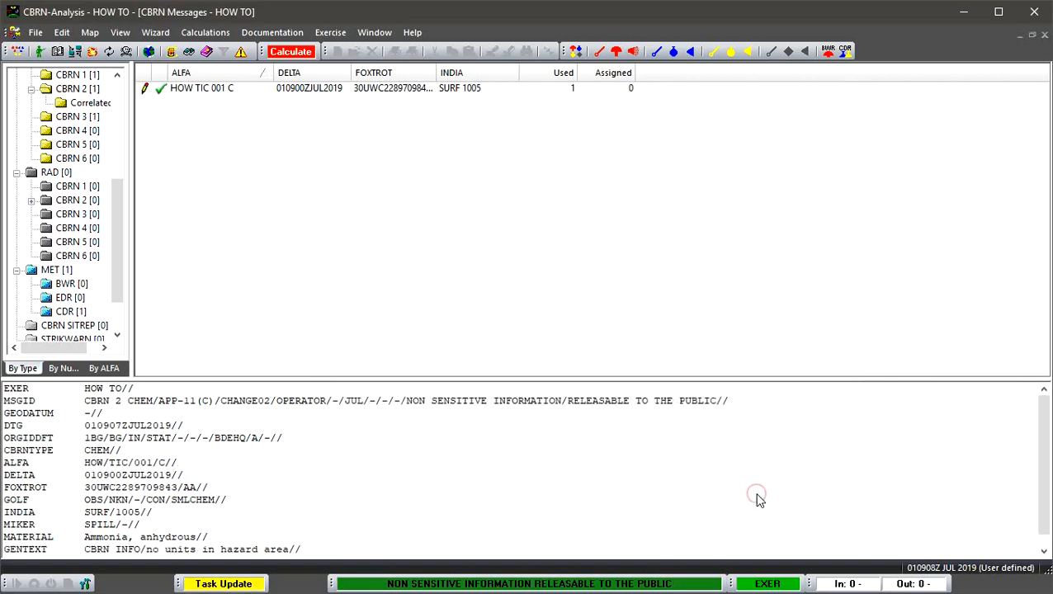
# Step: Return to the Checklist window showing the new Approve CBRN 2 checklist for HOW/TIC/001/C
pyautogui.click(290, 52)
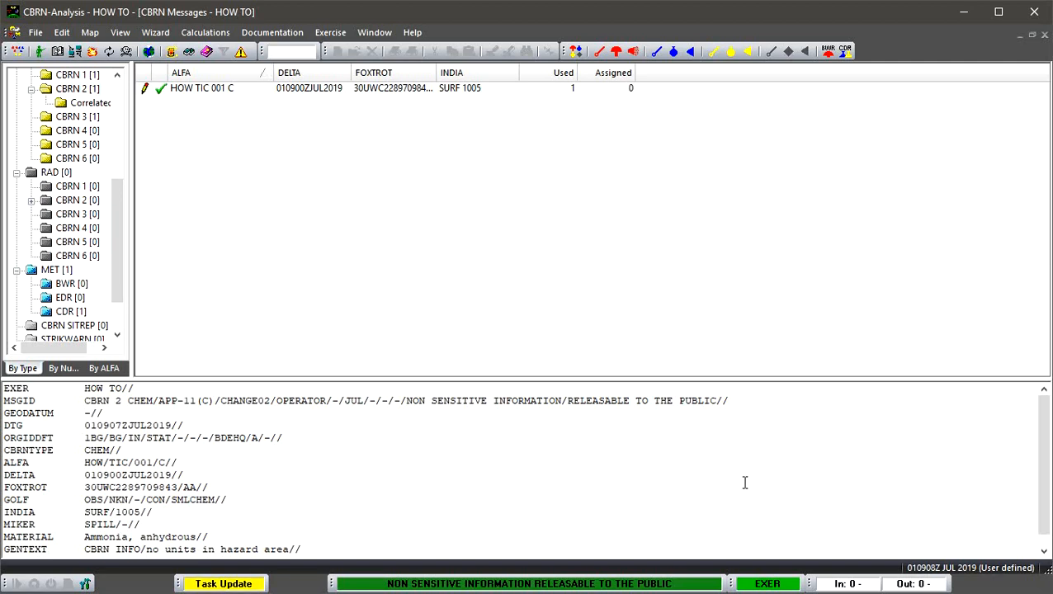
pyautogui.click(311, 72)
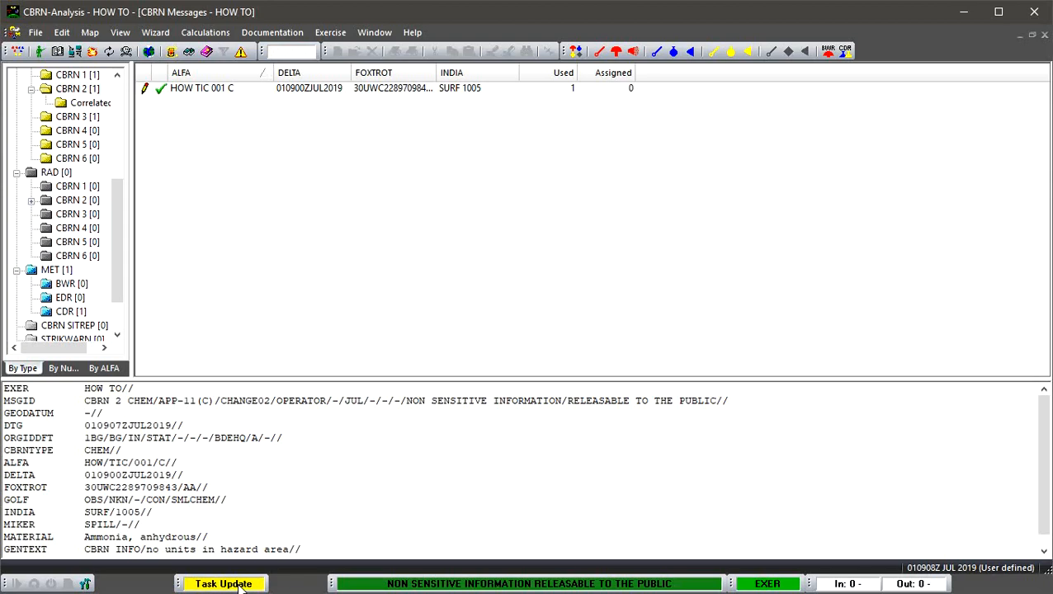
pyautogui.click(222, 585)
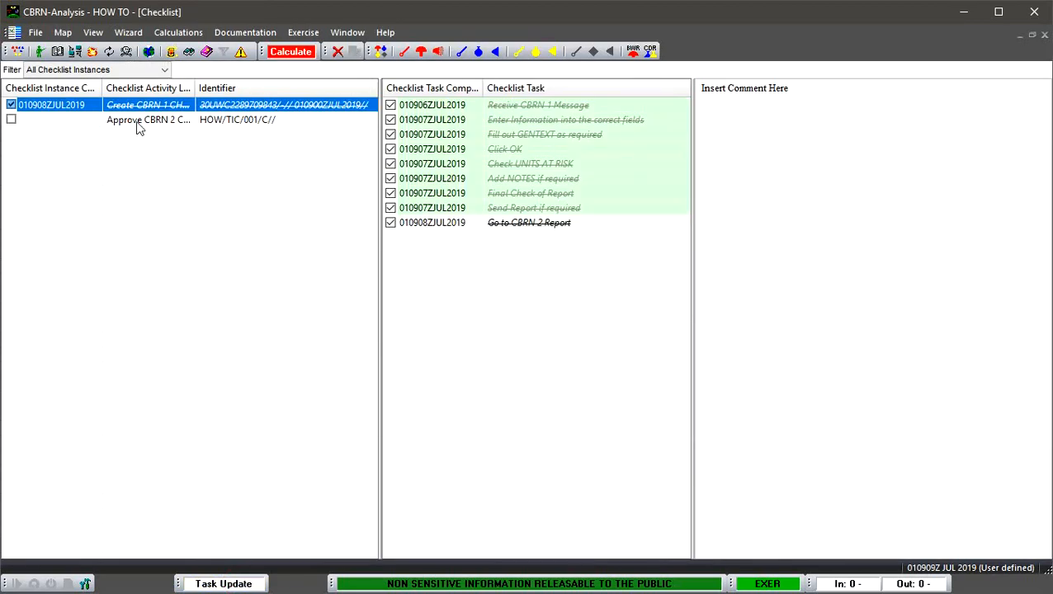
# Step: Expand the Approve CBRN 2 checklist and tick Transmit CBRN 2 Report as done
pyautogui.click(149, 119)
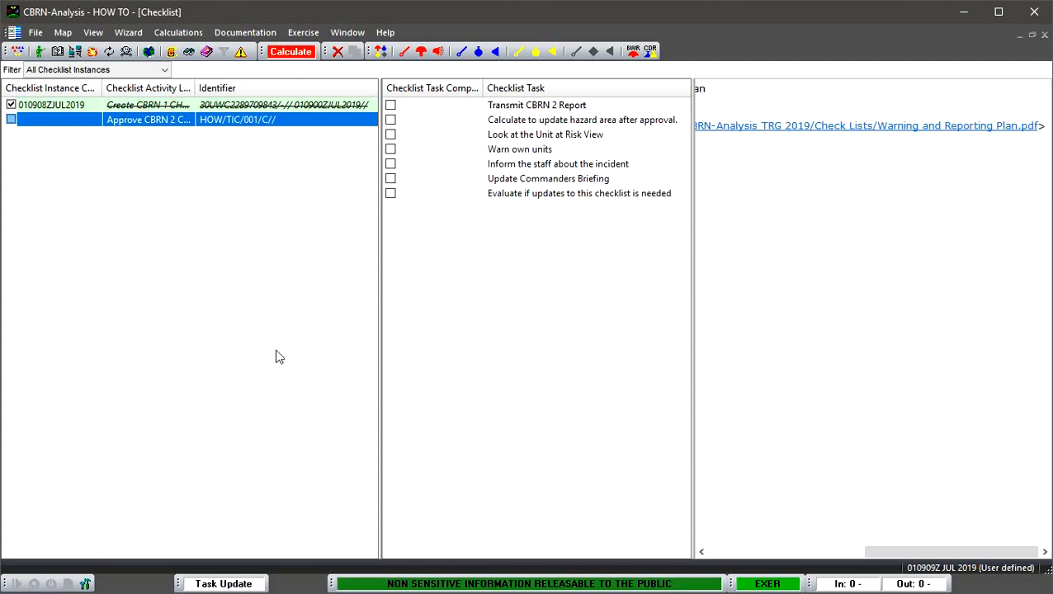
pyautogui.moveTo(406, 323)
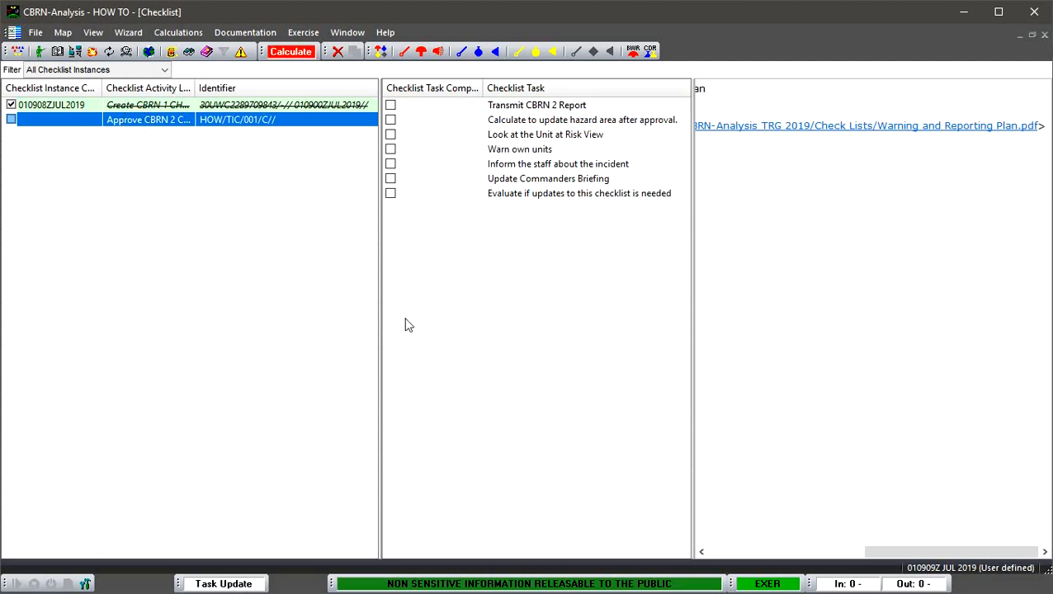
pyautogui.moveTo(453, 135)
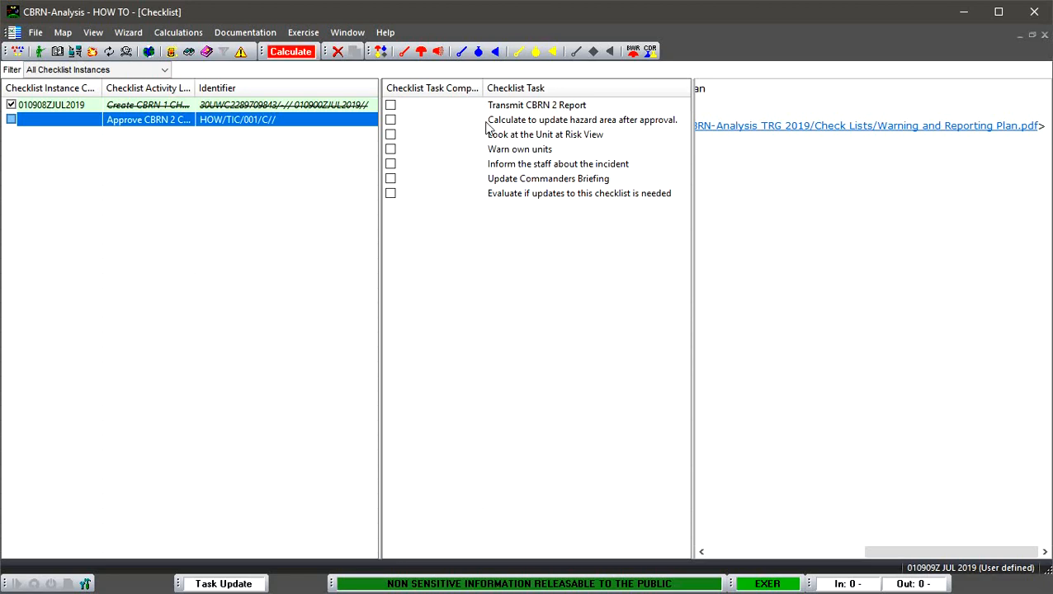
pyautogui.moveTo(482, 146)
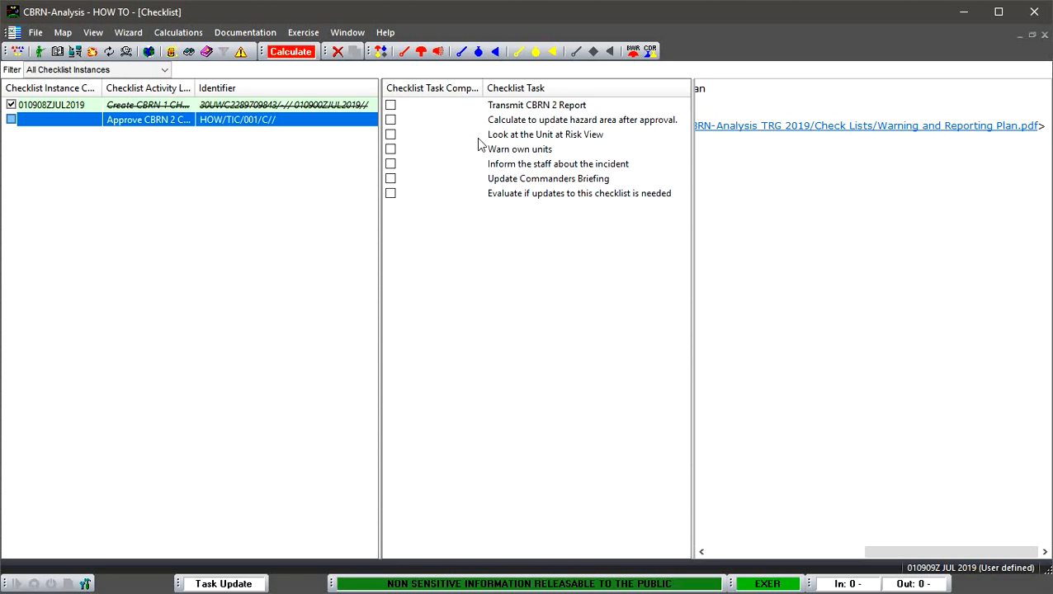
pyautogui.moveTo(457, 153)
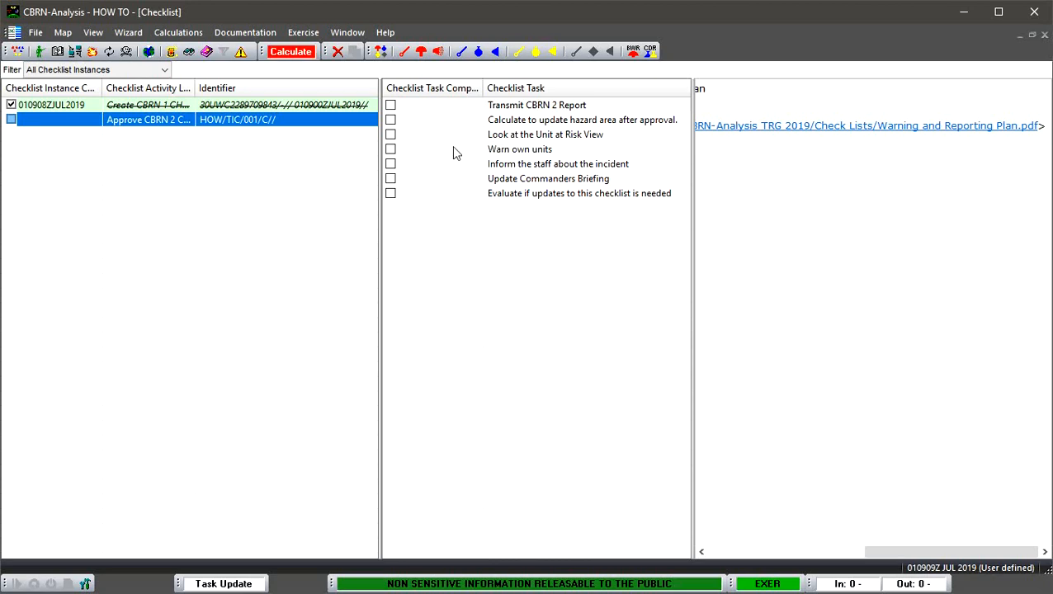
pyautogui.moveTo(501, 178)
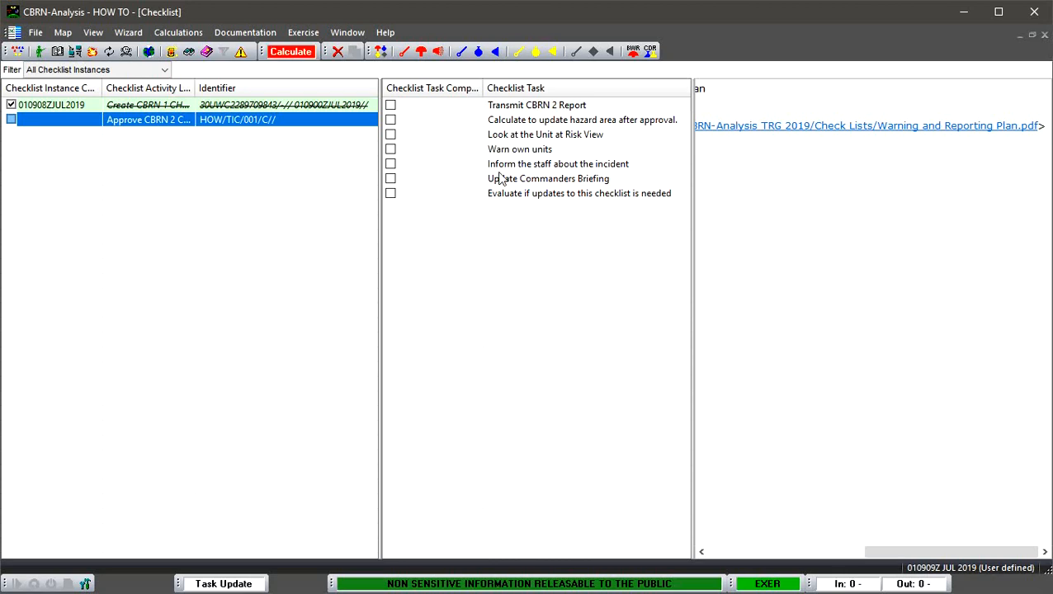
pyautogui.moveTo(515, 232)
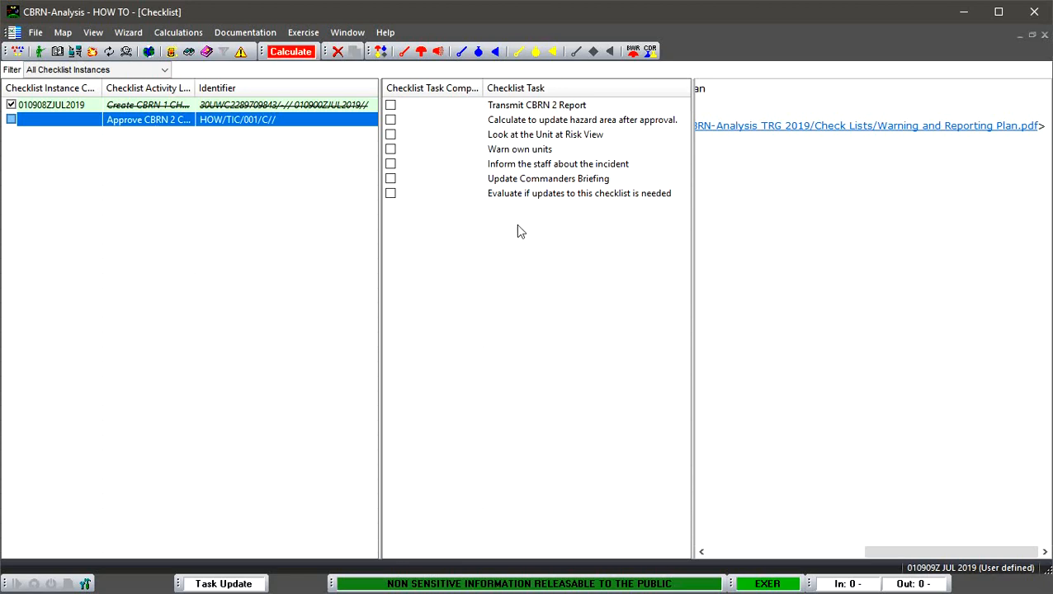
pyautogui.moveTo(538, 218)
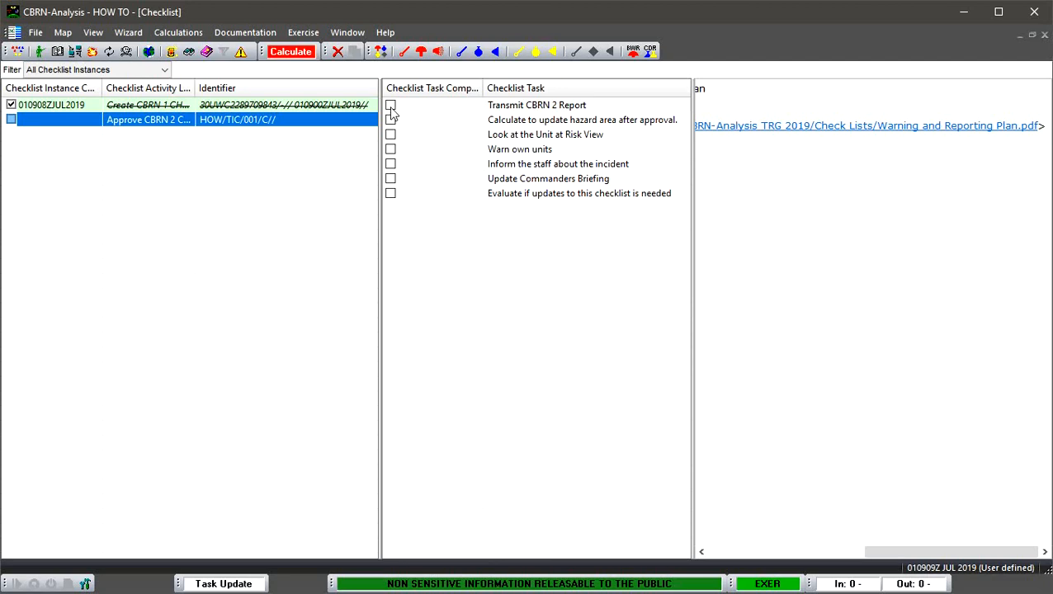
pyautogui.click(389, 106)
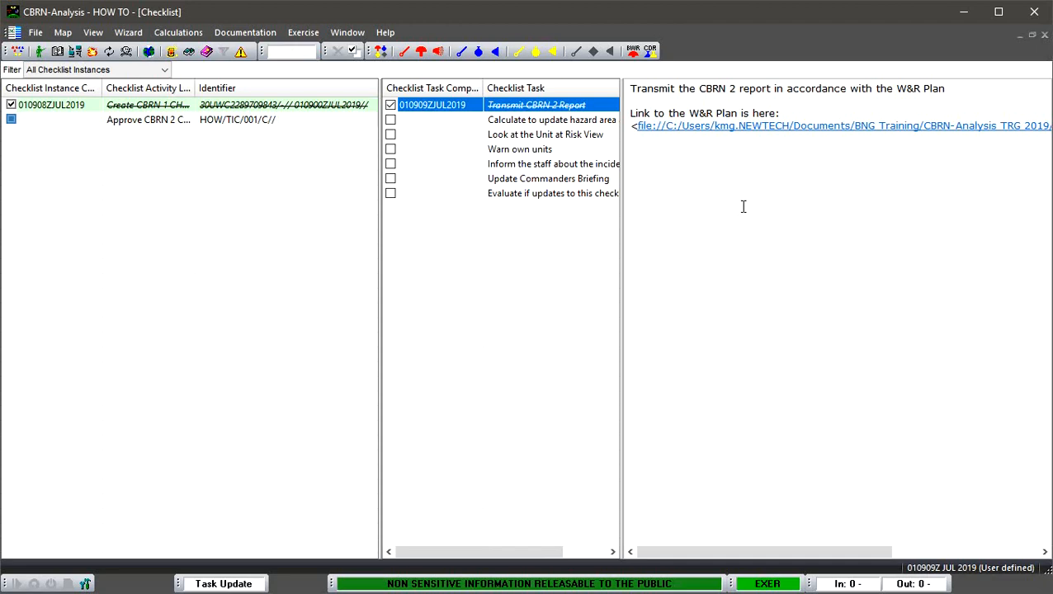
pyautogui.moveTo(739, 205)
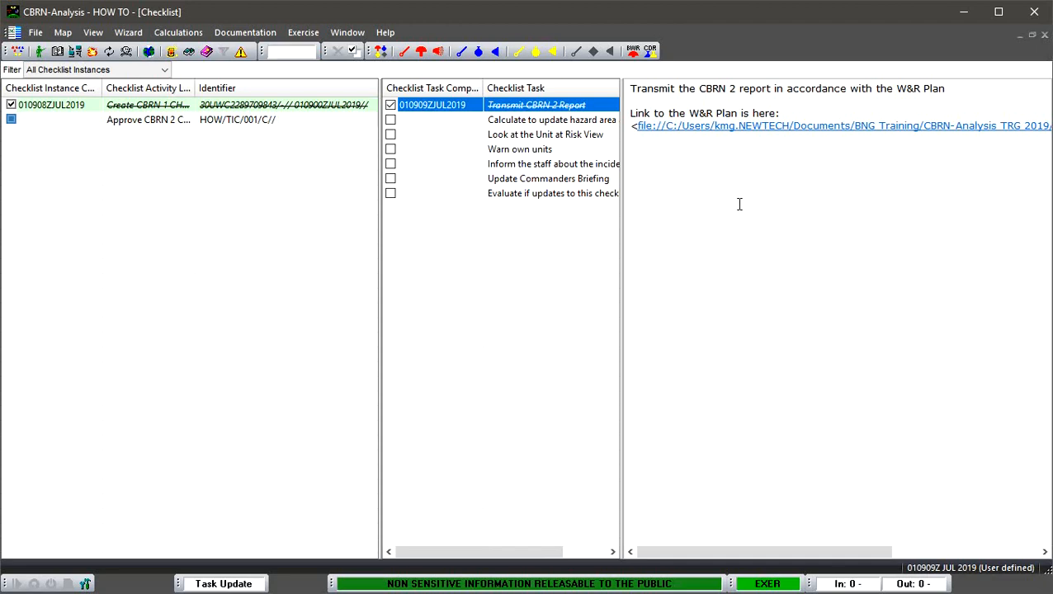
pyautogui.moveTo(686, 198)
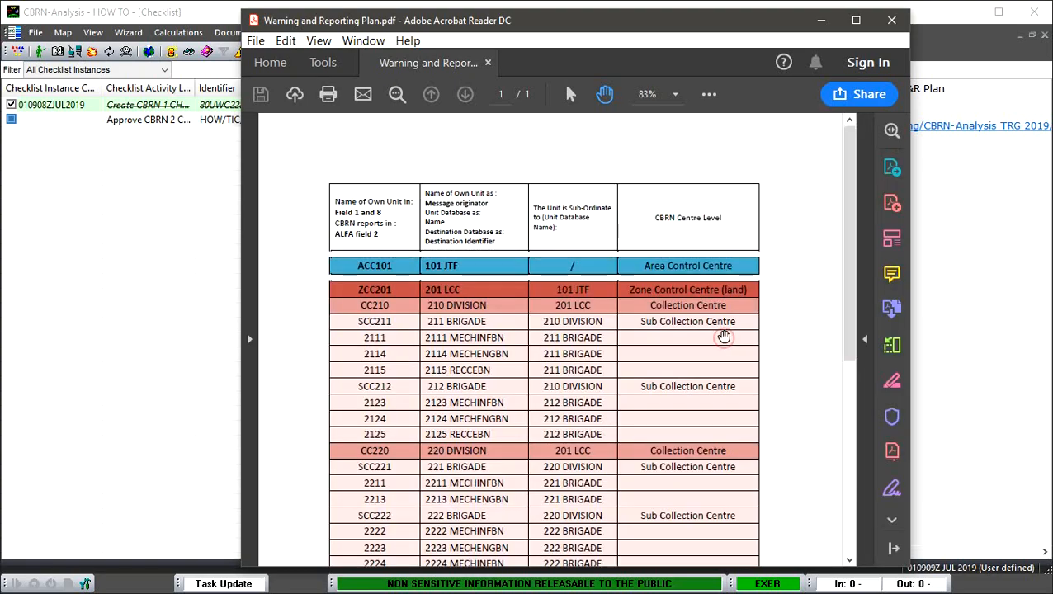
# Step: Scroll through Warning and Reporting Plan.pdf, then close Acrobat Reader
pyautogui.scroll(-3)
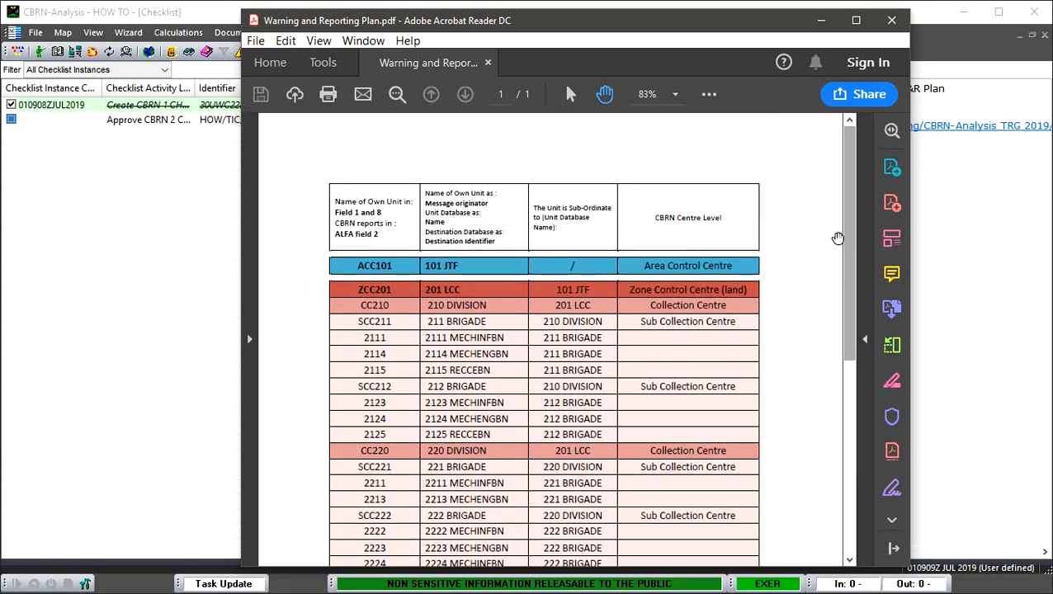
pyautogui.click(891, 19)
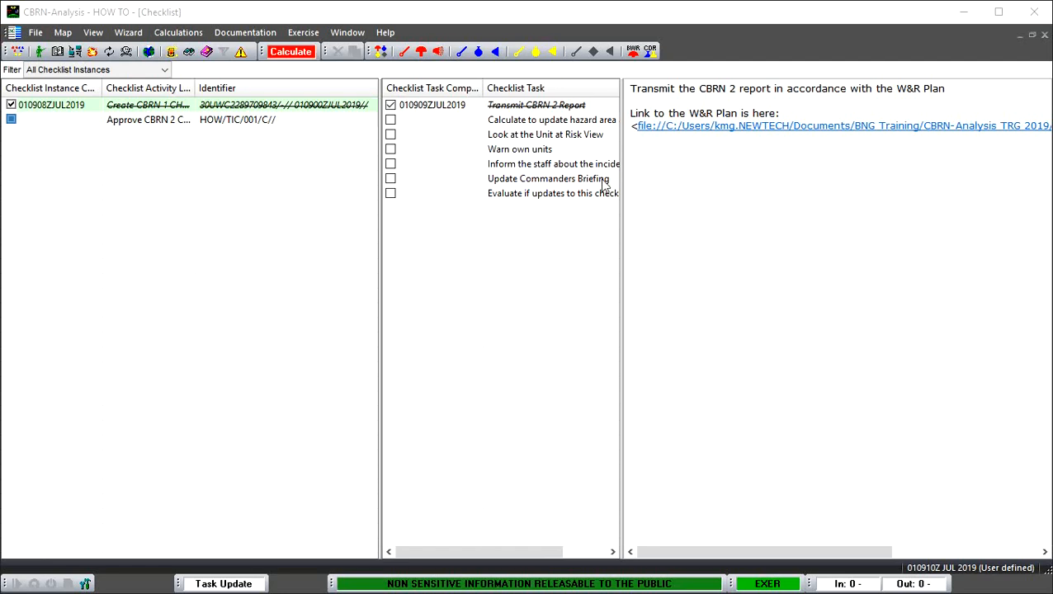
pyautogui.moveTo(429, 134)
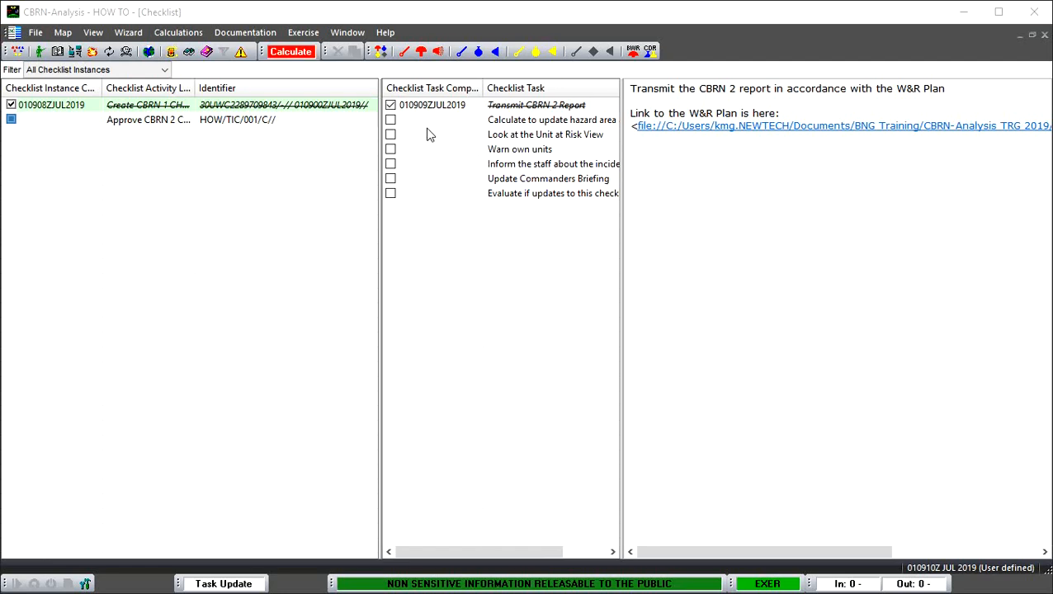
pyautogui.moveTo(421, 132)
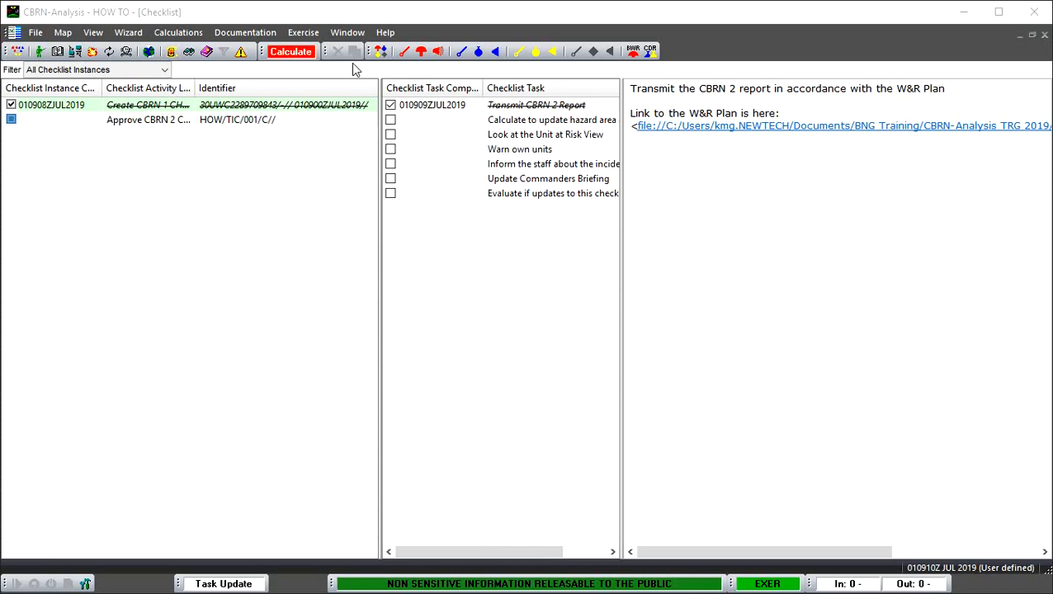
# Step: Switch from the checklist to the World Online Map window via the Window menu
pyautogui.click(148, 118)
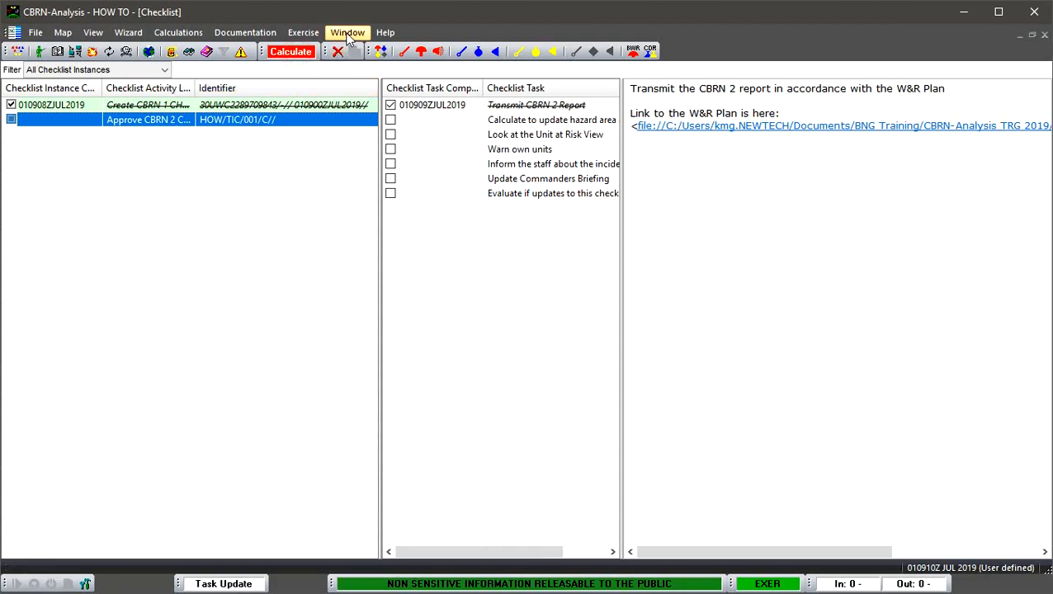
pyautogui.click(347, 33)
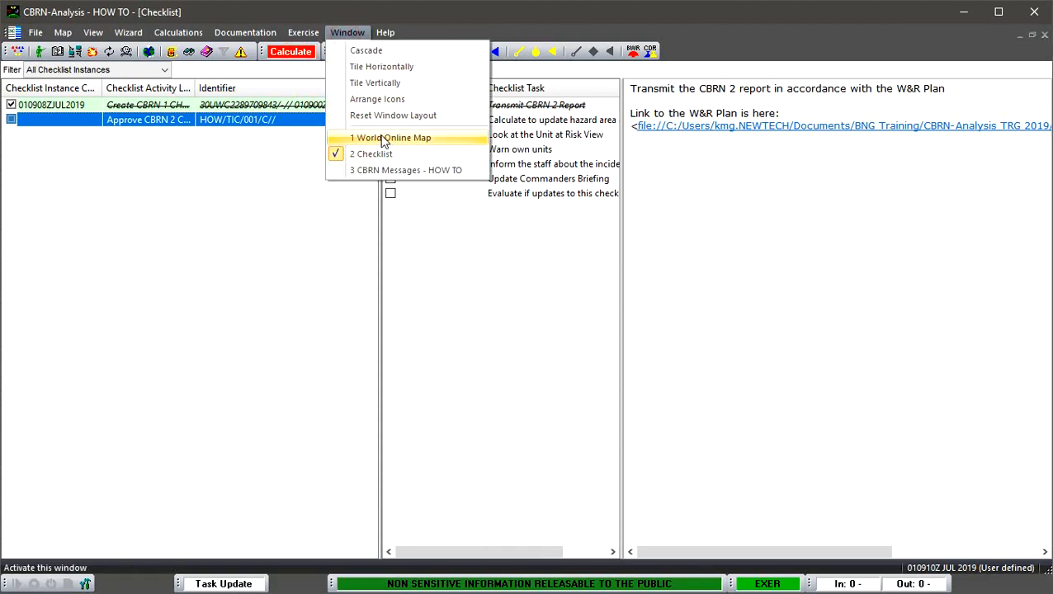
pyautogui.click(389, 138)
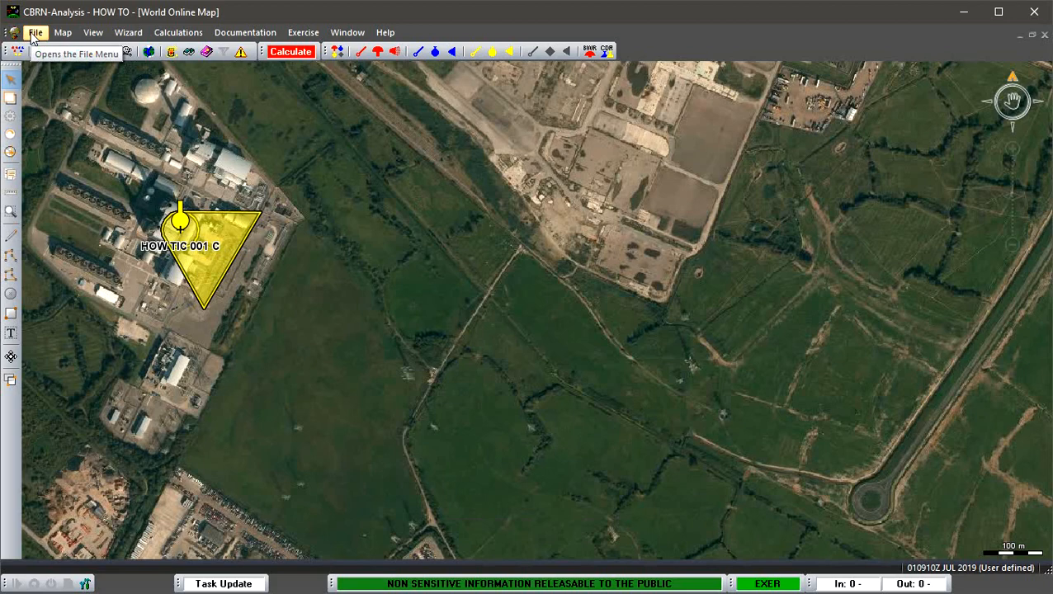
# Step: Bring up the Setup dialog from File > Properties, landing on the General page
pyautogui.click(37, 33)
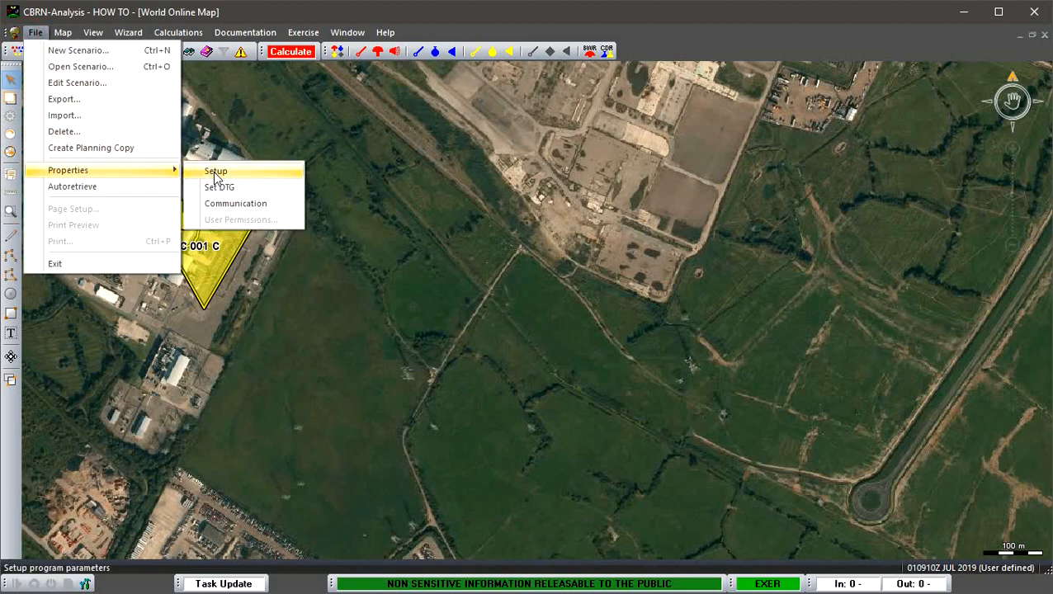
pyautogui.click(215, 170)
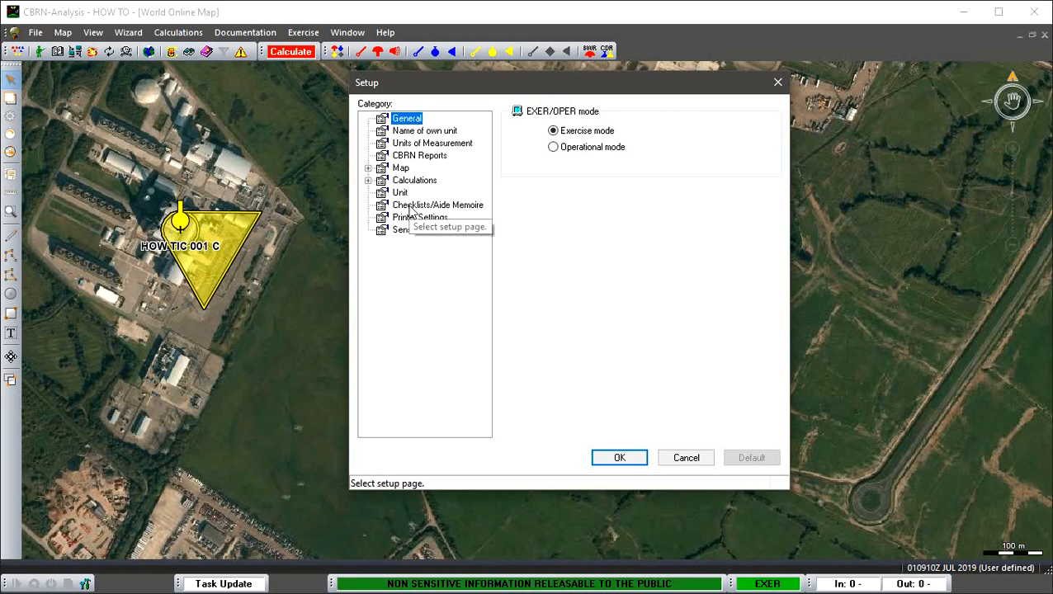
# Step: Attempt to launch the editor from the Checklists/Aide Memoire page and acknowledge the close-views warning
pyautogui.click(439, 204)
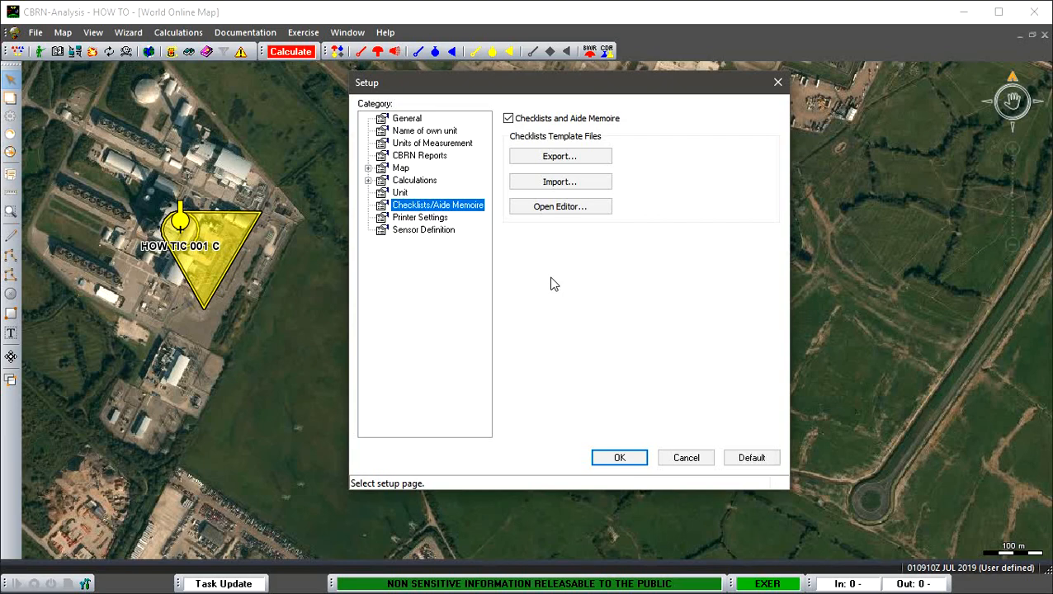
pyautogui.moveTo(546, 282)
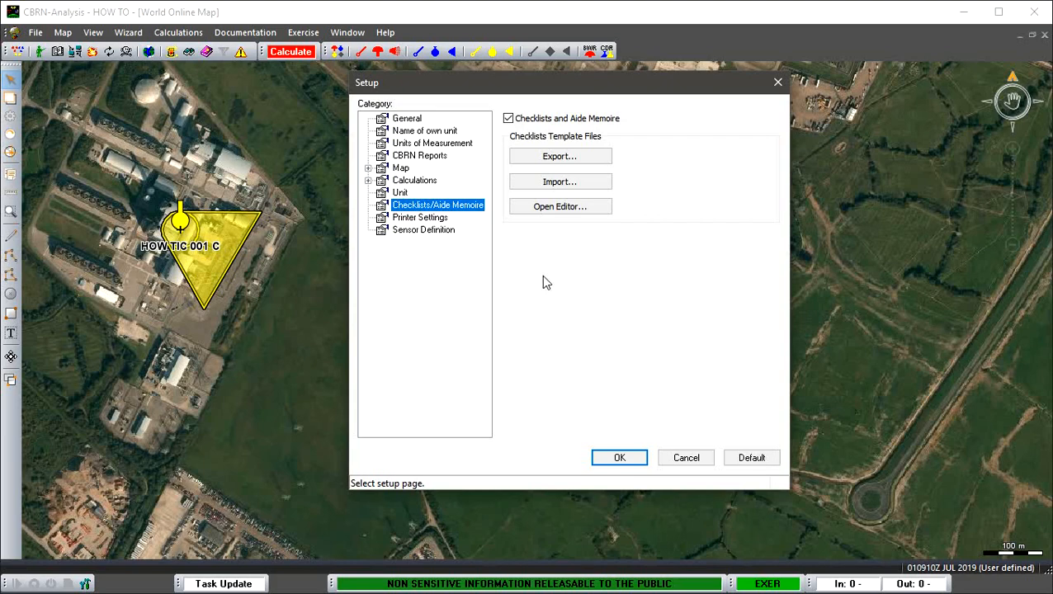
pyautogui.moveTo(498, 133)
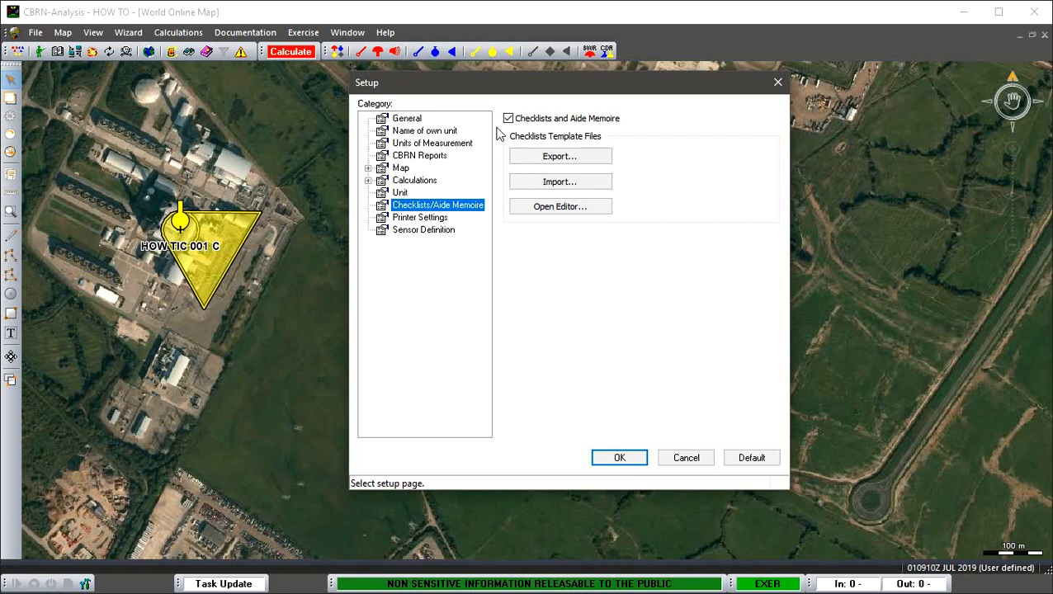
pyautogui.moveTo(505, 134)
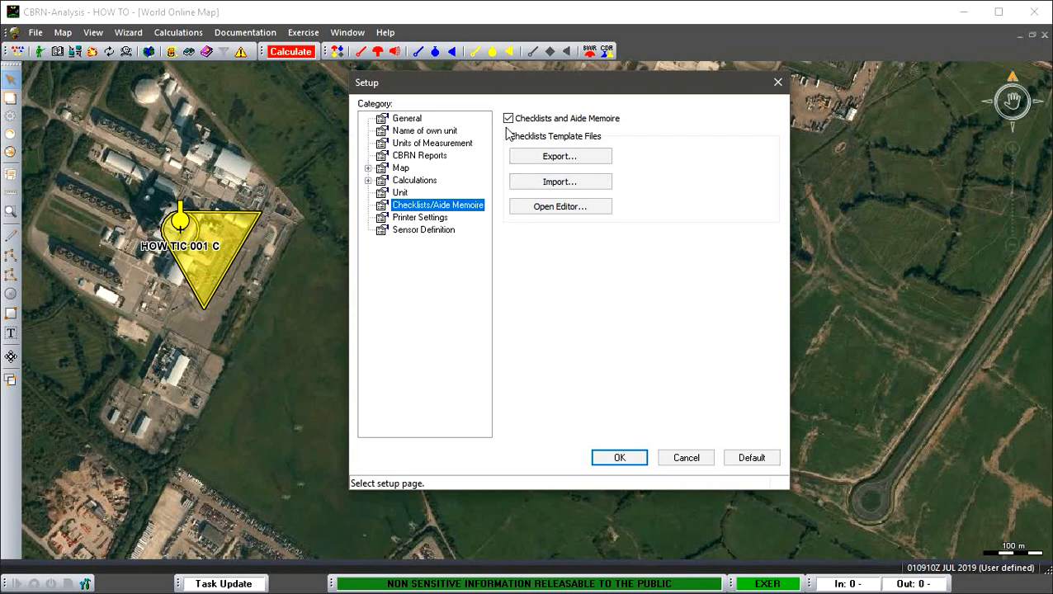
pyautogui.moveTo(566, 344)
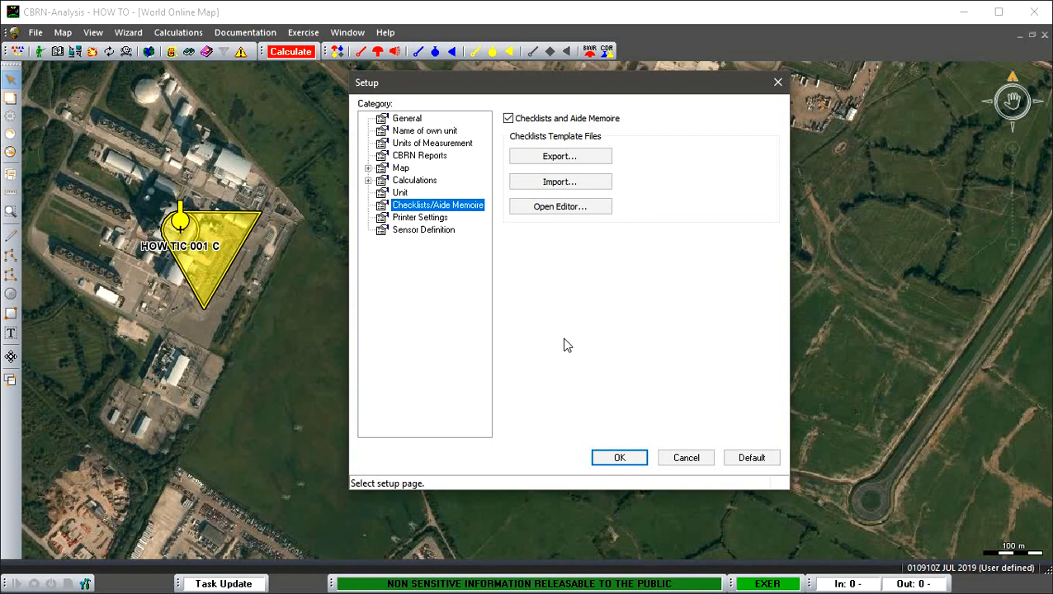
pyautogui.moveTo(566, 338)
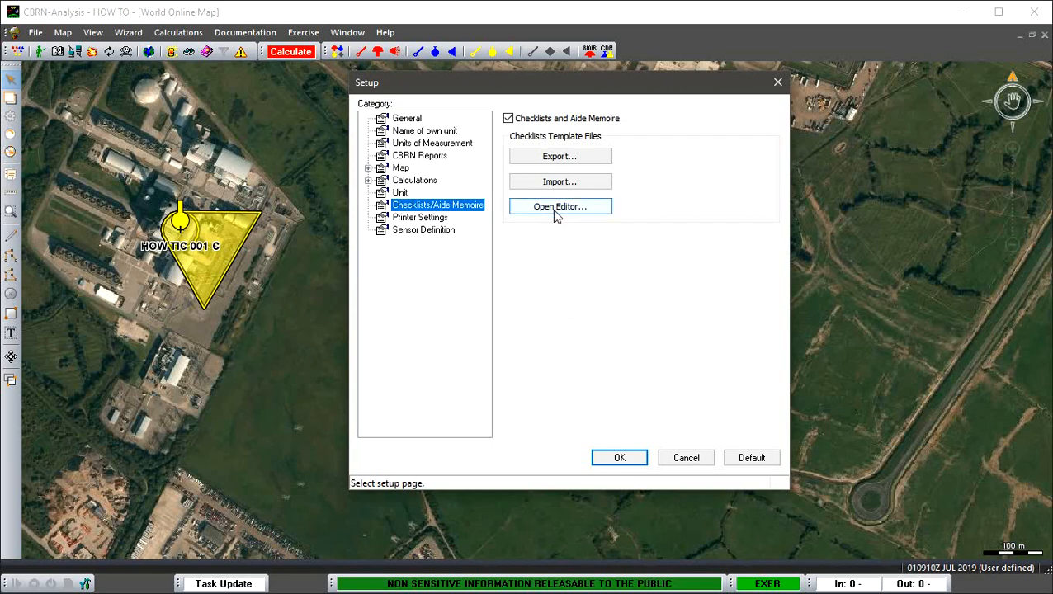
pyautogui.click(560, 207)
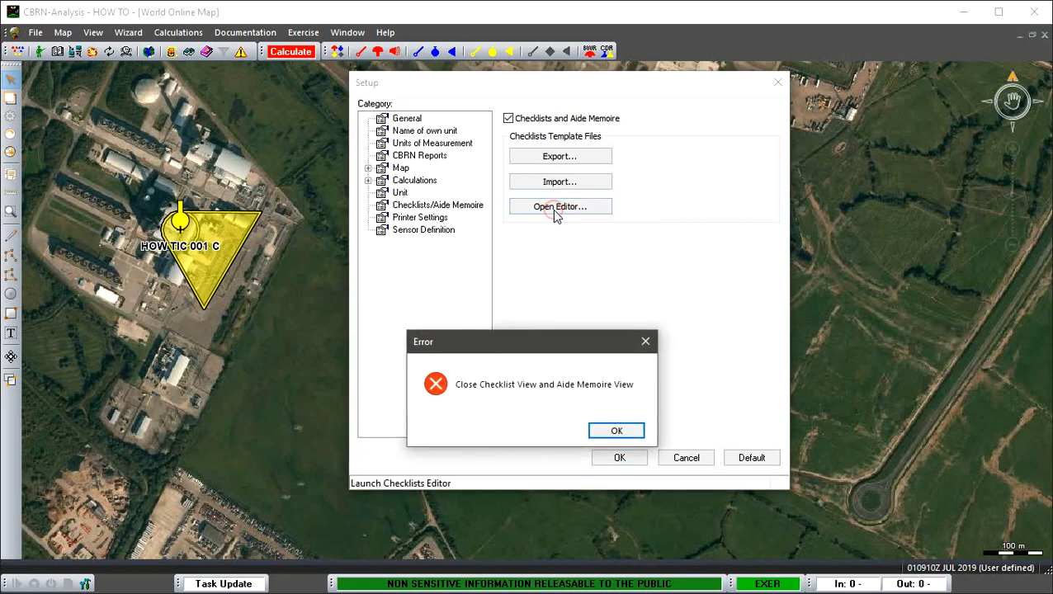
pyautogui.click(616, 429)
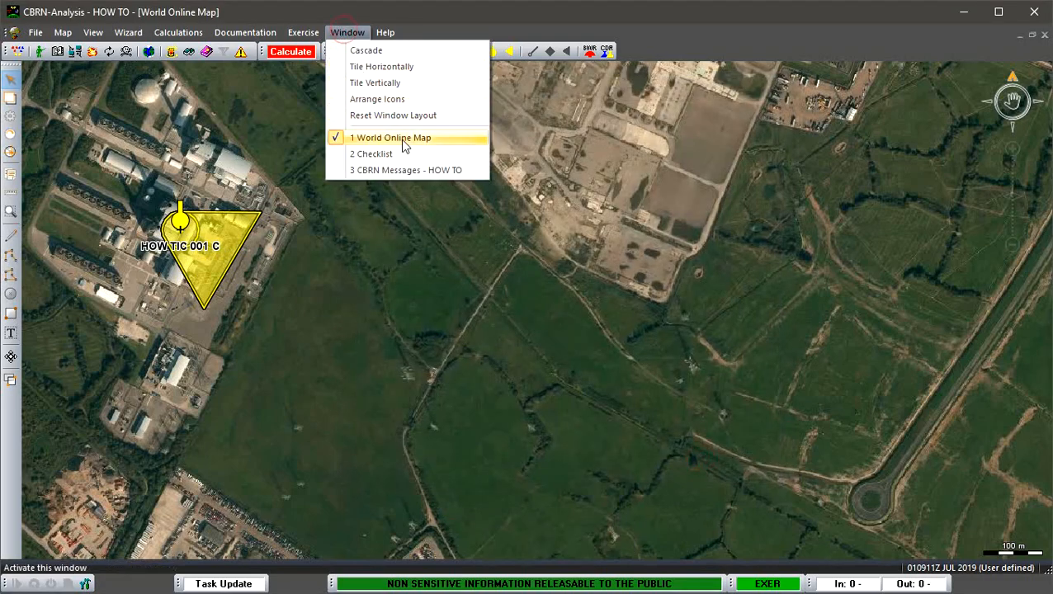
# Step: Go back to the World Online Map, then reach the Checklists/Aide Memoire page of Setup again
pyautogui.click(376, 155)
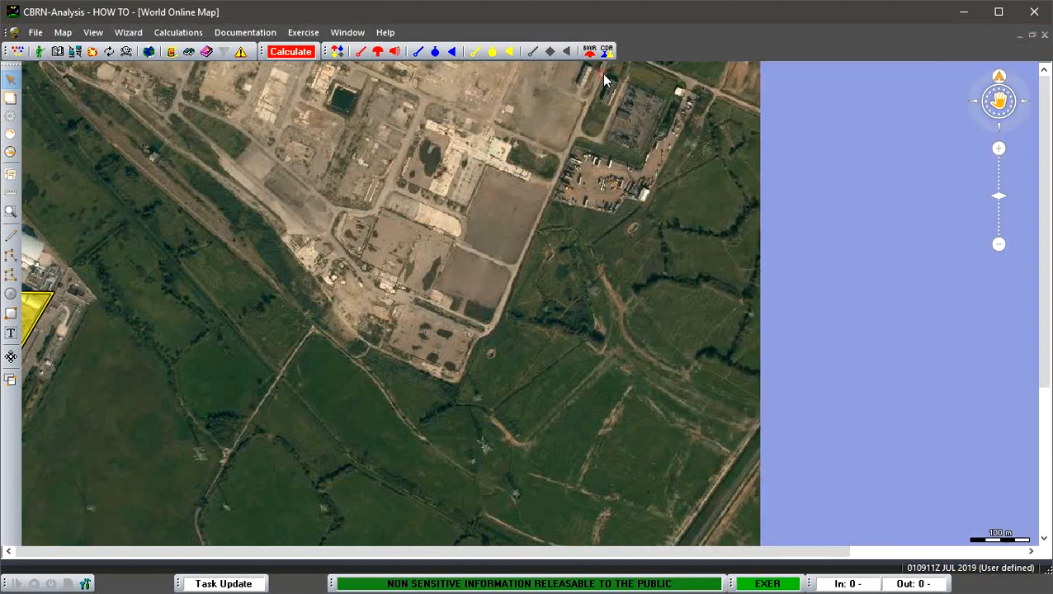
pyautogui.click(37, 33)
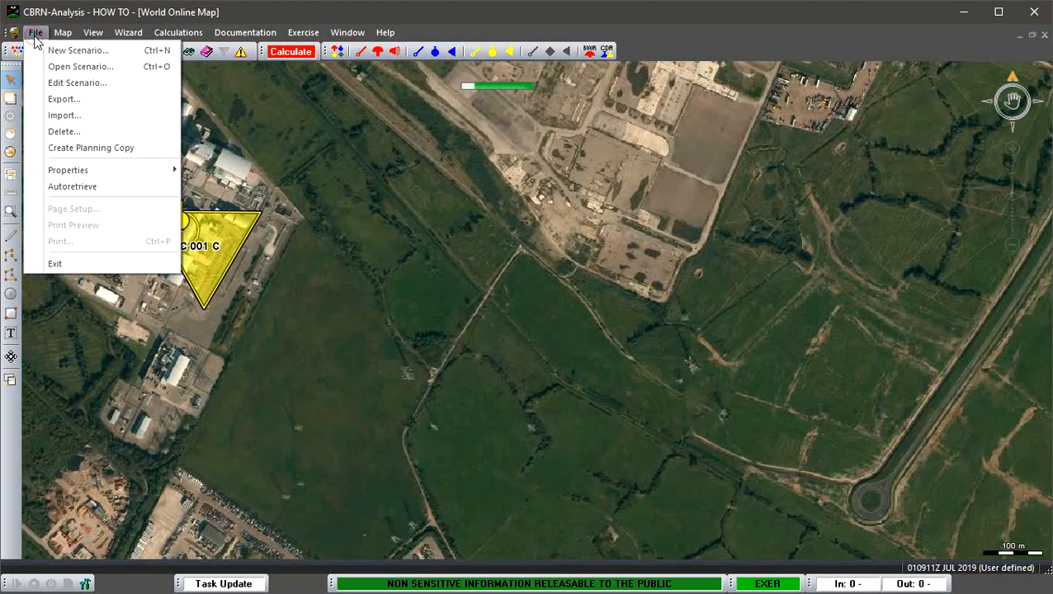
pyautogui.moveTo(68, 170)
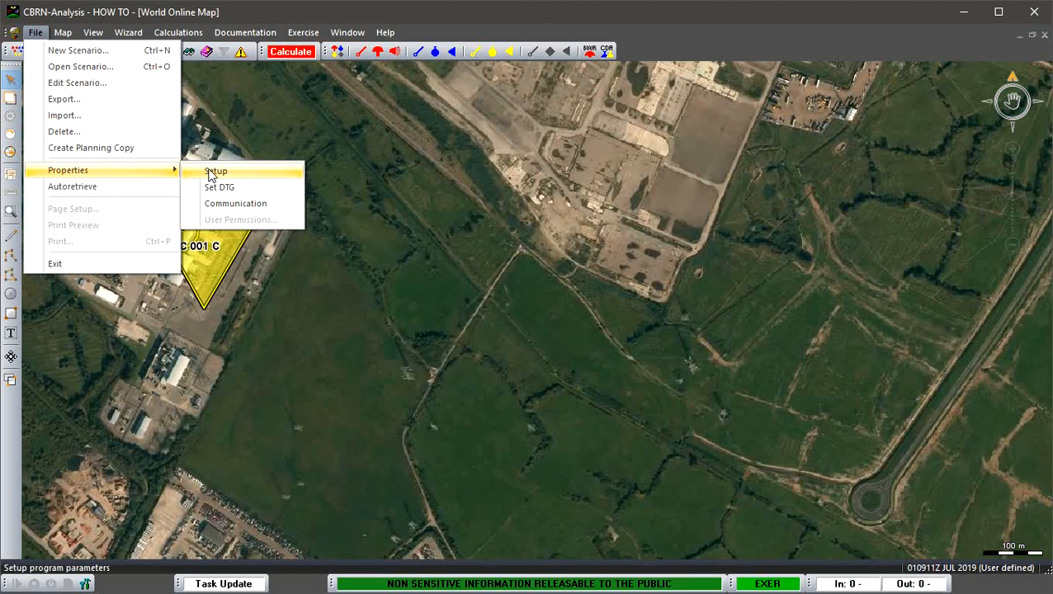
pyautogui.click(214, 170)
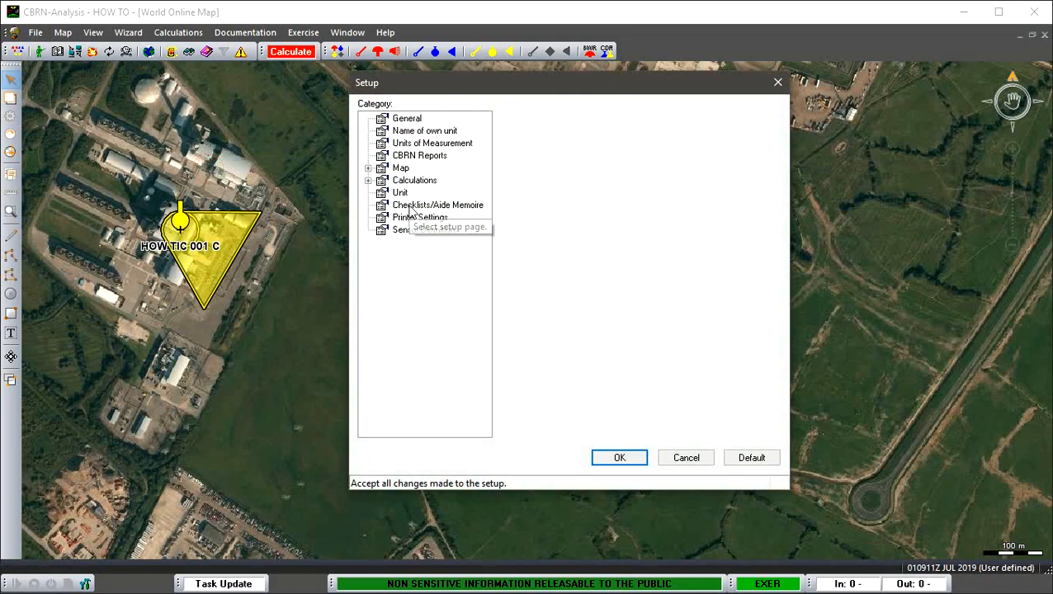
pyautogui.click(437, 204)
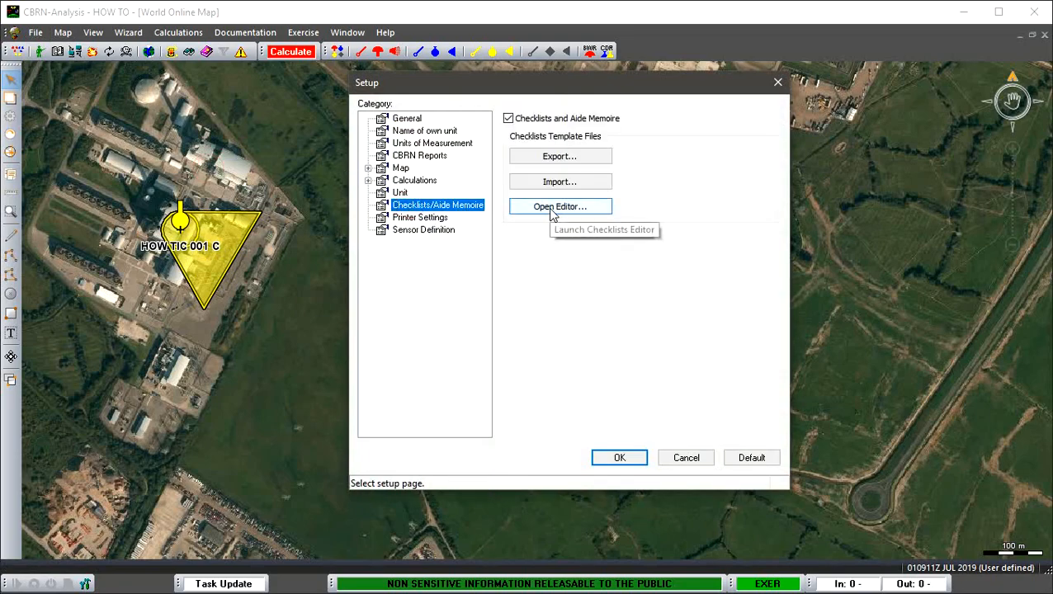
# Step: Launch the Checklists Editor and scroll the activity links down to the BIO entries
pyautogui.click(560, 206)
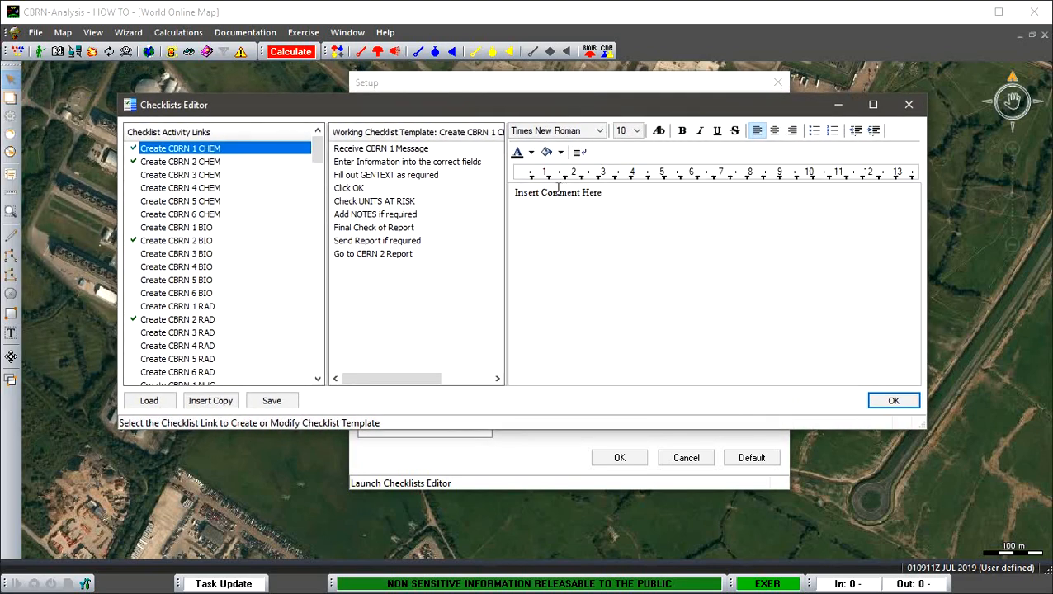
pyautogui.moveTo(370, 218)
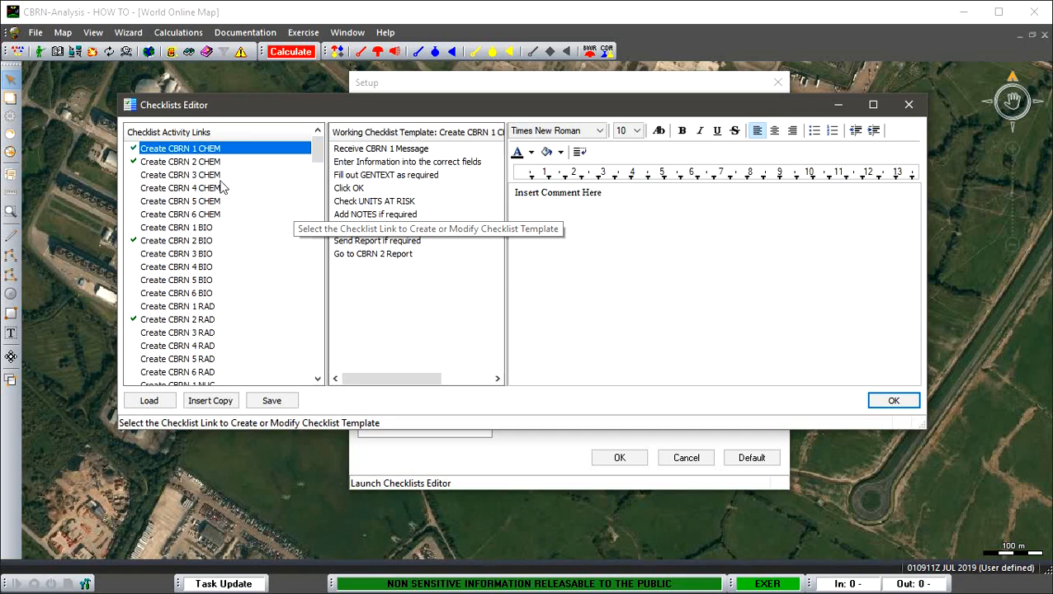
pyautogui.scroll(-3)
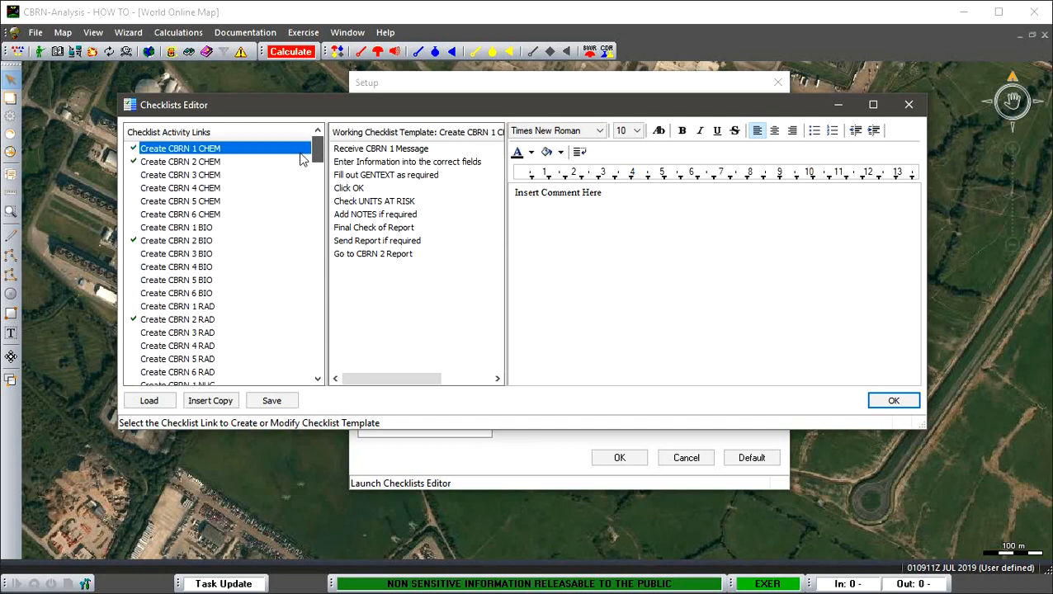
pyautogui.scroll(-3)
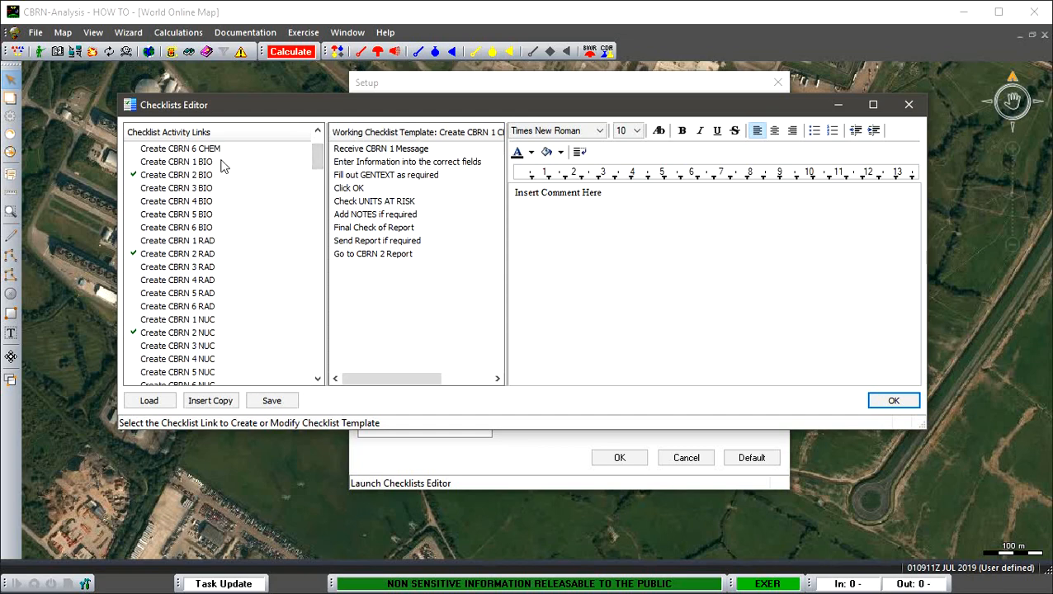
# Step: Select the Create CBRN 1 BIO template so a default-named task can be inserted into it
pyautogui.click(177, 162)
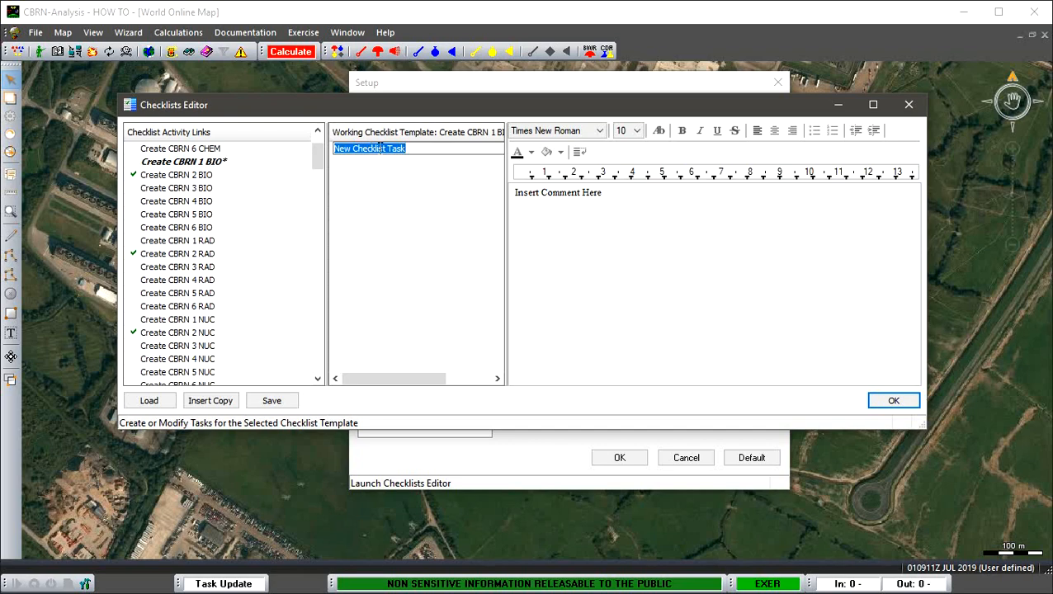
pyautogui.moveTo(399, 155)
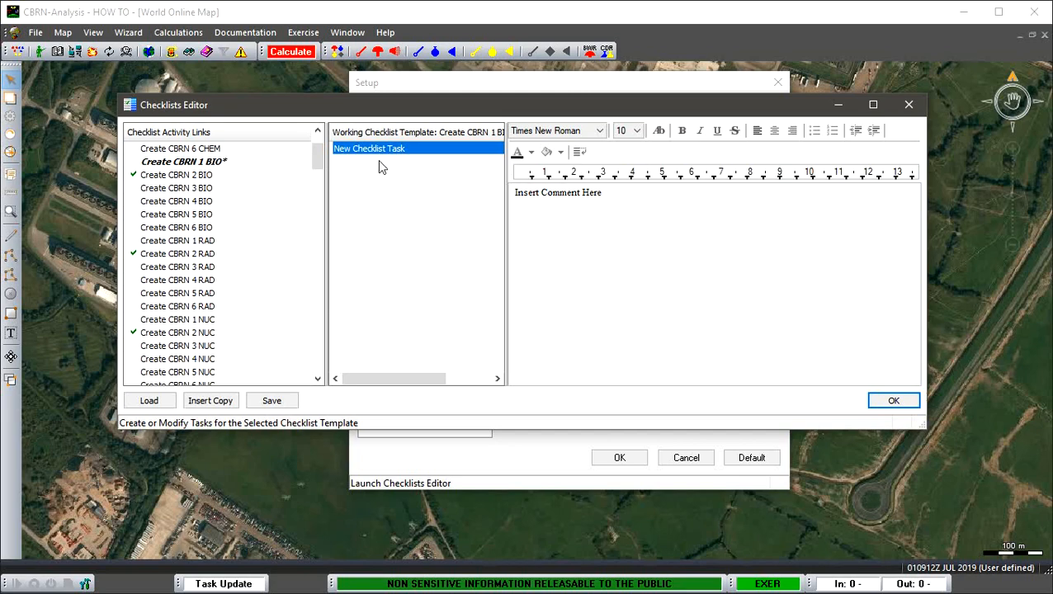
pyautogui.moveTo(386, 157)
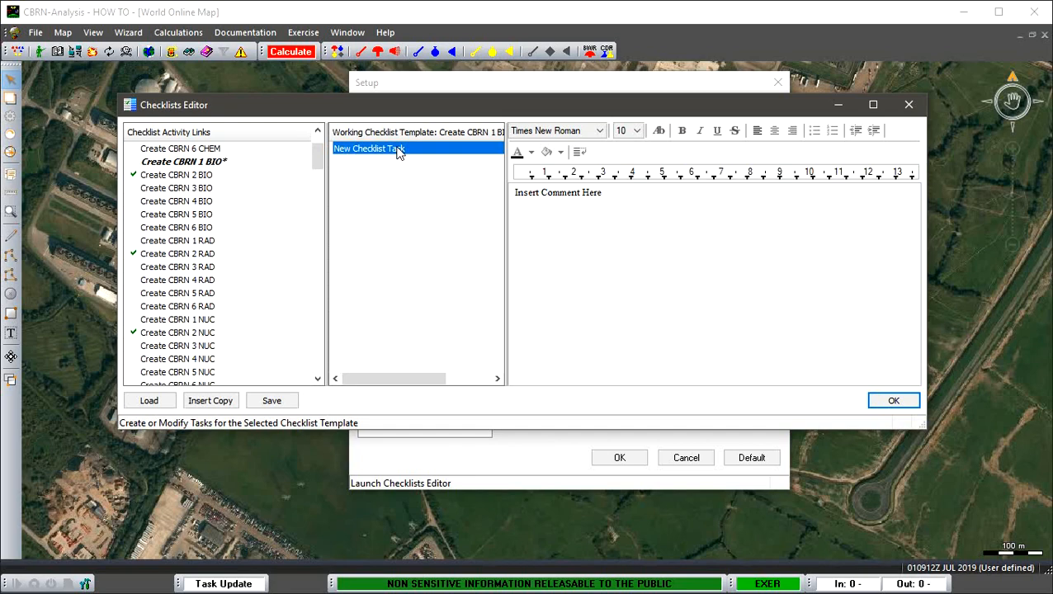
pyautogui.rightClick(370, 149)
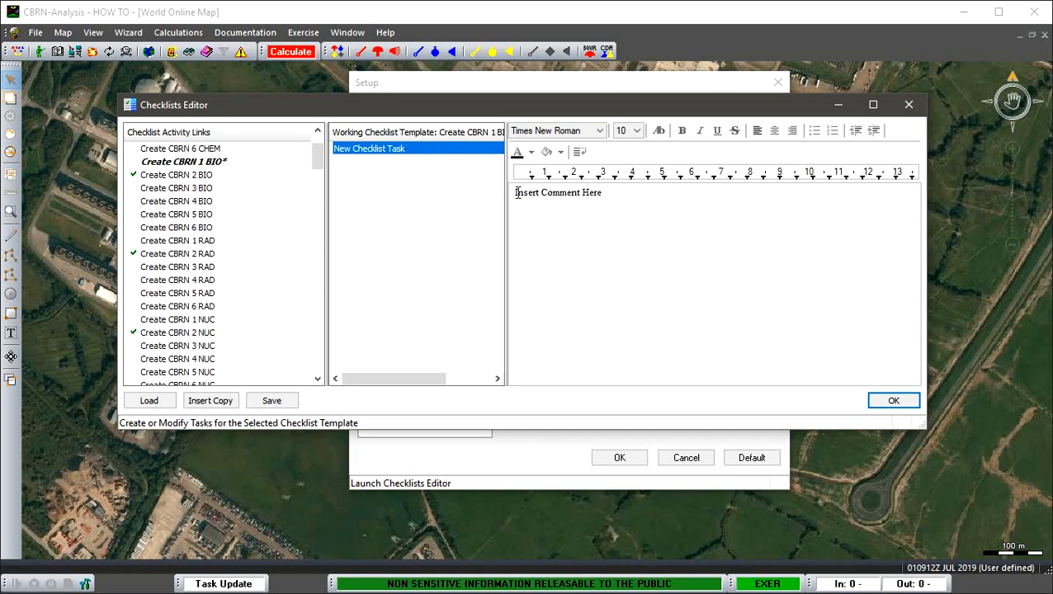
pyautogui.moveTo(404, 155)
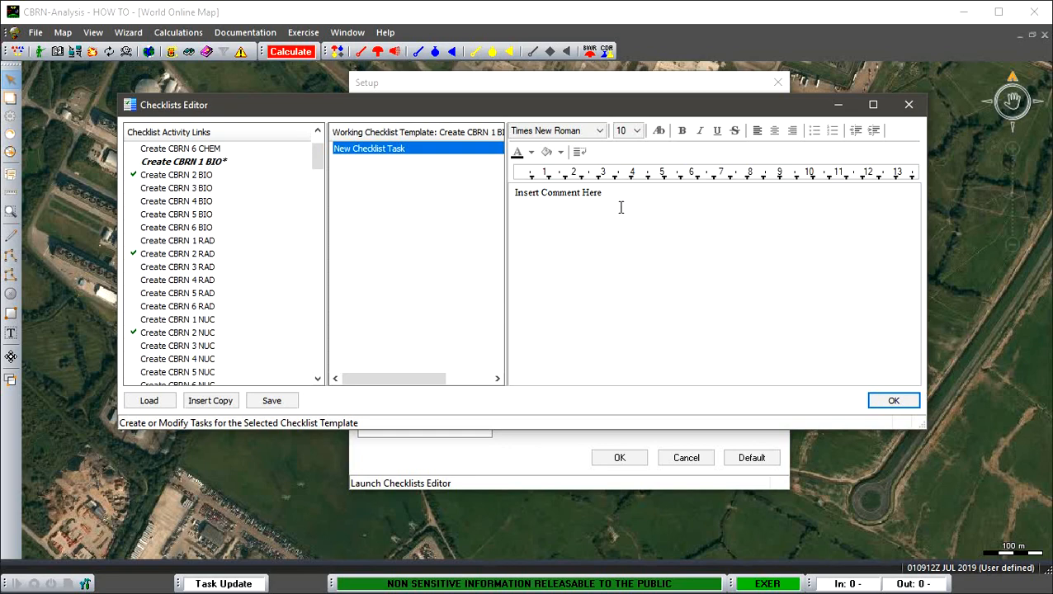
pyautogui.moveTo(621, 211)
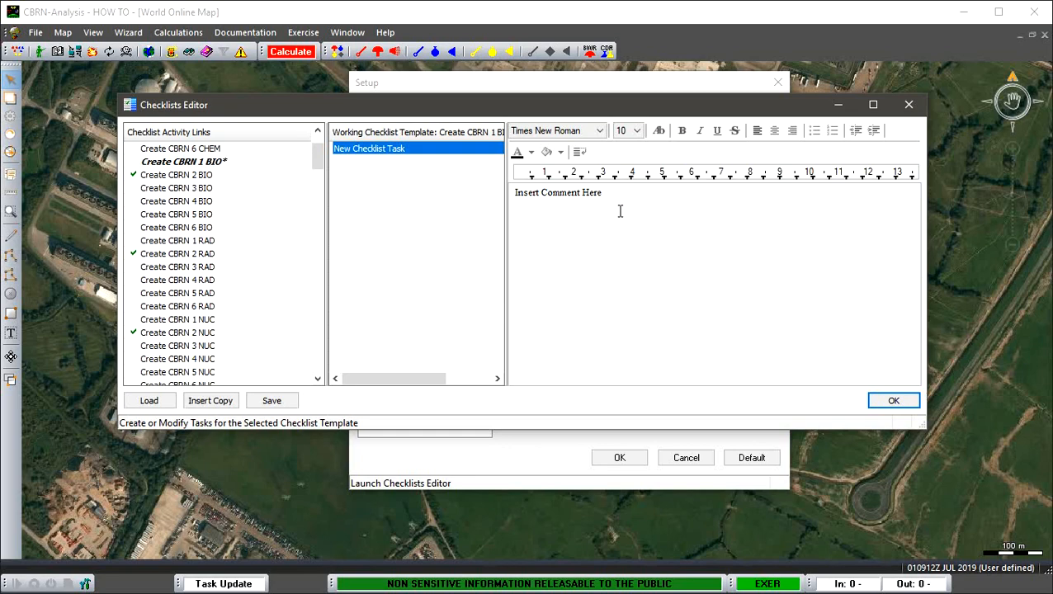
pyautogui.moveTo(404, 180)
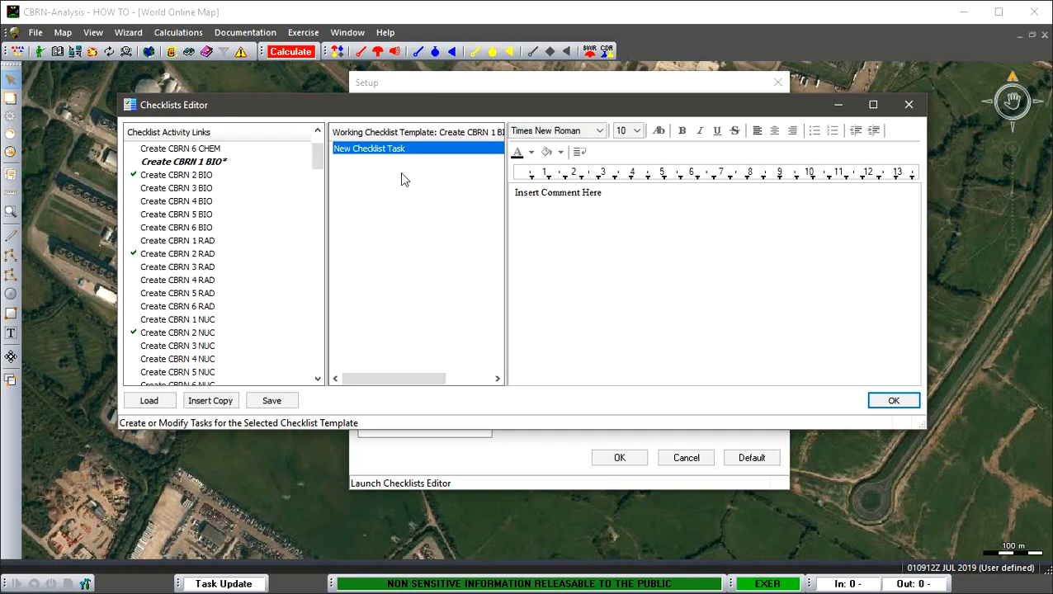
# Step: Insert another New Checklist Task at the bottom of the CBRN 1 BIO task list
pyautogui.rightClick(370, 148)
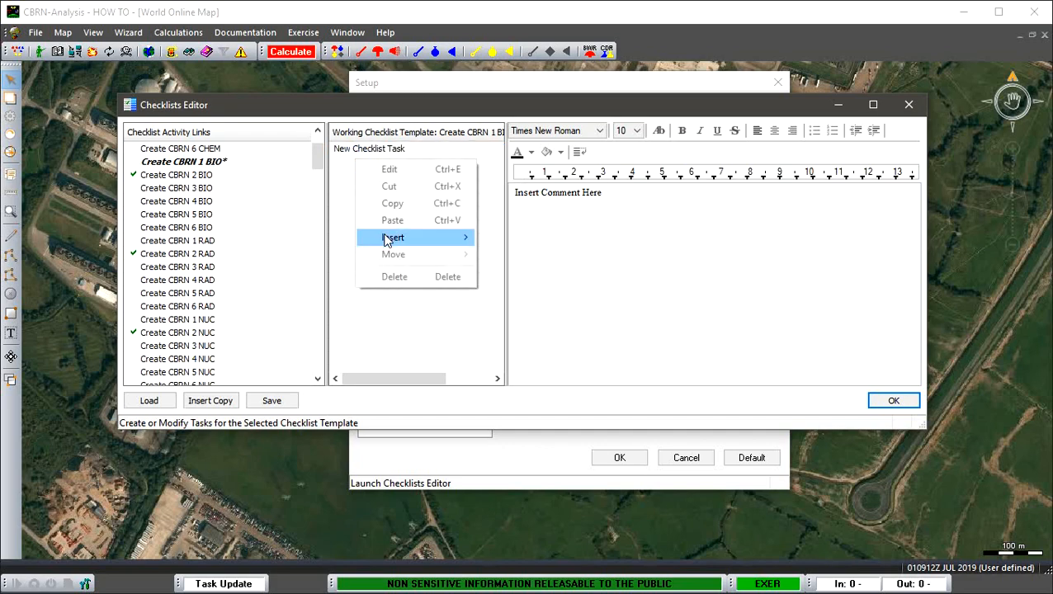
pyautogui.moveTo(394, 238)
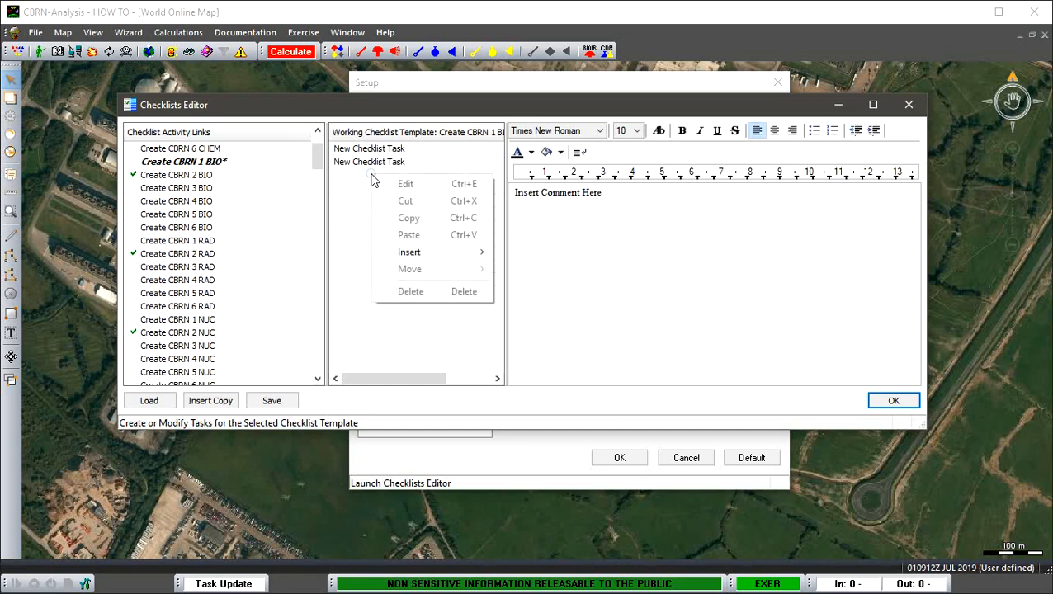
pyautogui.moveTo(410, 250)
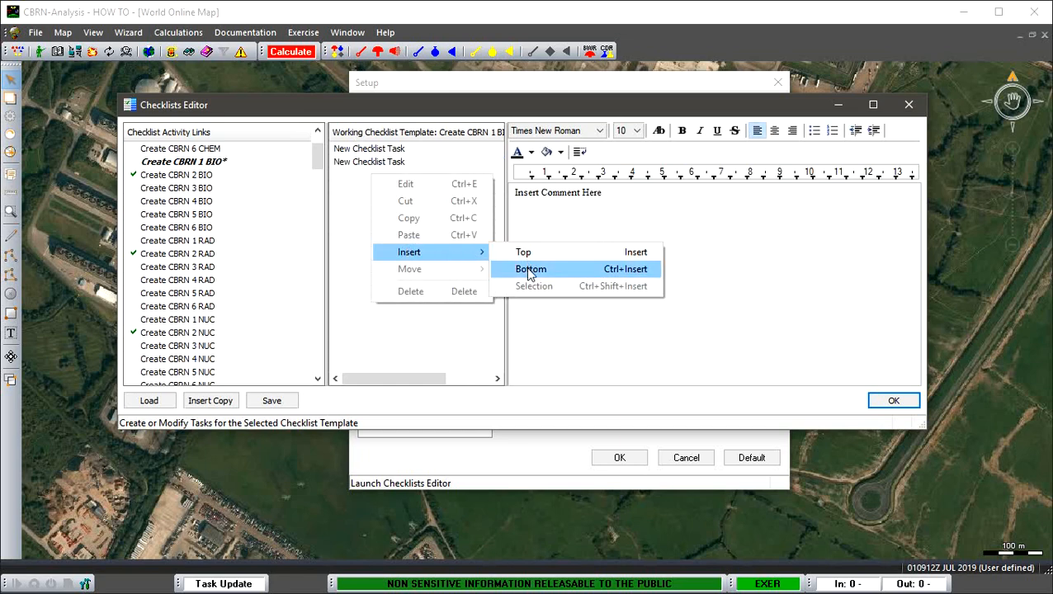
pyautogui.click(531, 269)
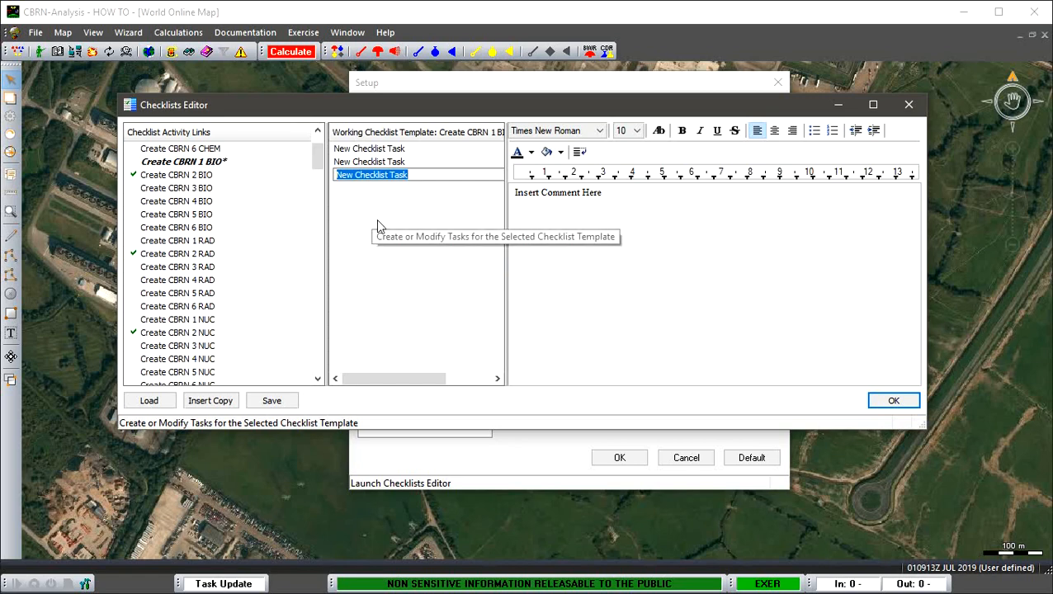
pyautogui.click(370, 175)
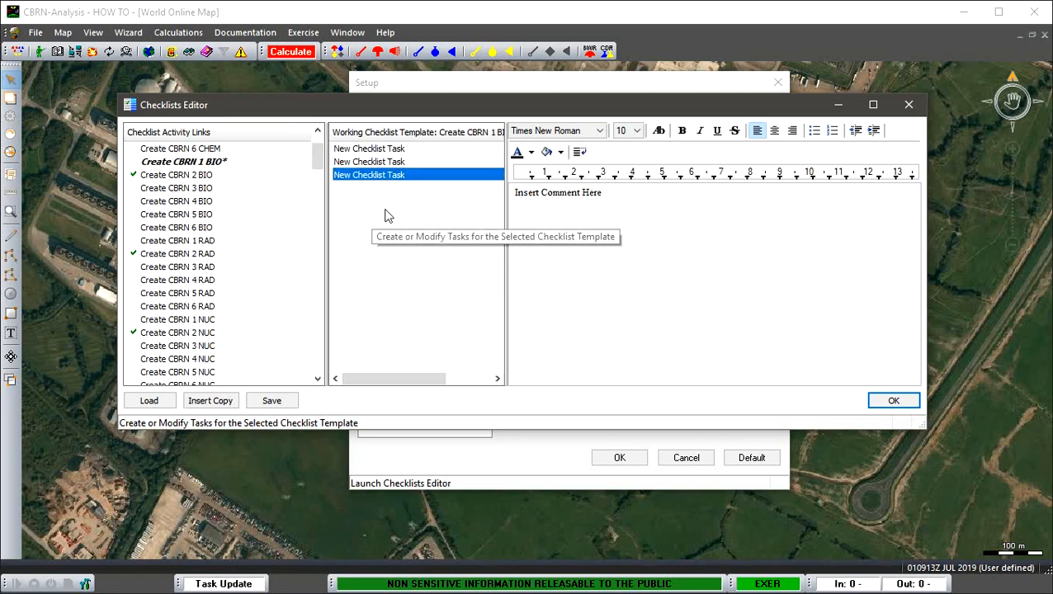
pyautogui.moveTo(234, 169)
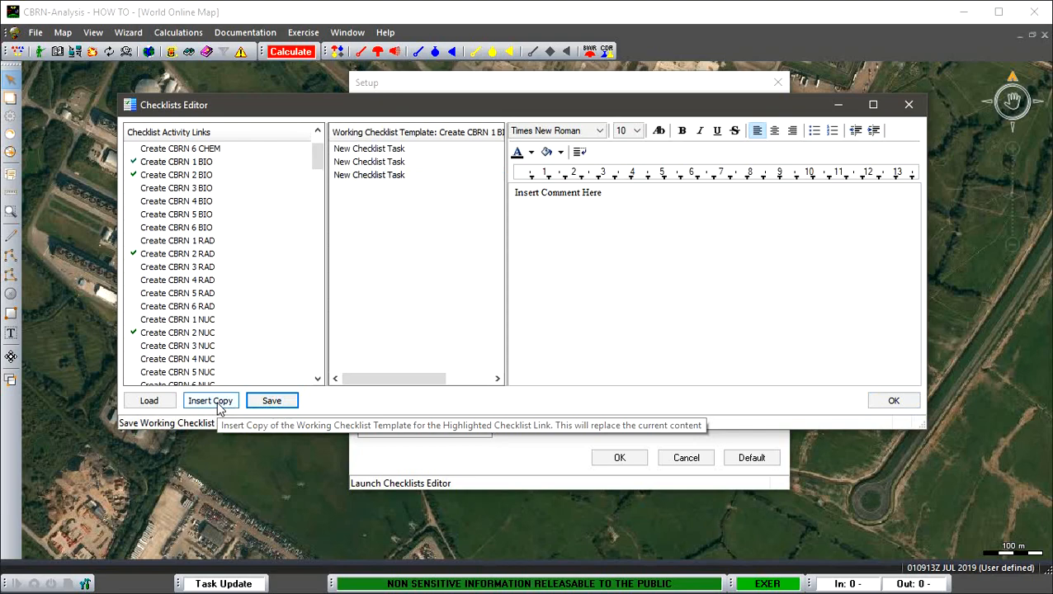
pyautogui.moveTo(921, 452)
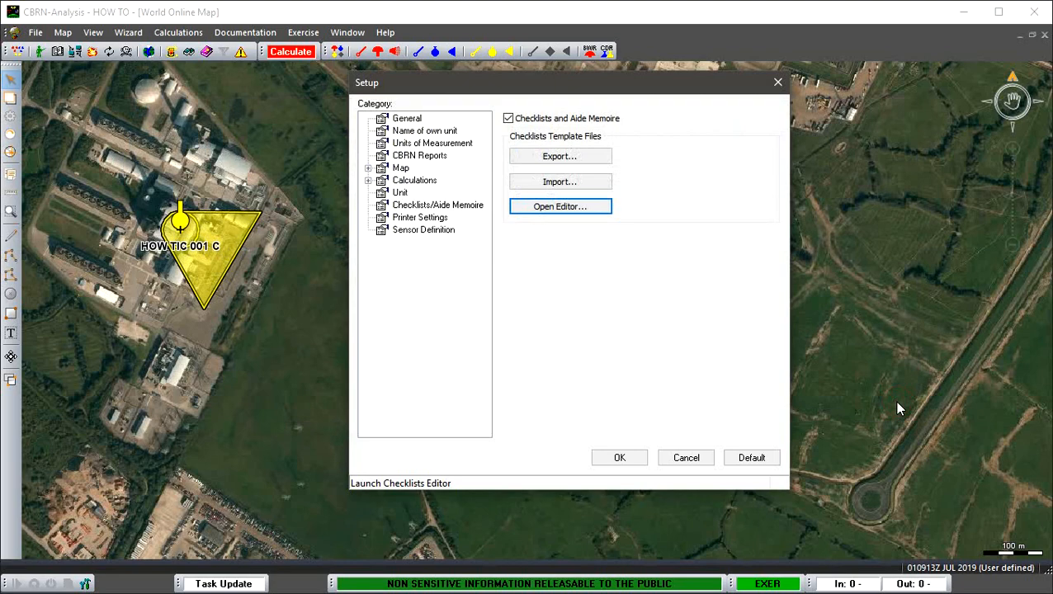
pyautogui.moveTo(603, 301)
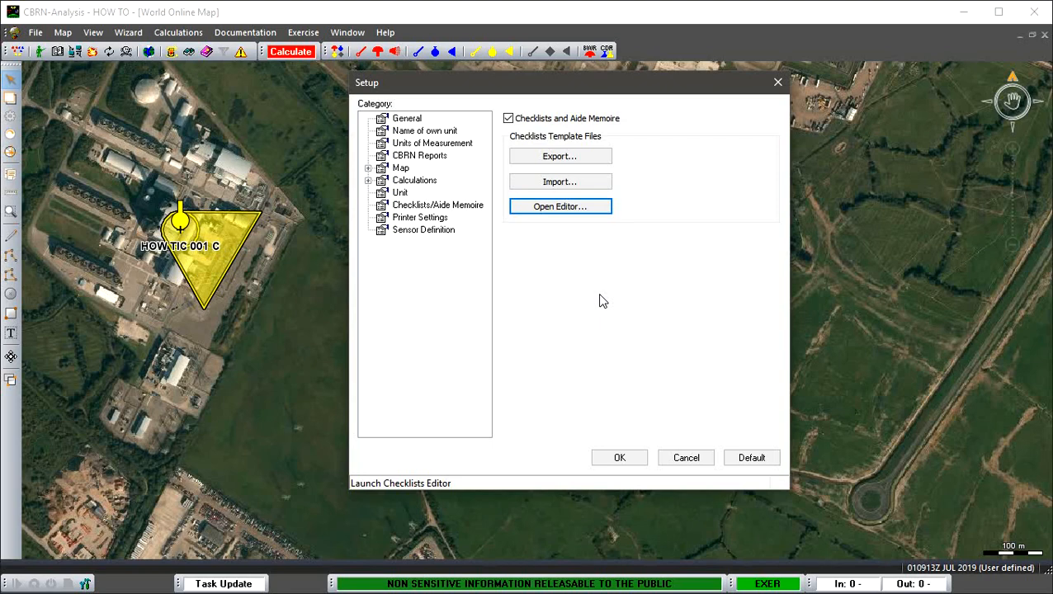
pyautogui.moveTo(438, 211)
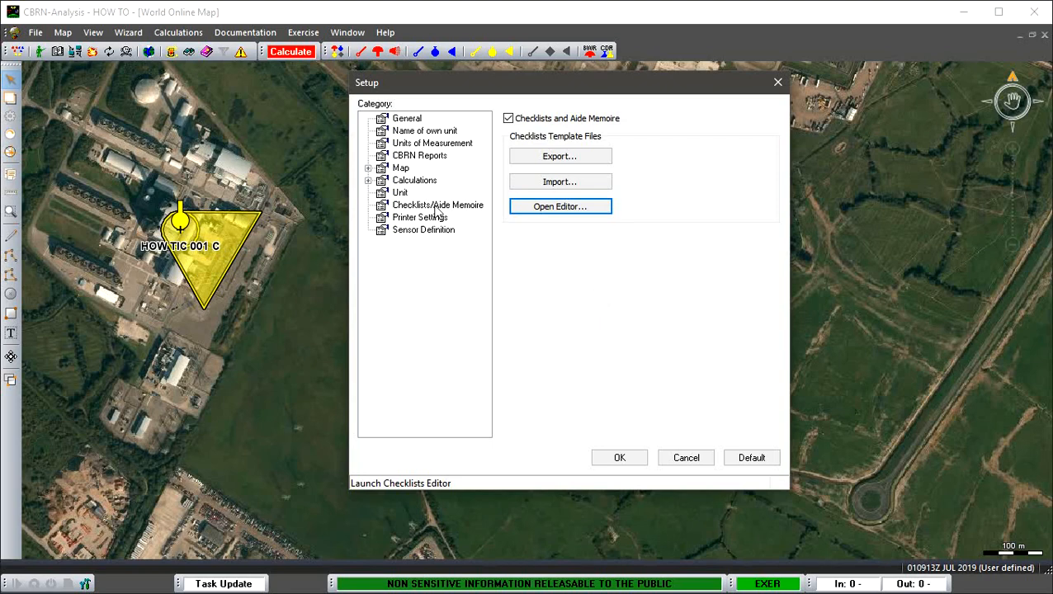
pyautogui.moveTo(567, 284)
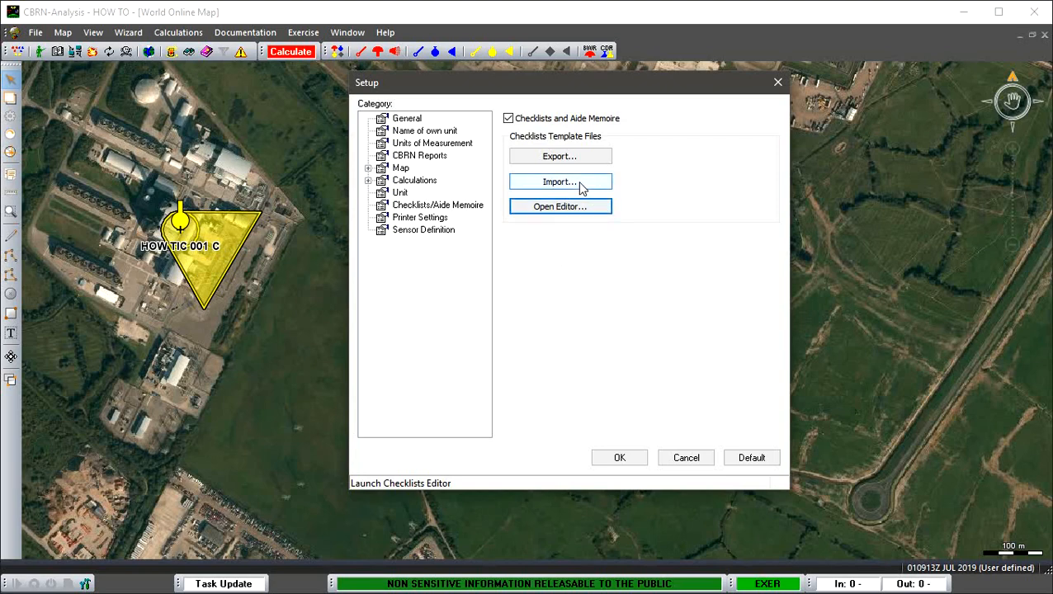
pyautogui.moveTo(561, 181)
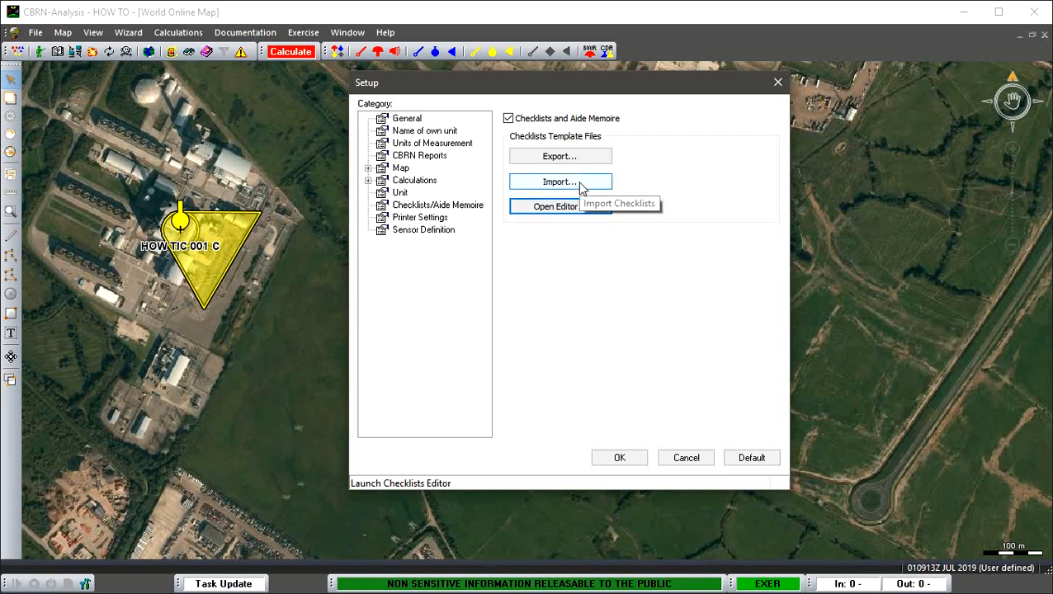
pyautogui.moveTo(598, 257)
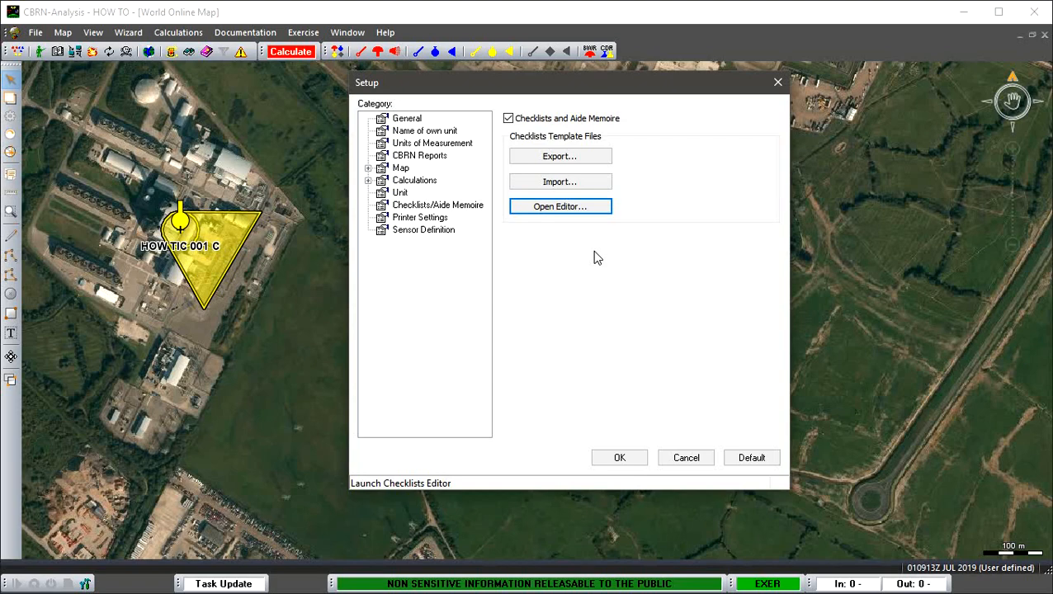
pyautogui.moveTo(580, 268)
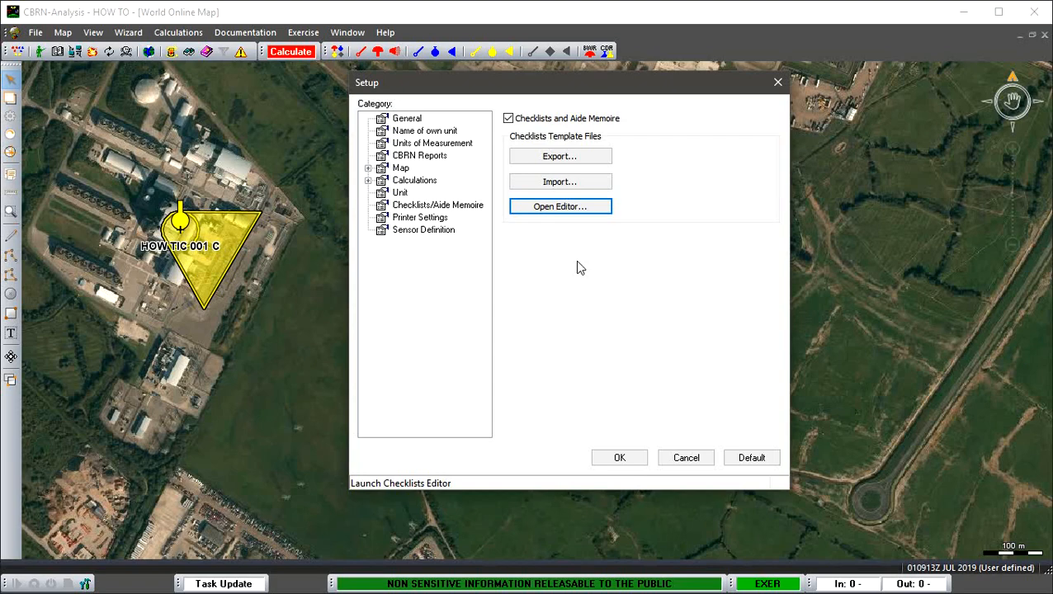
pyautogui.moveTo(578, 228)
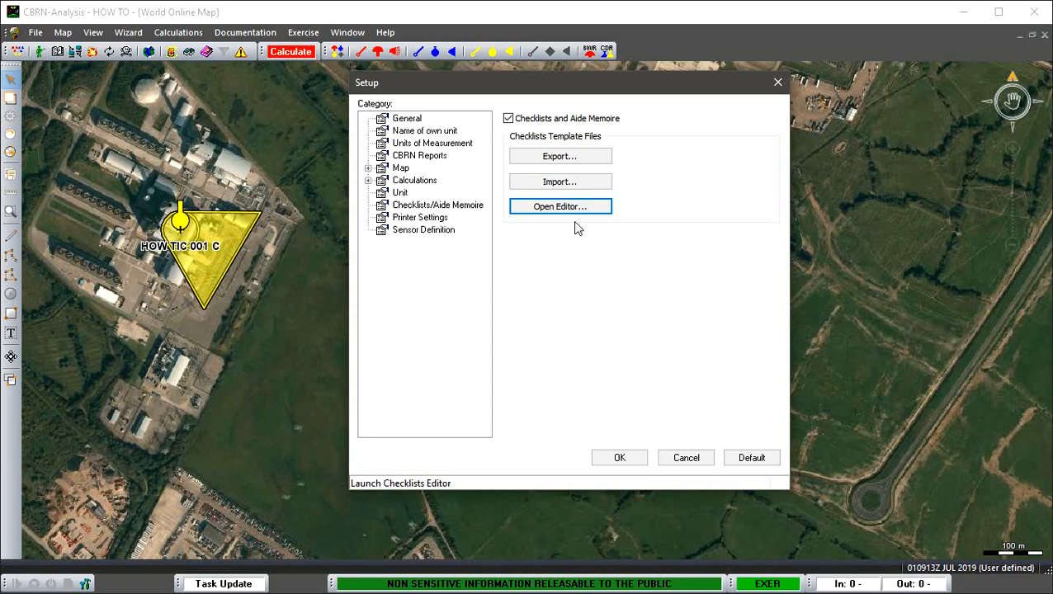
pyautogui.moveTo(560, 206)
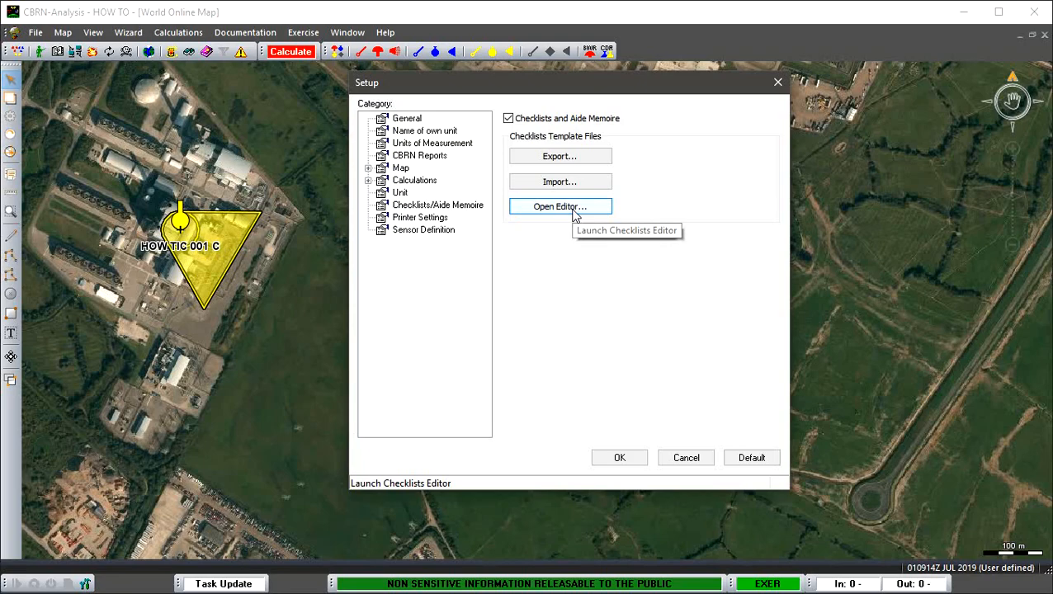
pyautogui.click(559, 206)
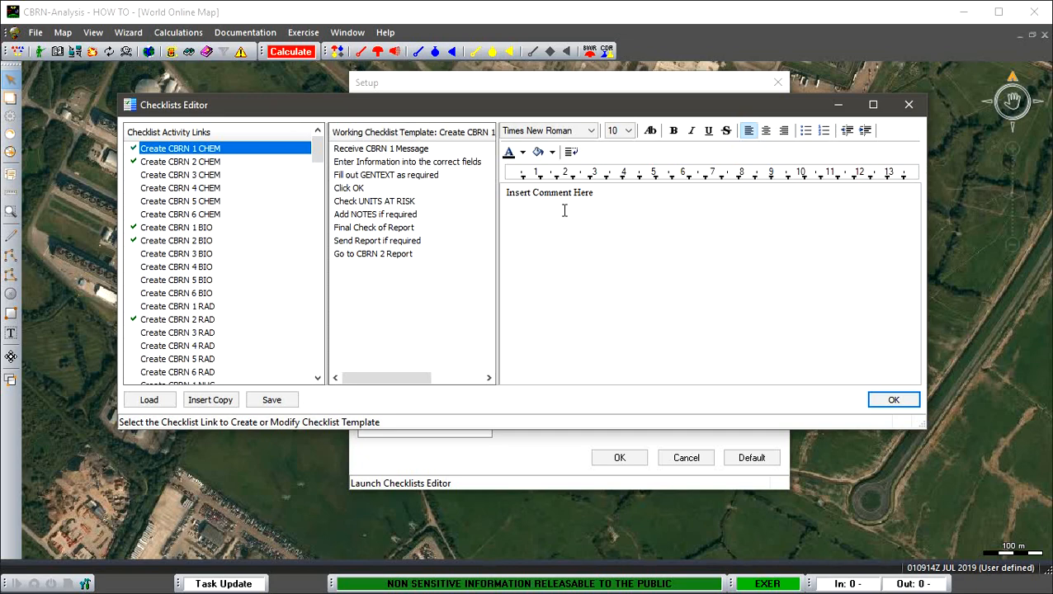
pyautogui.moveTo(594, 212)
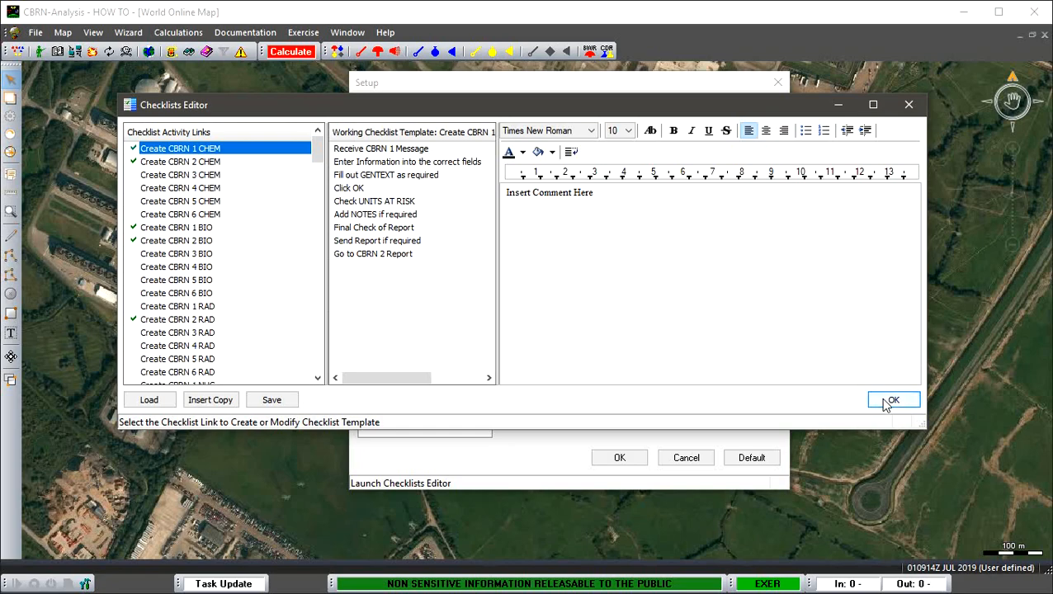
pyautogui.click(893, 399)
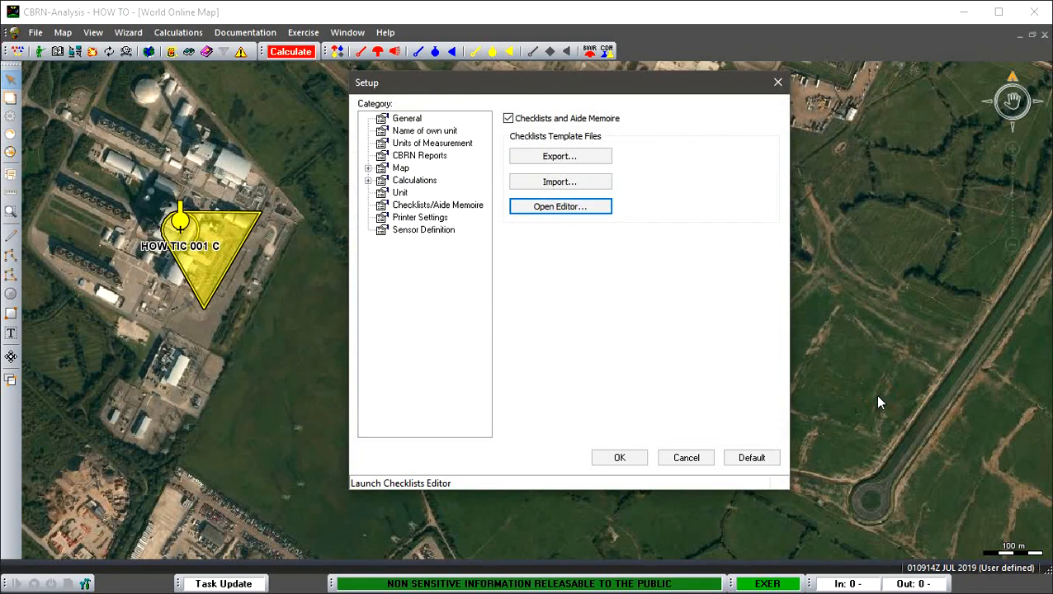
pyautogui.moveTo(874, 398)
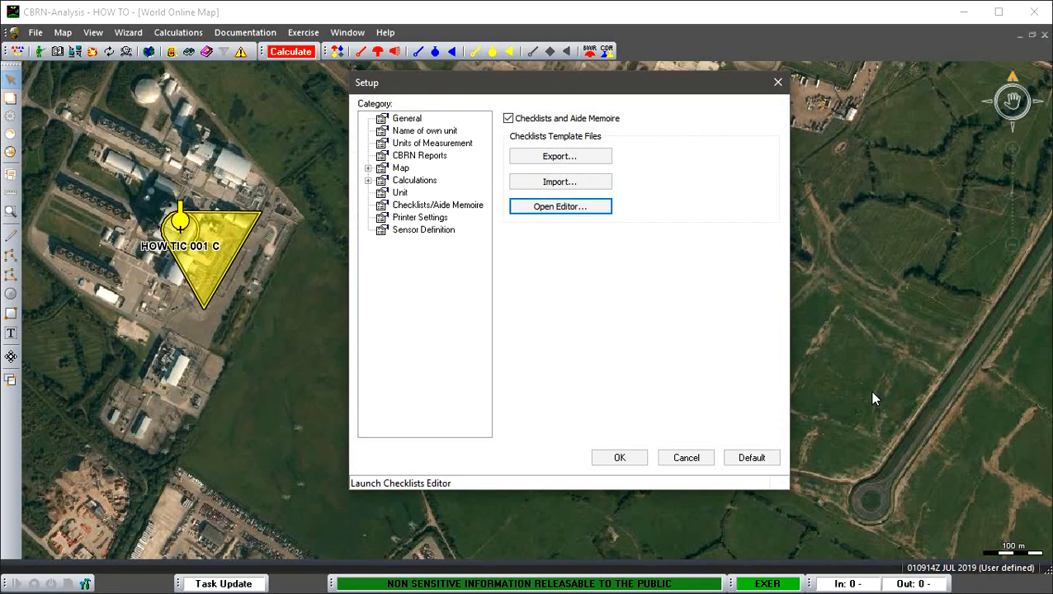